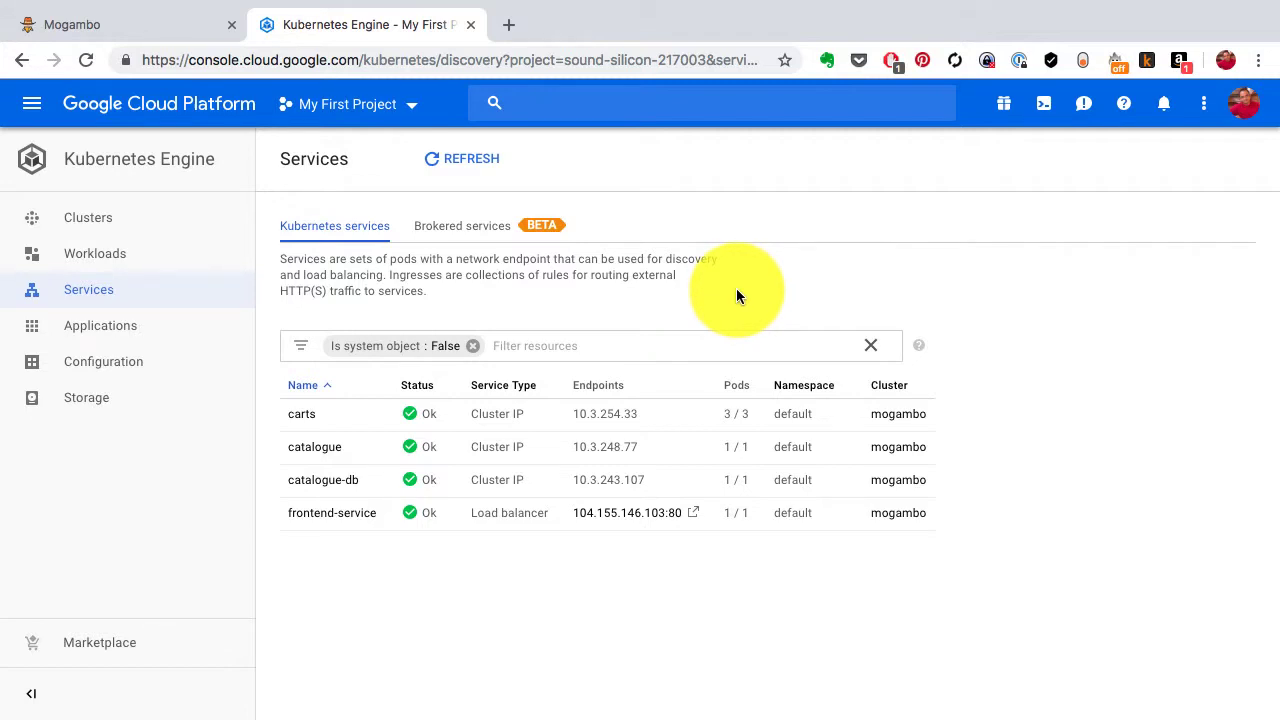
{"action": "mouse_move", "coordinate": [530, 273]}
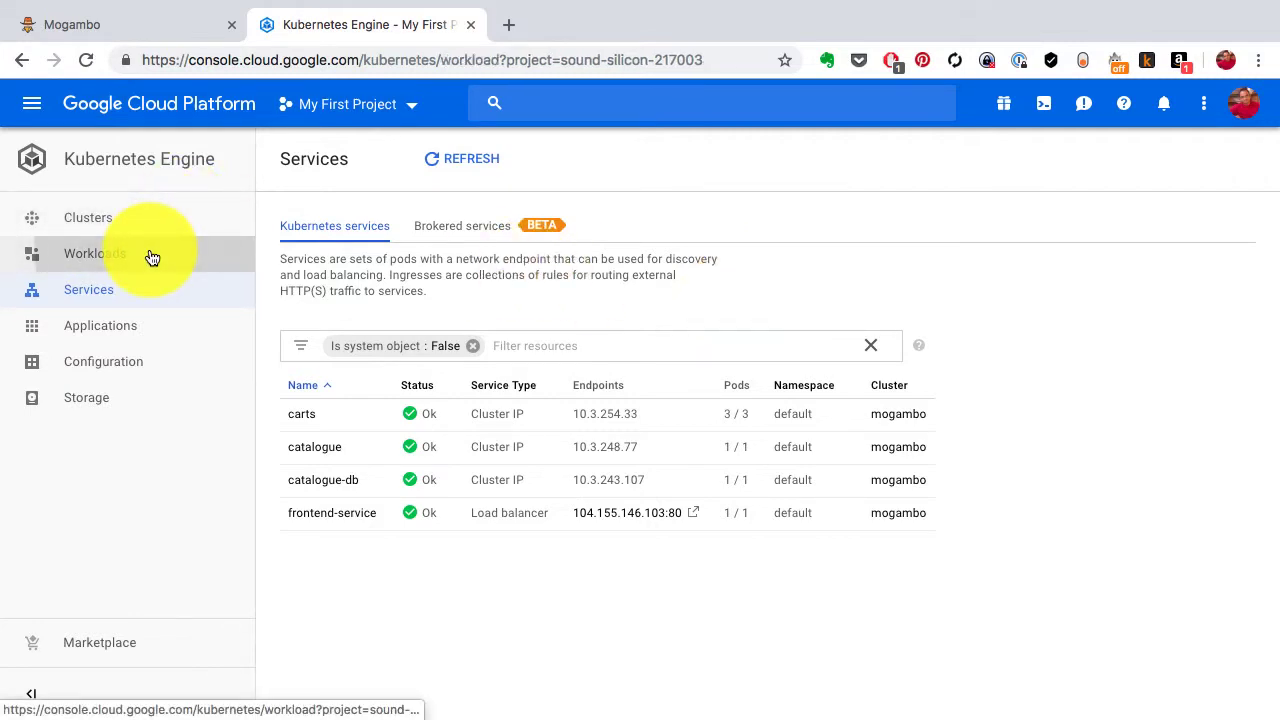
Step: Check the mogambo cluster's details, then come back to the workloads list of four deployments
{"action": "left_click", "coordinate": [94, 253]}
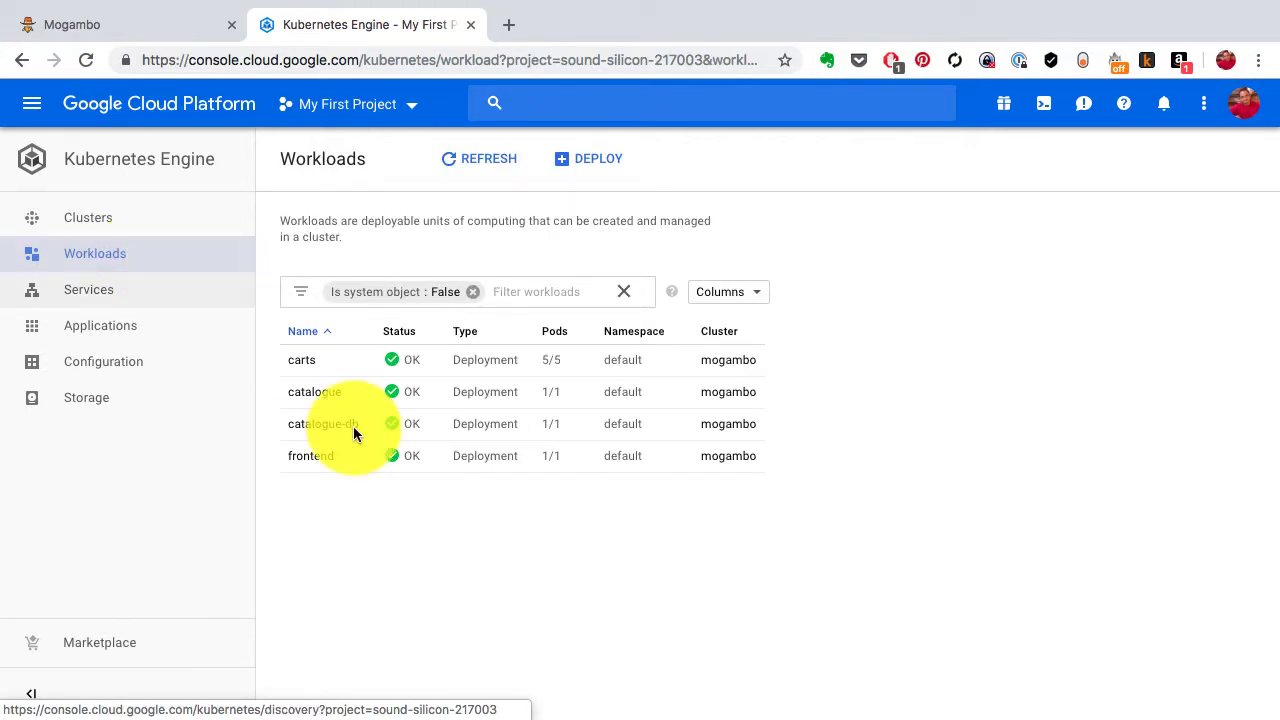
{"action": "mouse_move", "coordinate": [450, 645]}
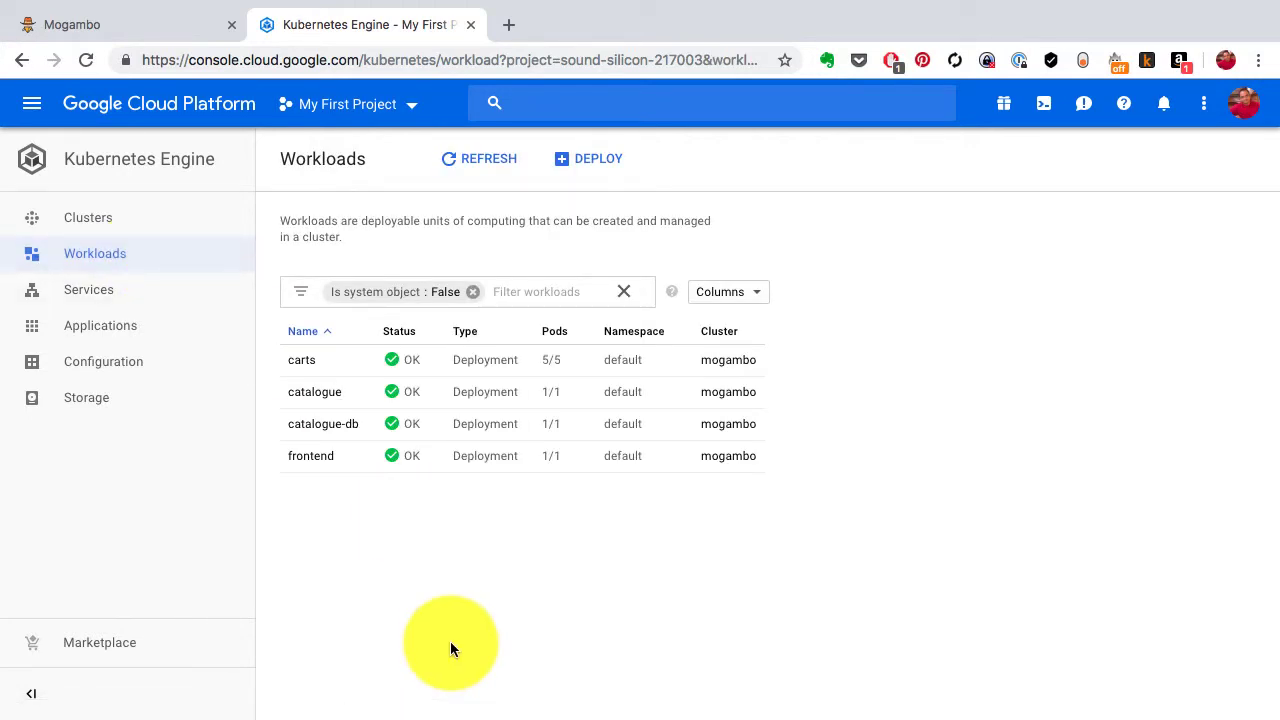
{"action": "mouse_move", "coordinate": [238, 218]}
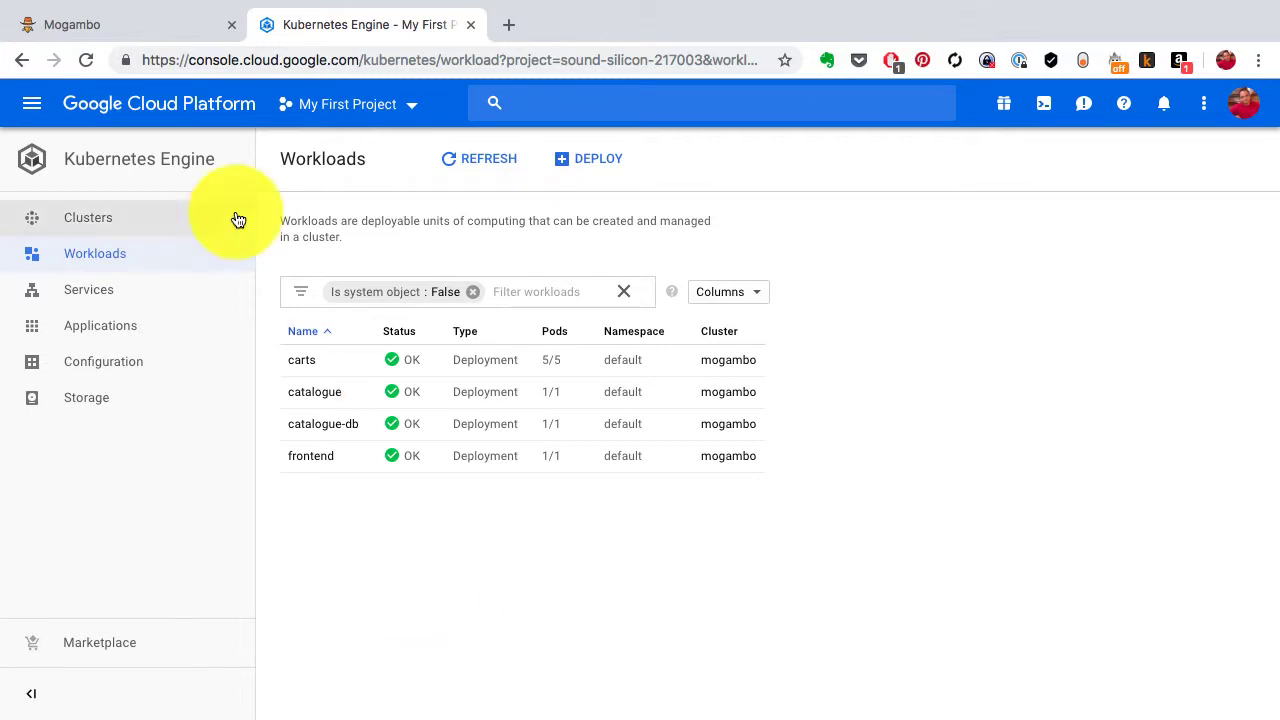
{"action": "left_click", "coordinate": [88, 217]}
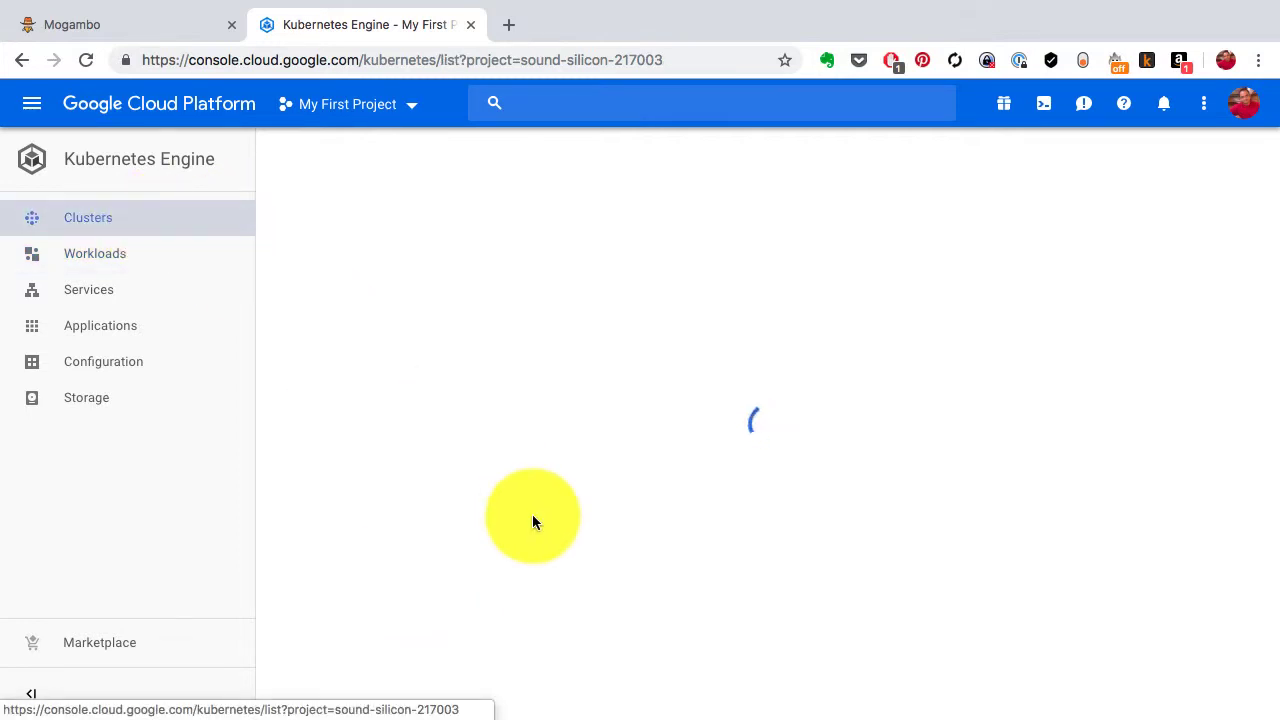
{"action": "left_click", "coordinate": [360, 331]}
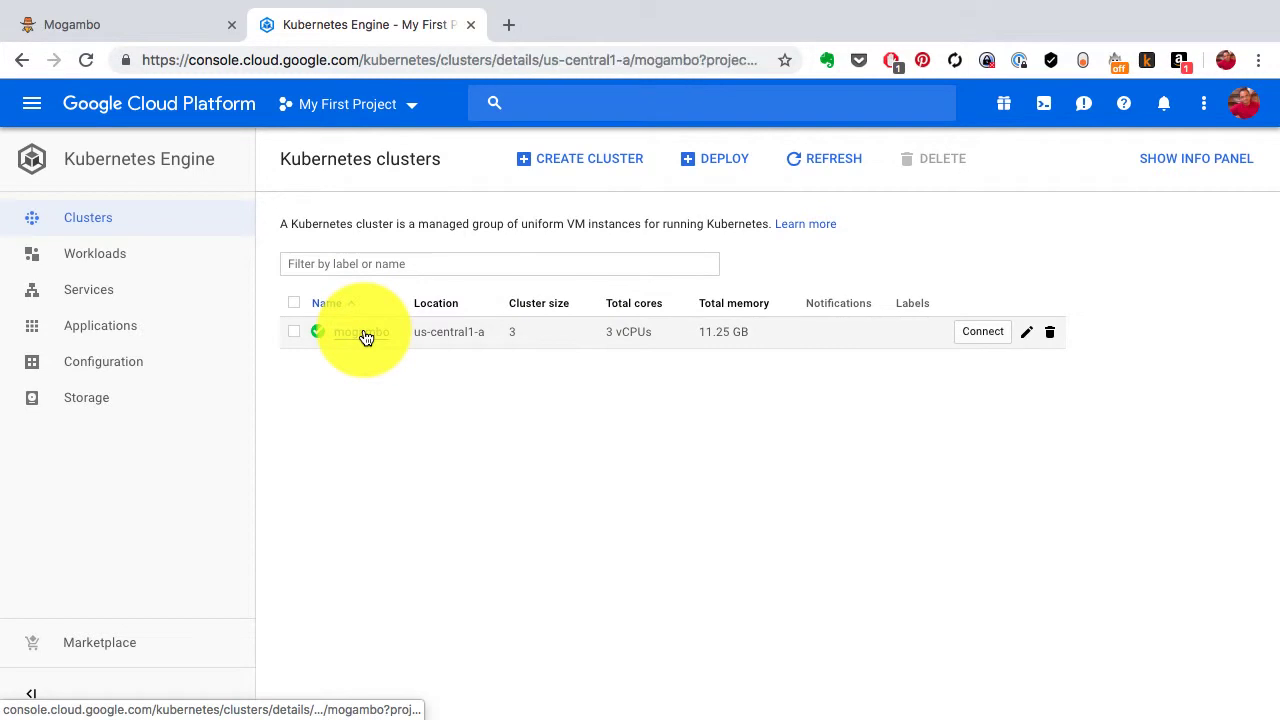
{"action": "left_click", "coordinate": [360, 331]}
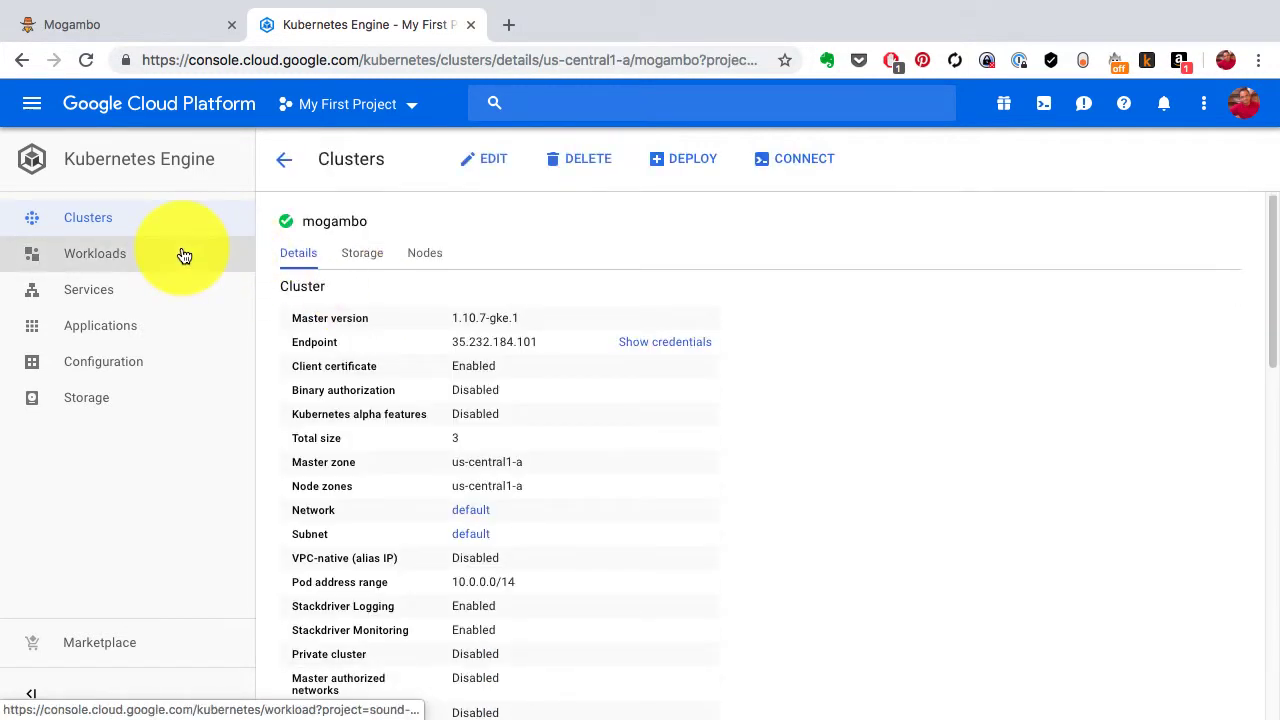
{"action": "left_click", "coordinate": [95, 253]}
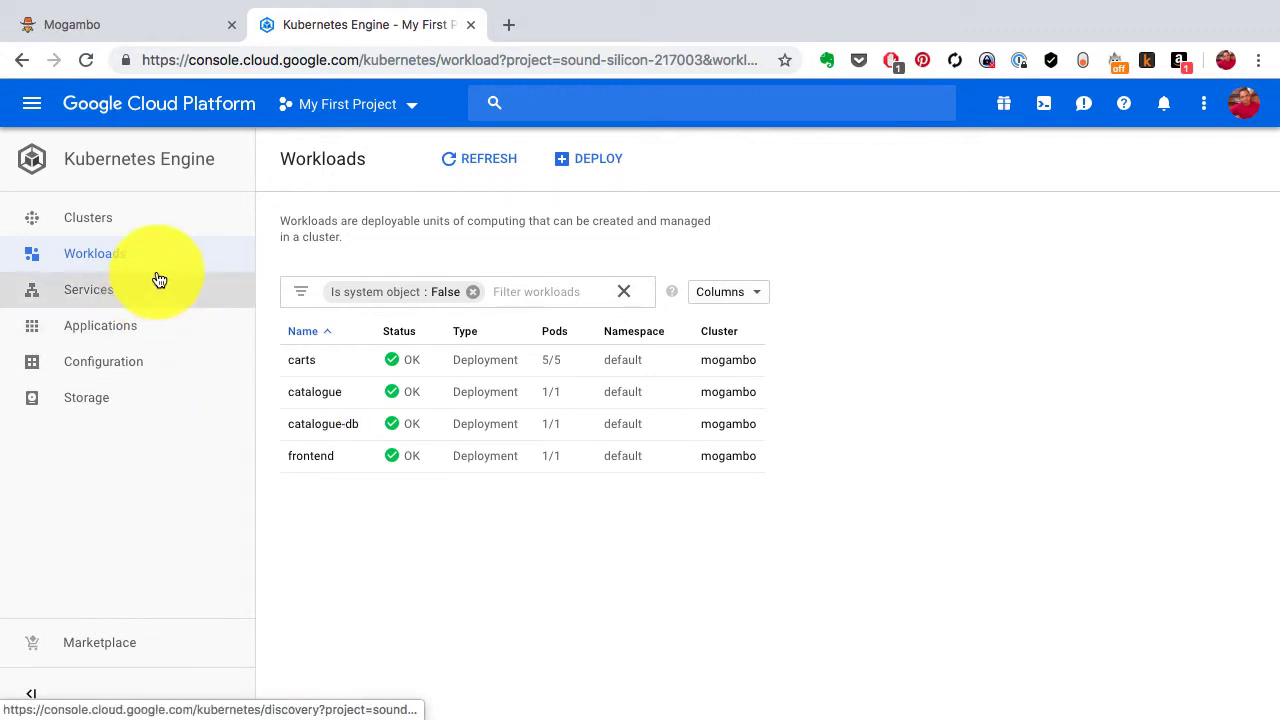
Step: Open the catalogue deployment and edit its YAML to request 3 replicas instead of 1
{"action": "left_click", "coordinate": [315, 391]}
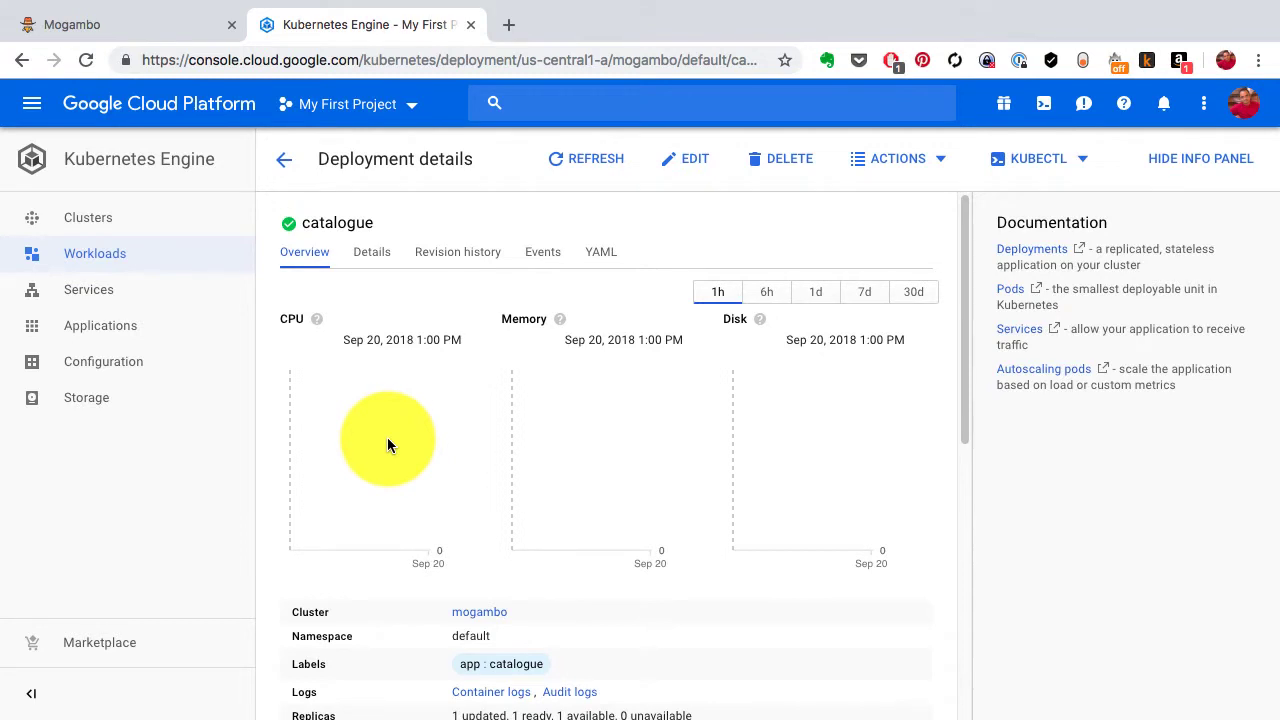
{"action": "scroll", "scroll_direction": "down", "scroll_amount": 3}
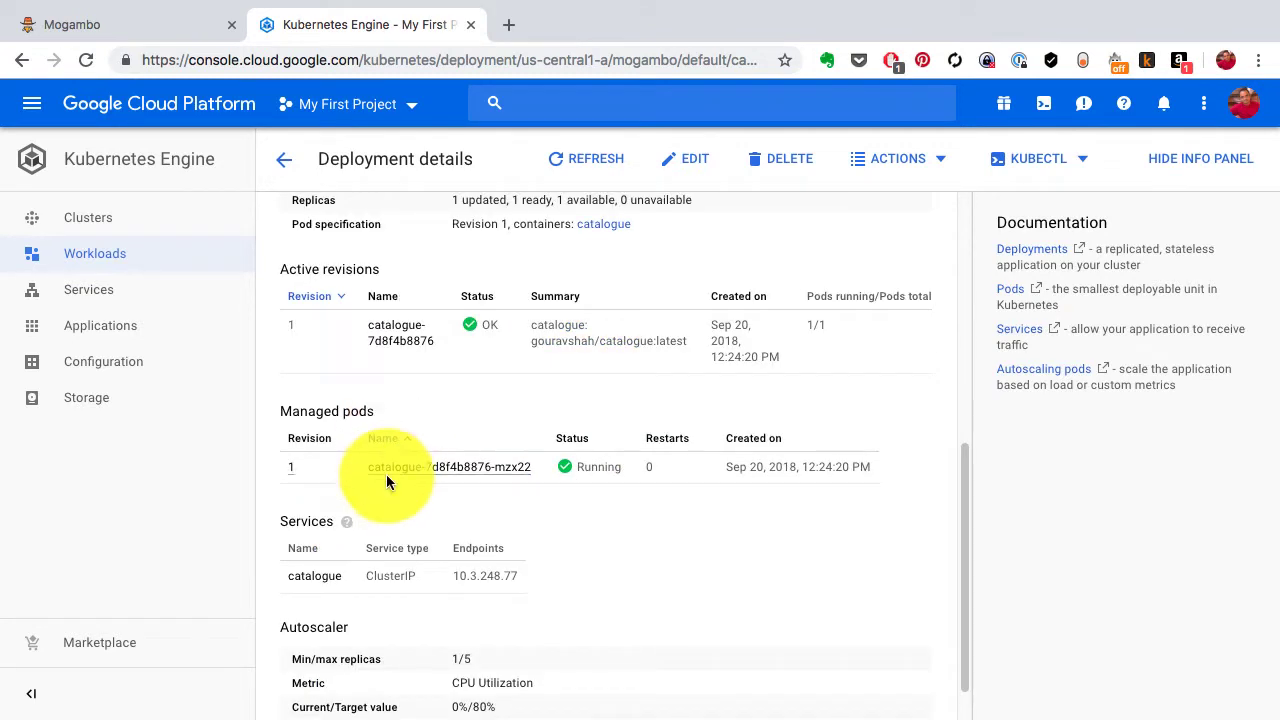
{"action": "mouse_move", "coordinate": [390, 488]}
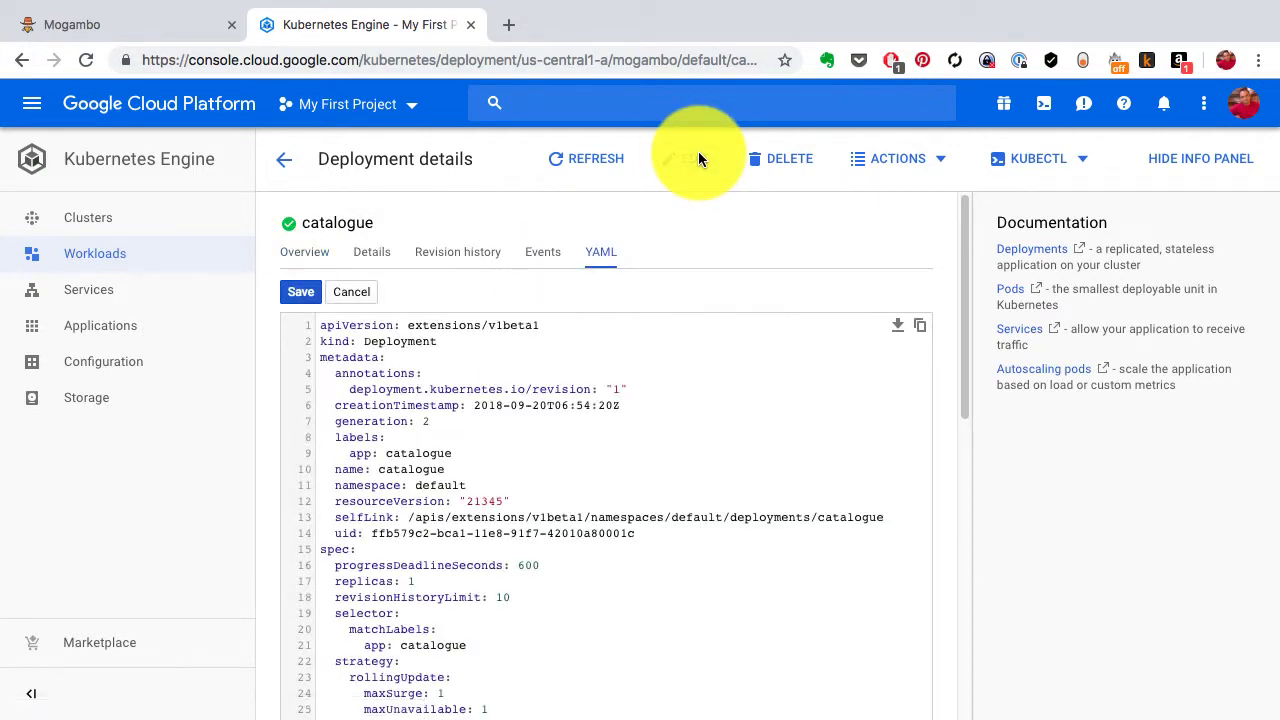
{"action": "scroll", "scroll_direction": "down", "scroll_amount": 3}
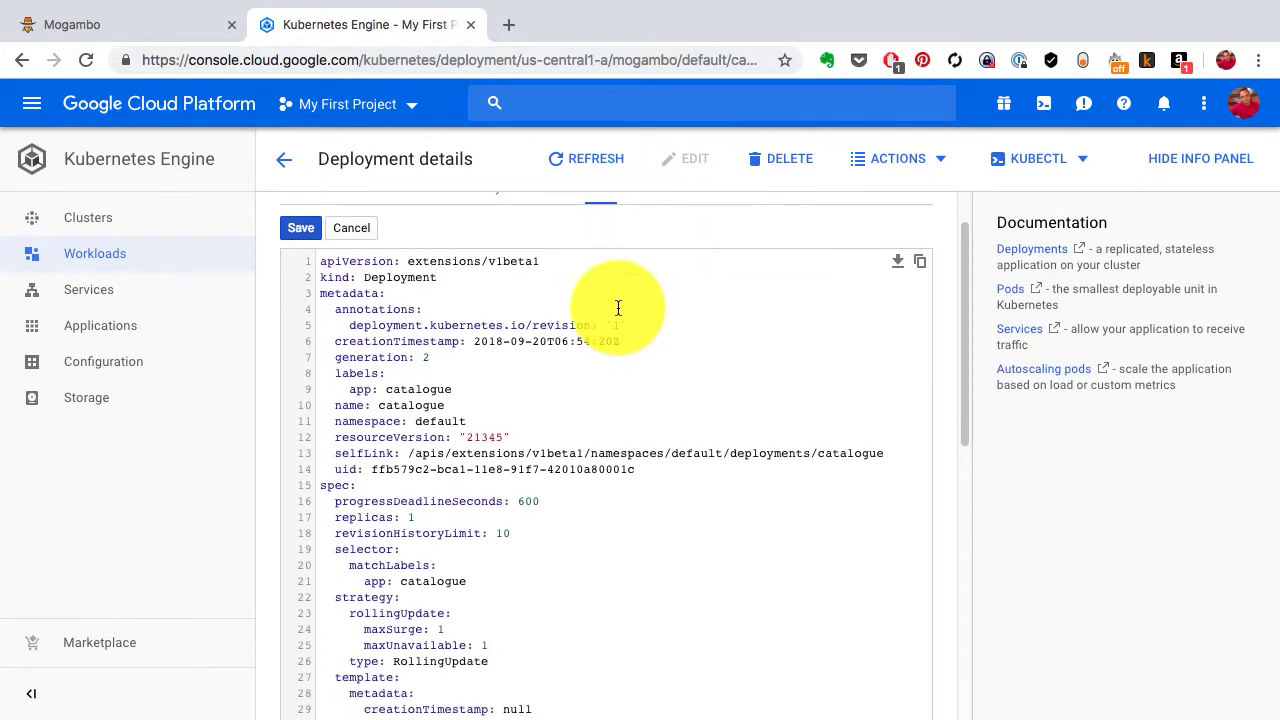
{"action": "scroll", "scroll_direction": "down", "scroll_amount": 3}
{"action": "type", "text": "3"}
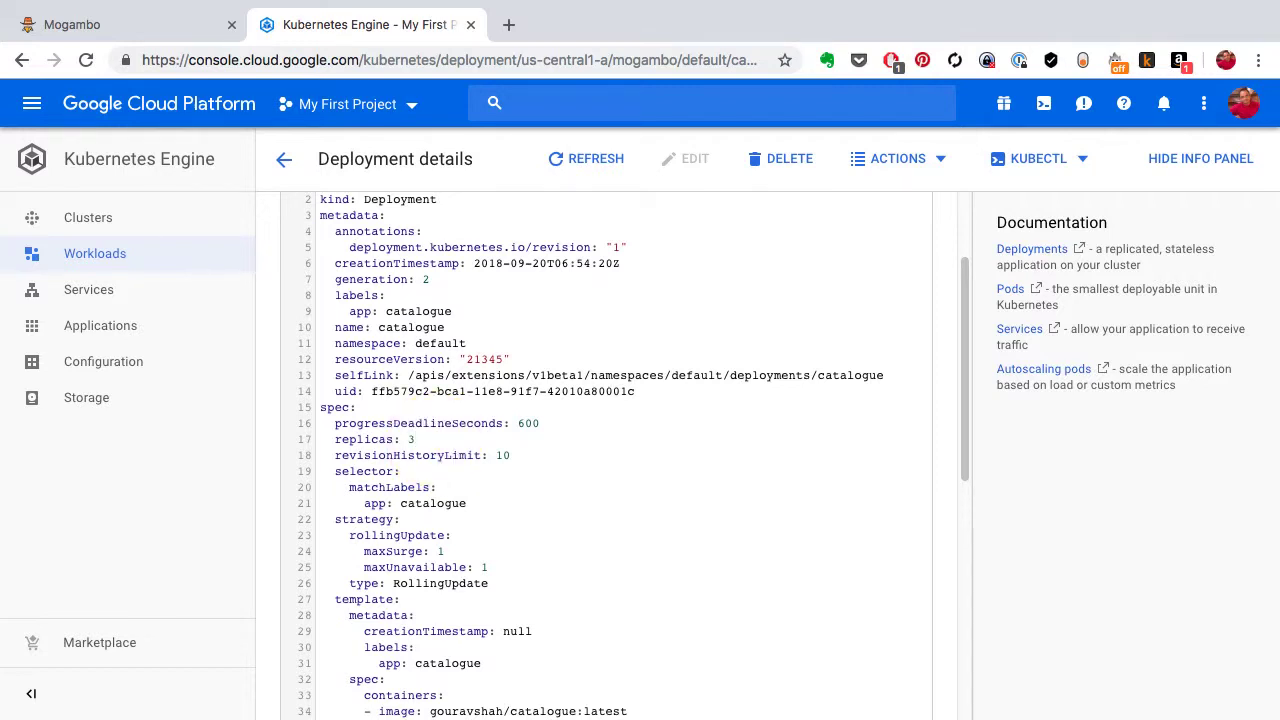
{"action": "scroll", "scroll_direction": "down", "scroll_amount": 3}
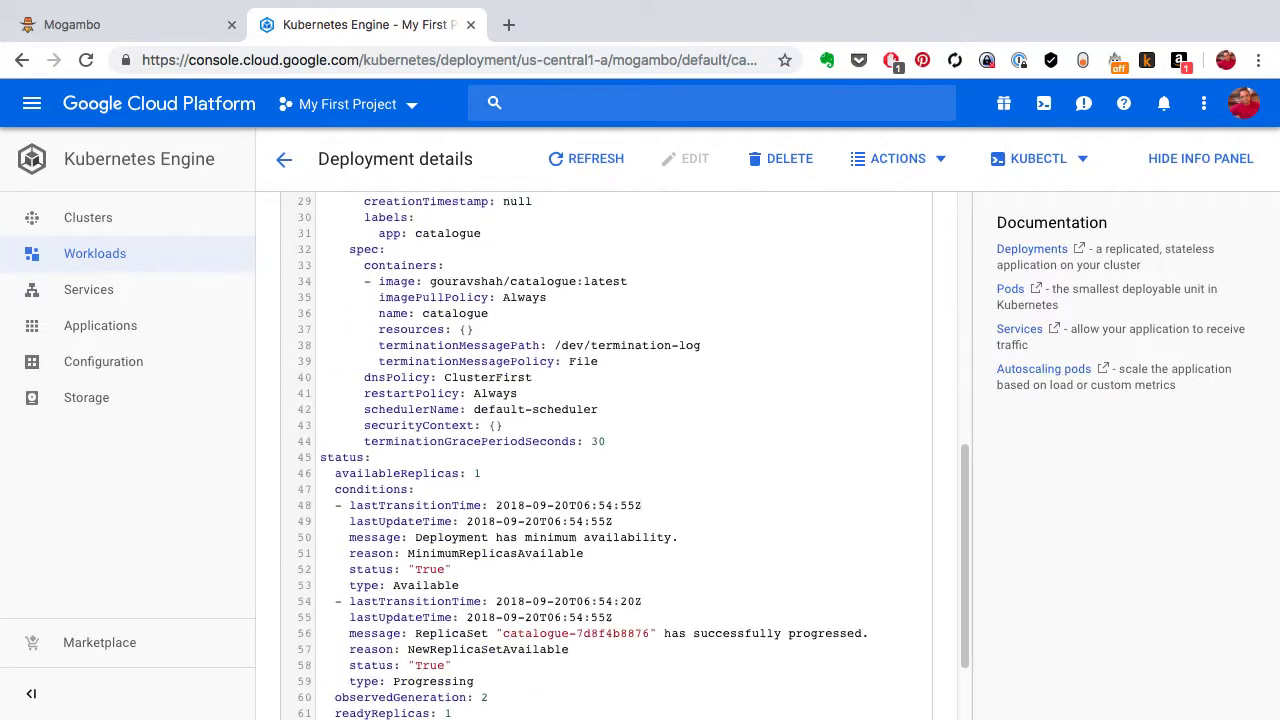
Step: Save the catalogue change, confirm three pods are Running, and open a new pod
{"action": "left_click", "coordinate": [601, 251]}
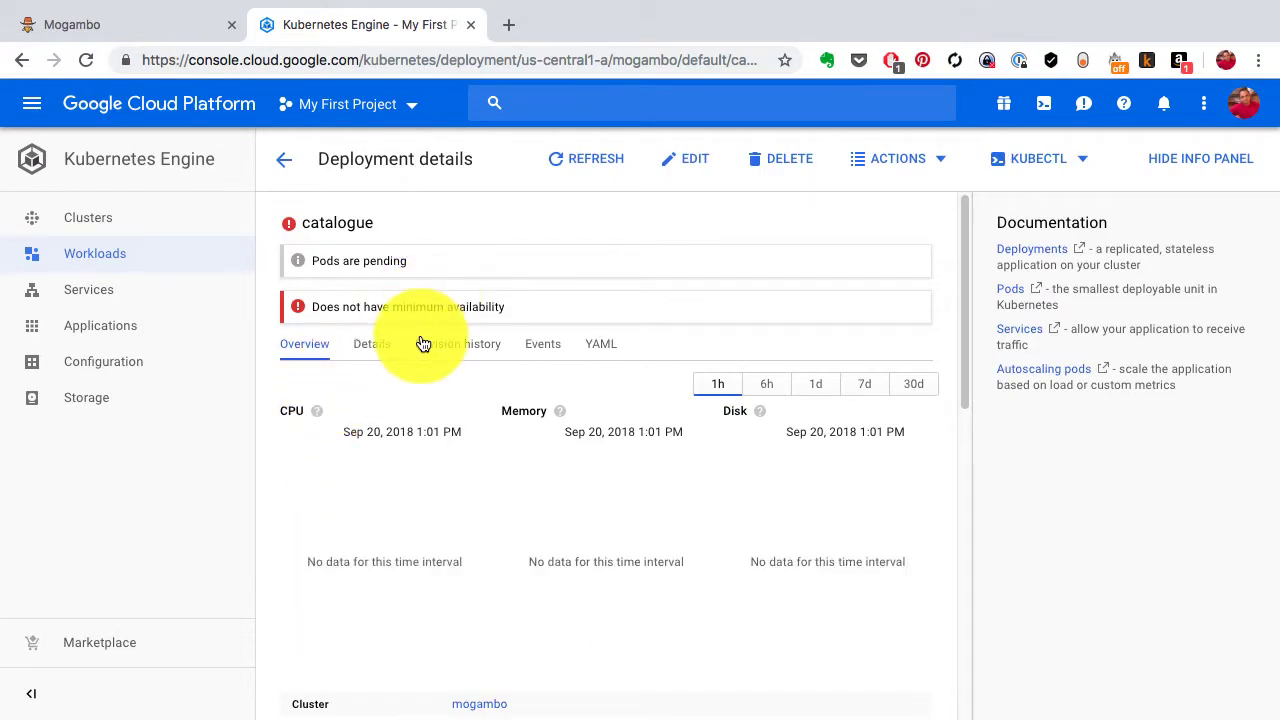
{"action": "scroll", "scroll_direction": "down", "scroll_amount": 3}
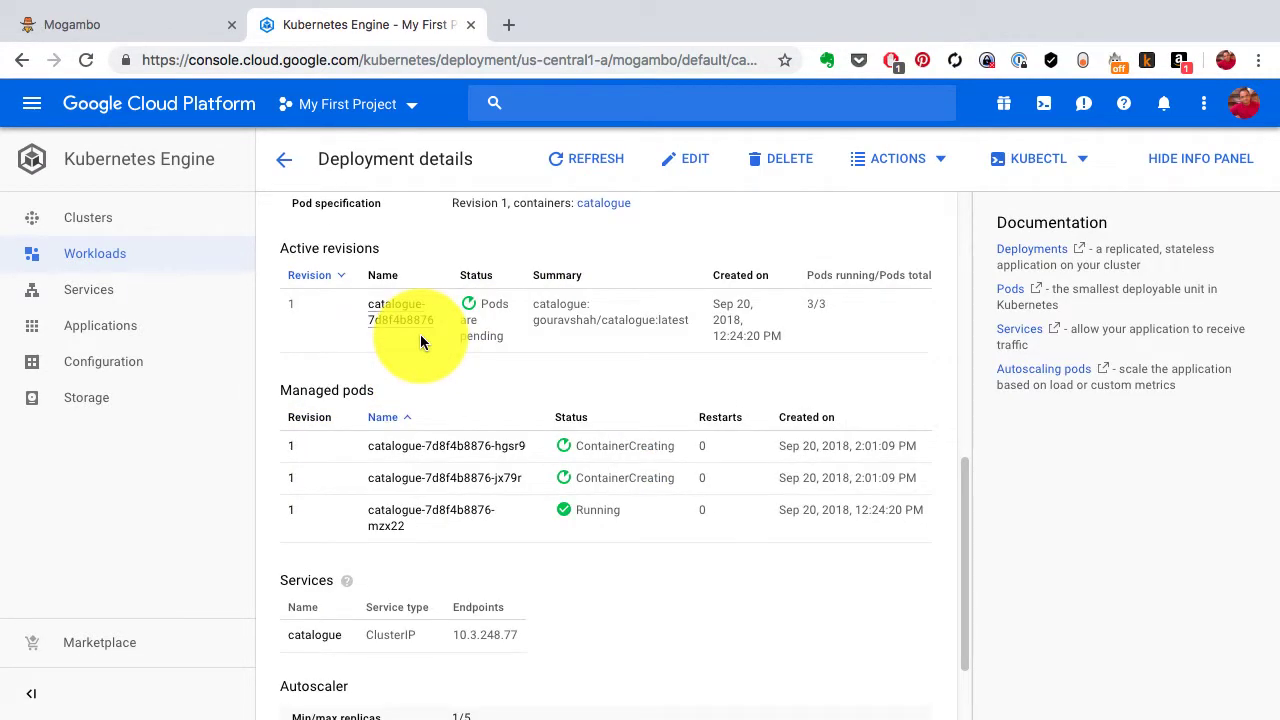
{"action": "mouse_move", "coordinate": [555, 520]}
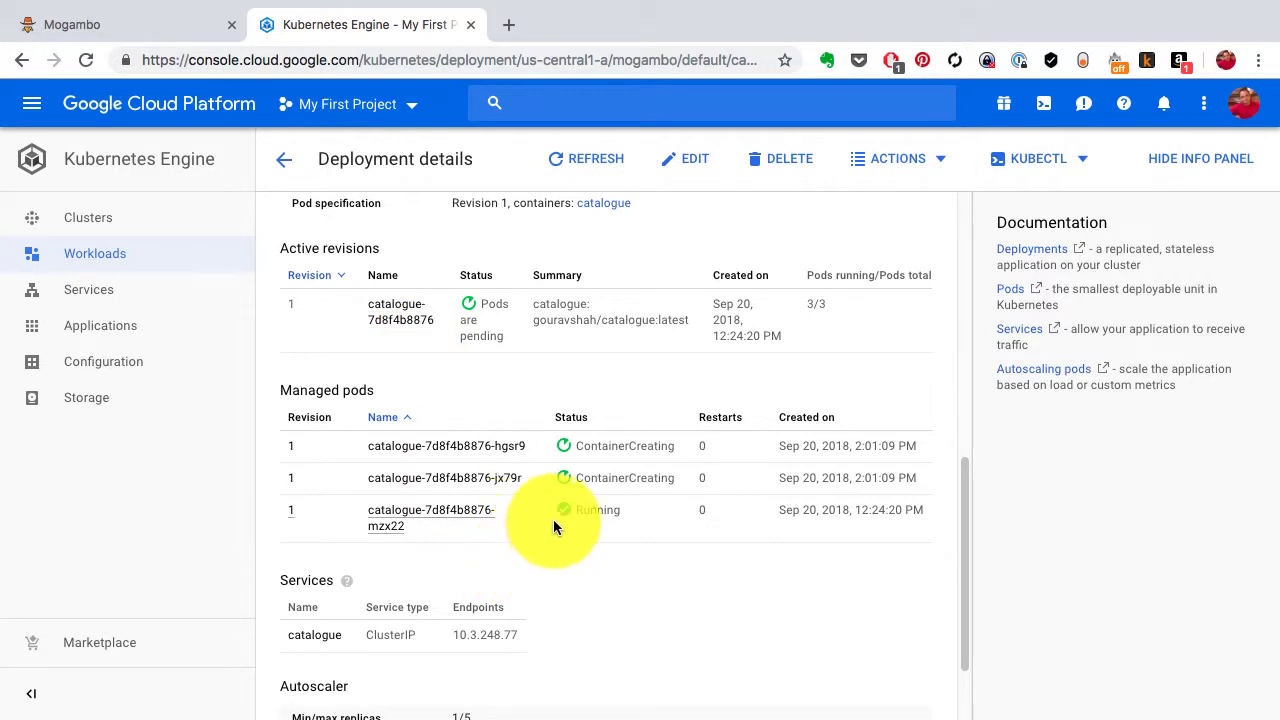
{"action": "mouse_move", "coordinate": [600, 485]}
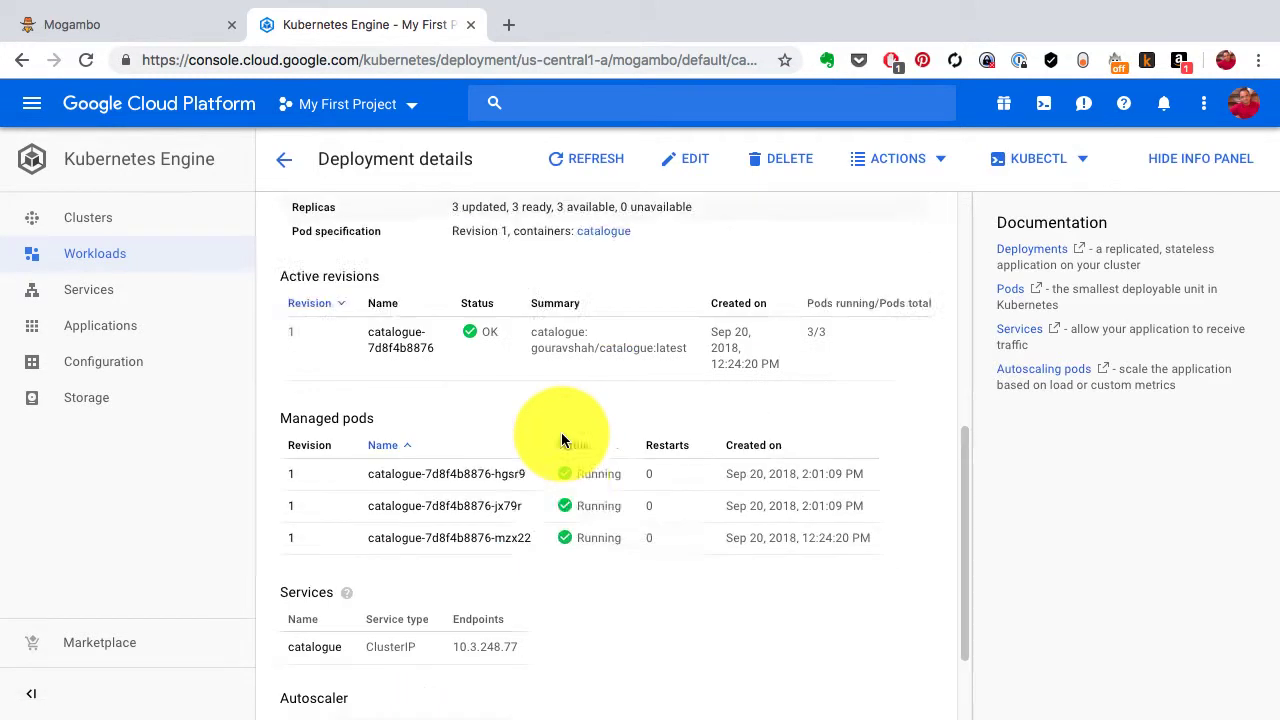
{"action": "scroll", "scroll_direction": "down", "scroll_amount": 3}
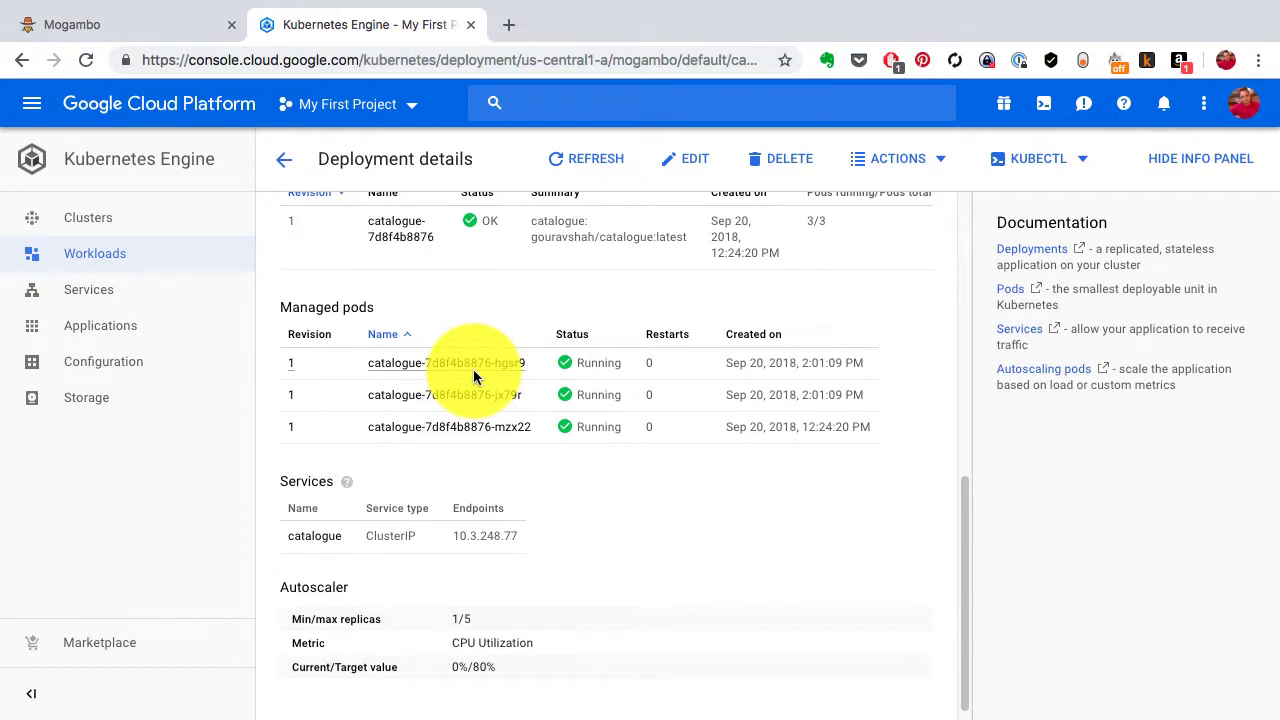
{"action": "left_click", "coordinate": [450, 362]}
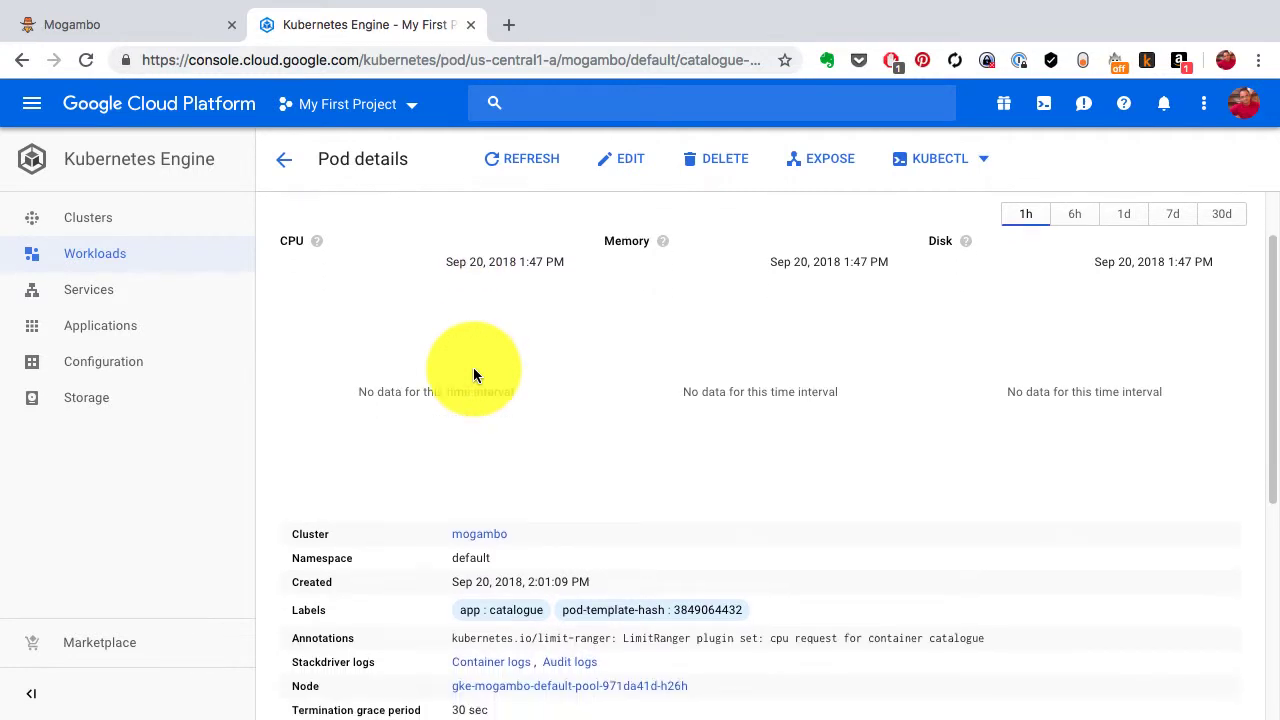
{"action": "scroll", "scroll_direction": "down", "scroll_amount": 3}
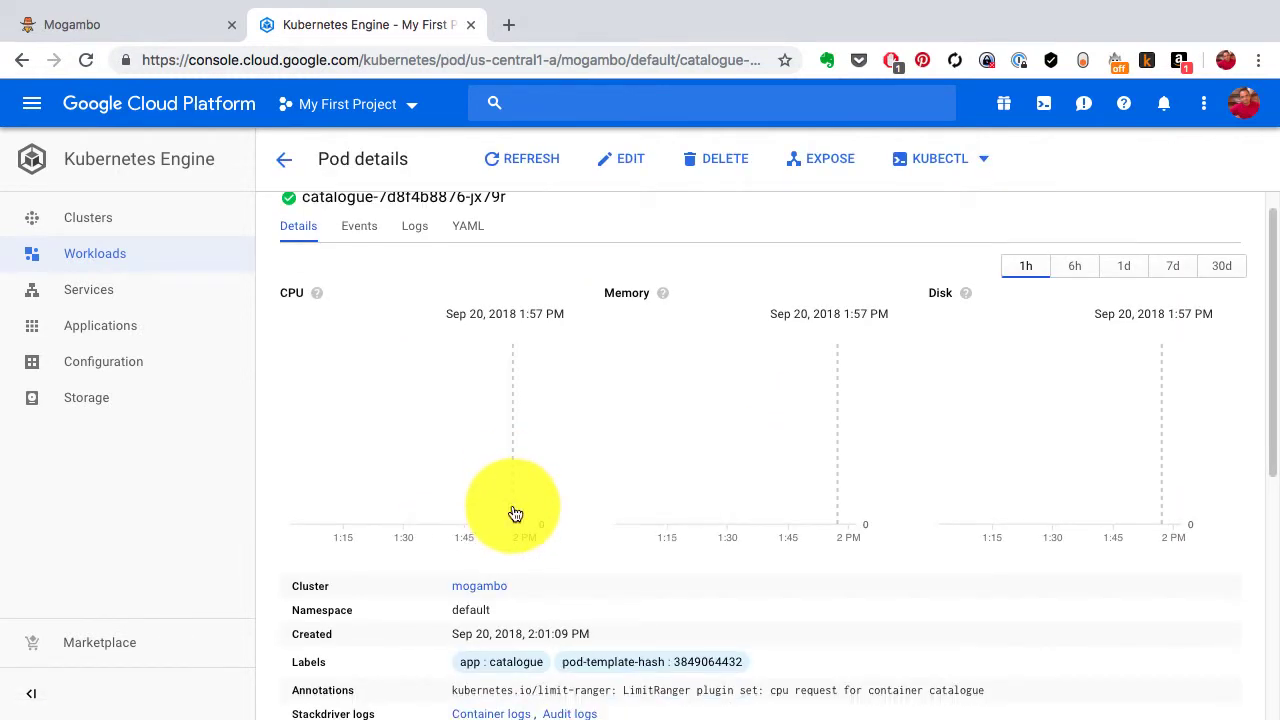
{"action": "scroll", "scroll_direction": "down", "scroll_amount": 3}
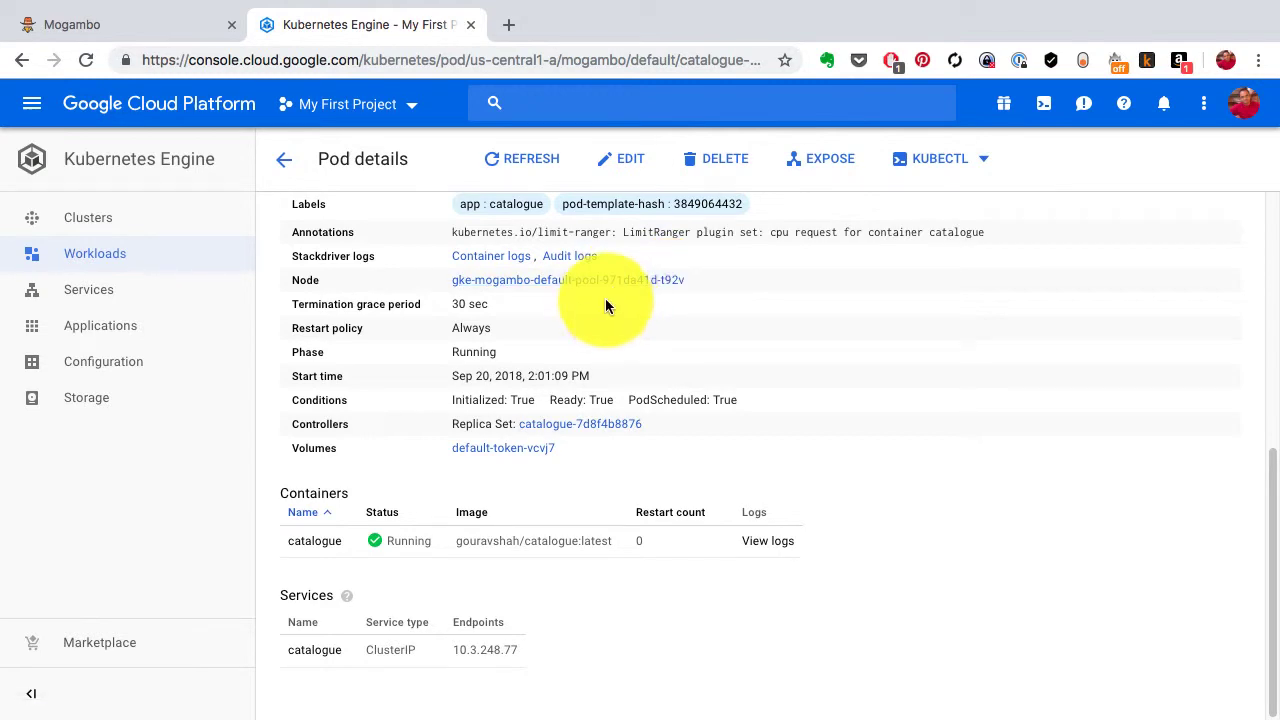
{"action": "left_click", "coordinate": [568, 279]}
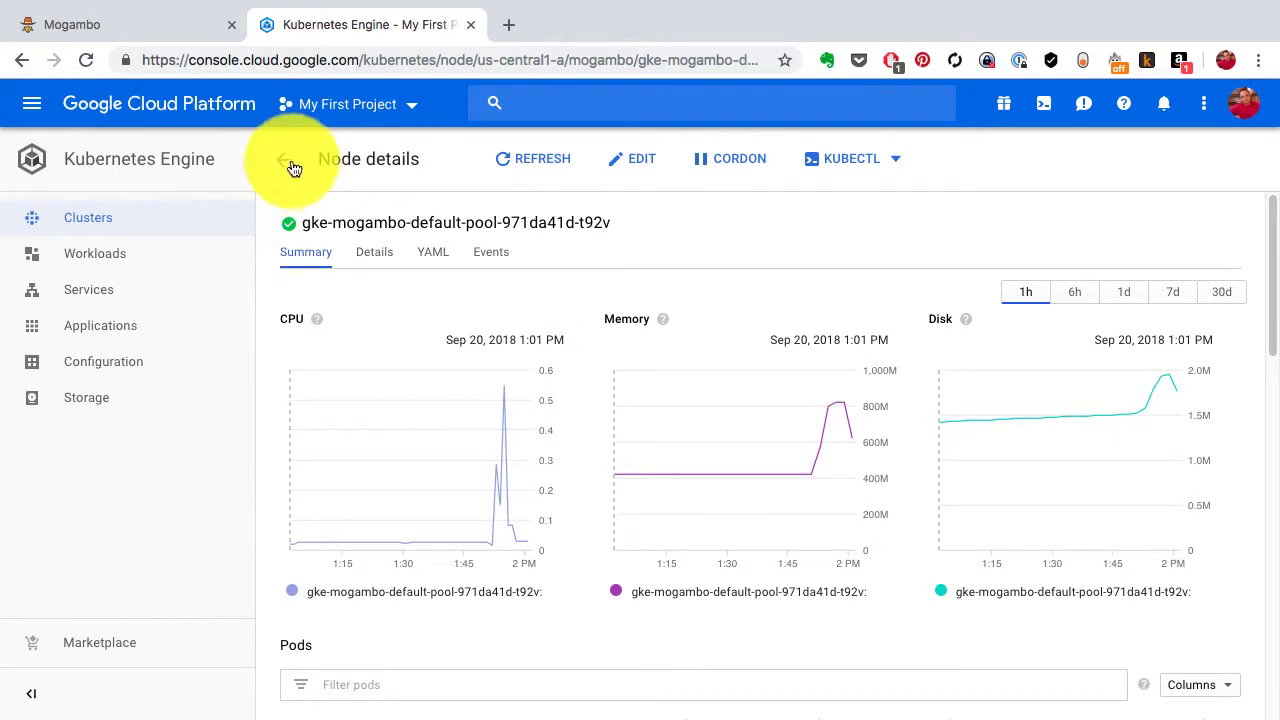
{"action": "left_click", "coordinate": [283, 158]}
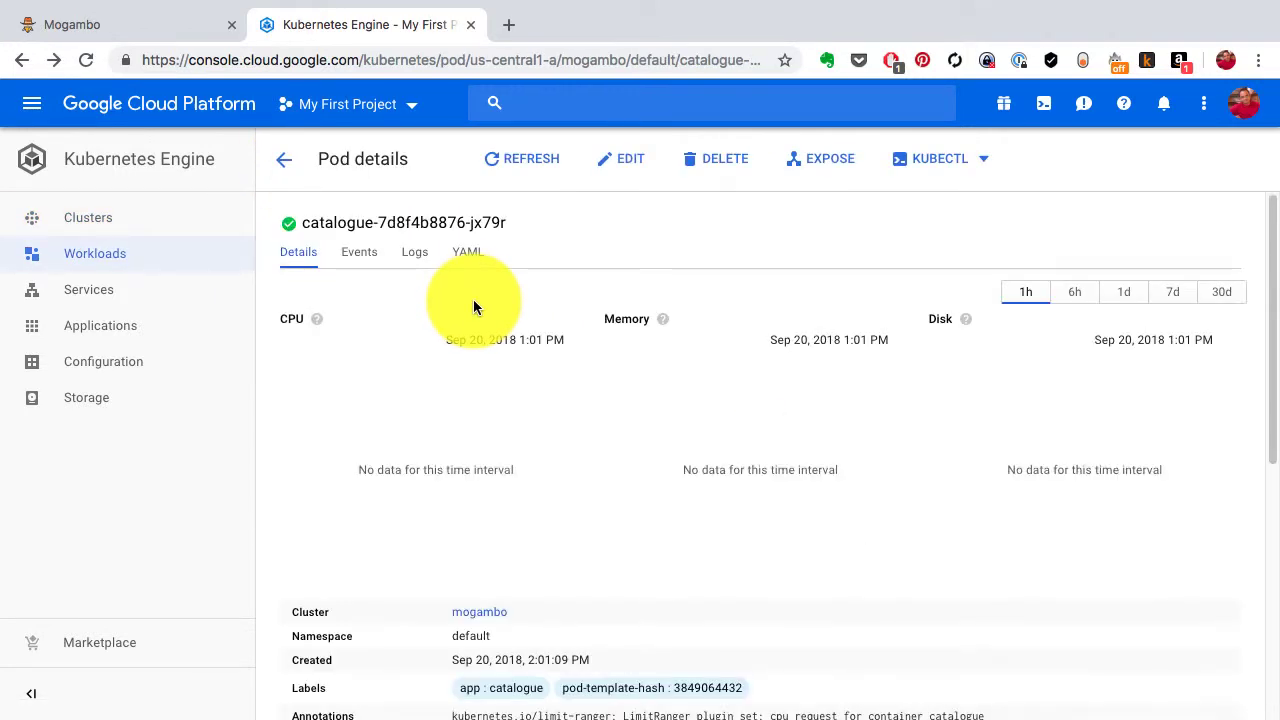
{"action": "scroll", "scroll_direction": "down", "scroll_amount": 3}
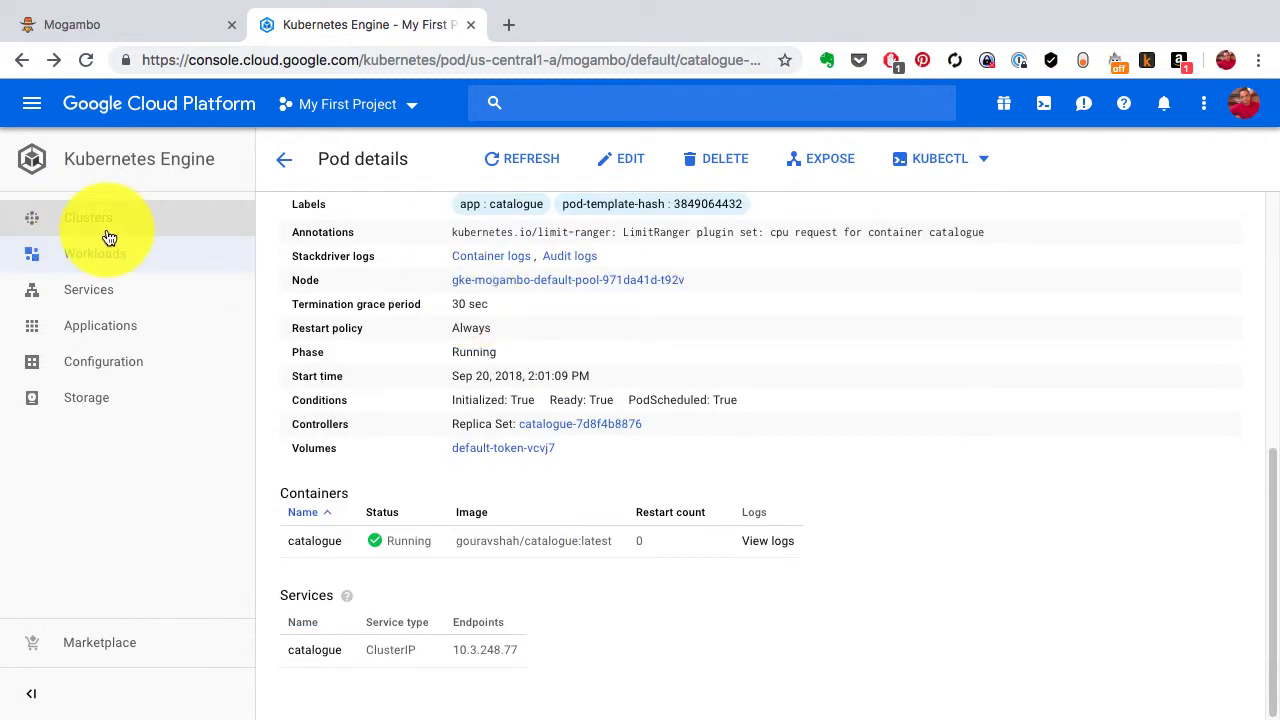
Step: Review the mogambo cluster's nodes and their pods, then return to the workloads list
{"action": "left_click", "coordinate": [88, 217]}
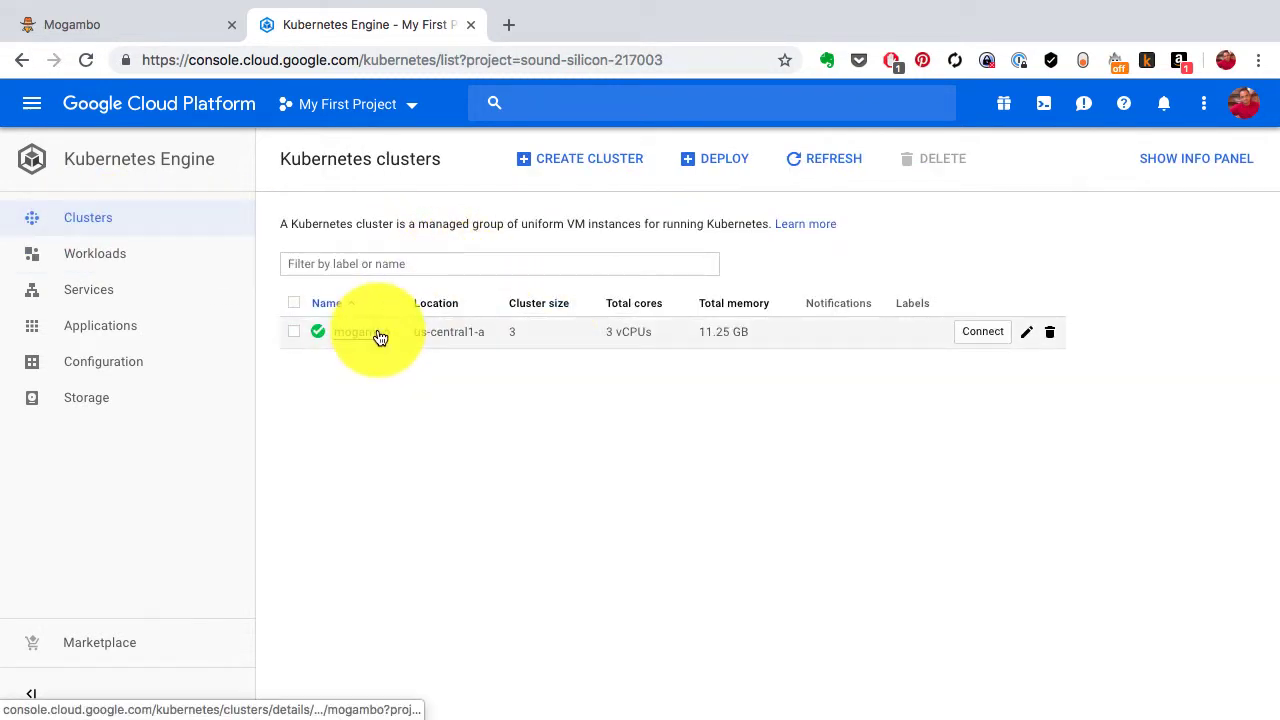
{"action": "left_click", "coordinate": [353, 331]}
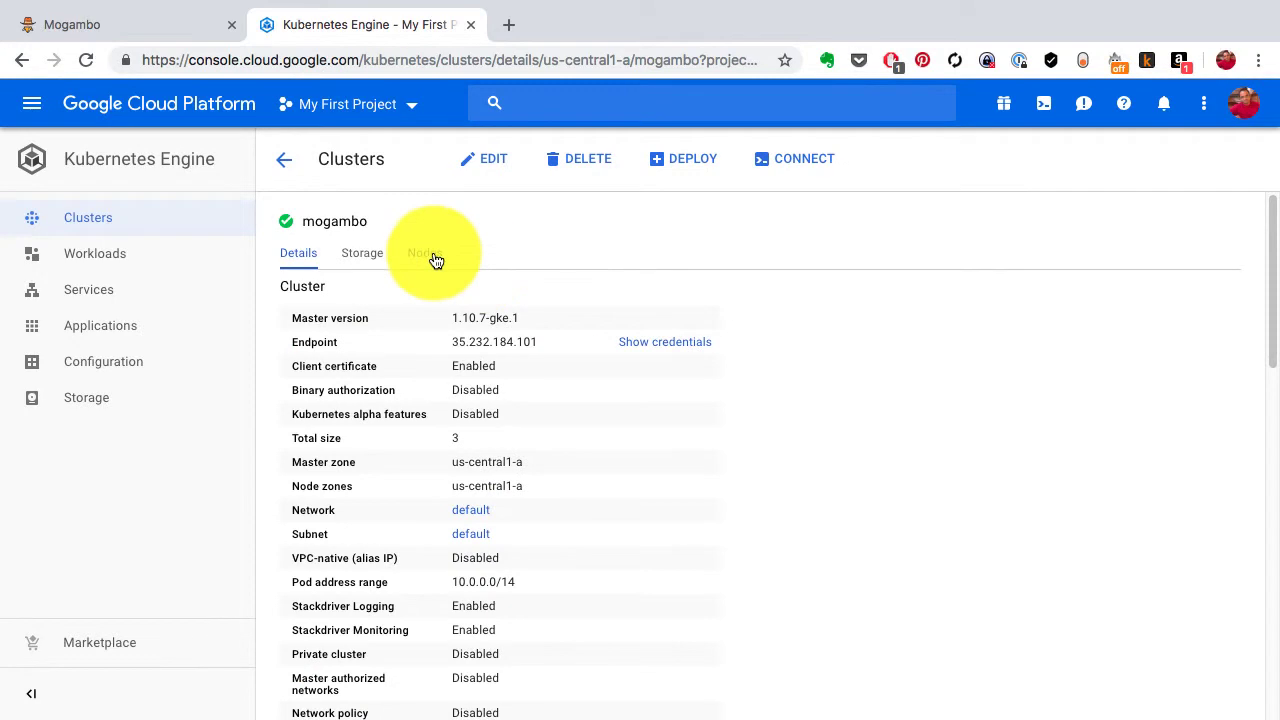
{"action": "left_click", "coordinate": [424, 253]}
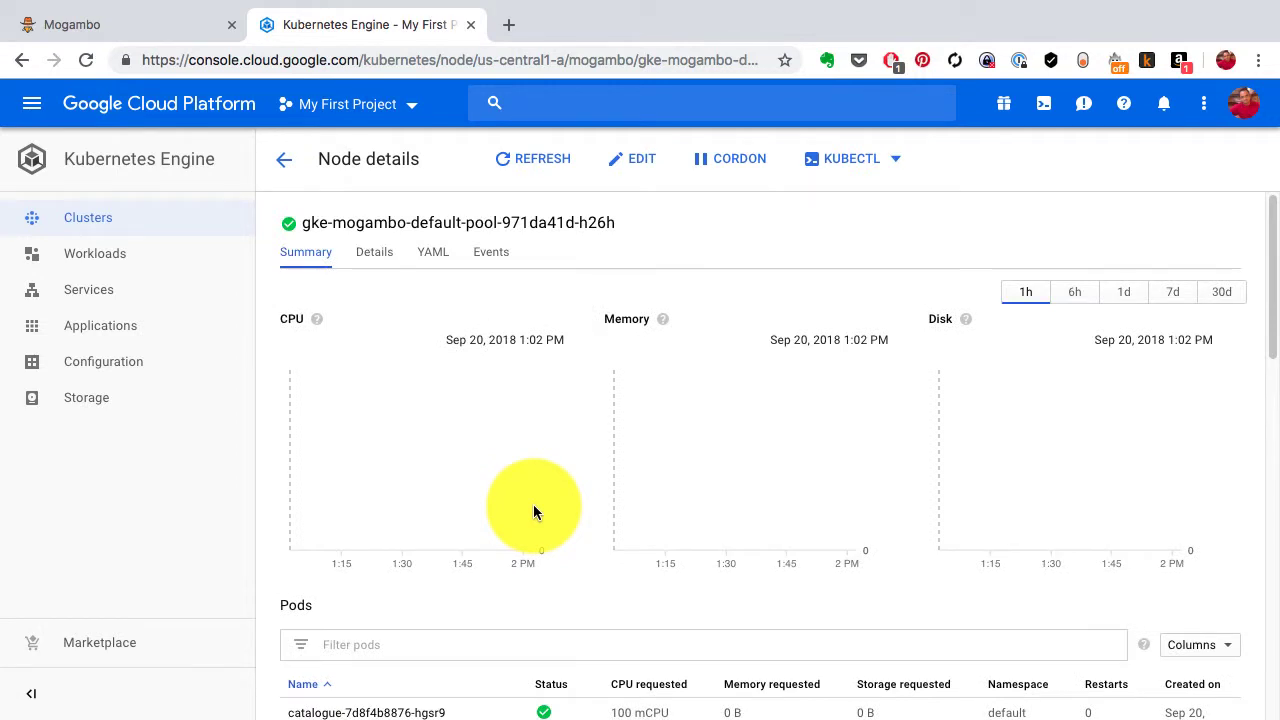
{"action": "scroll", "scroll_direction": "down", "scroll_amount": 3}
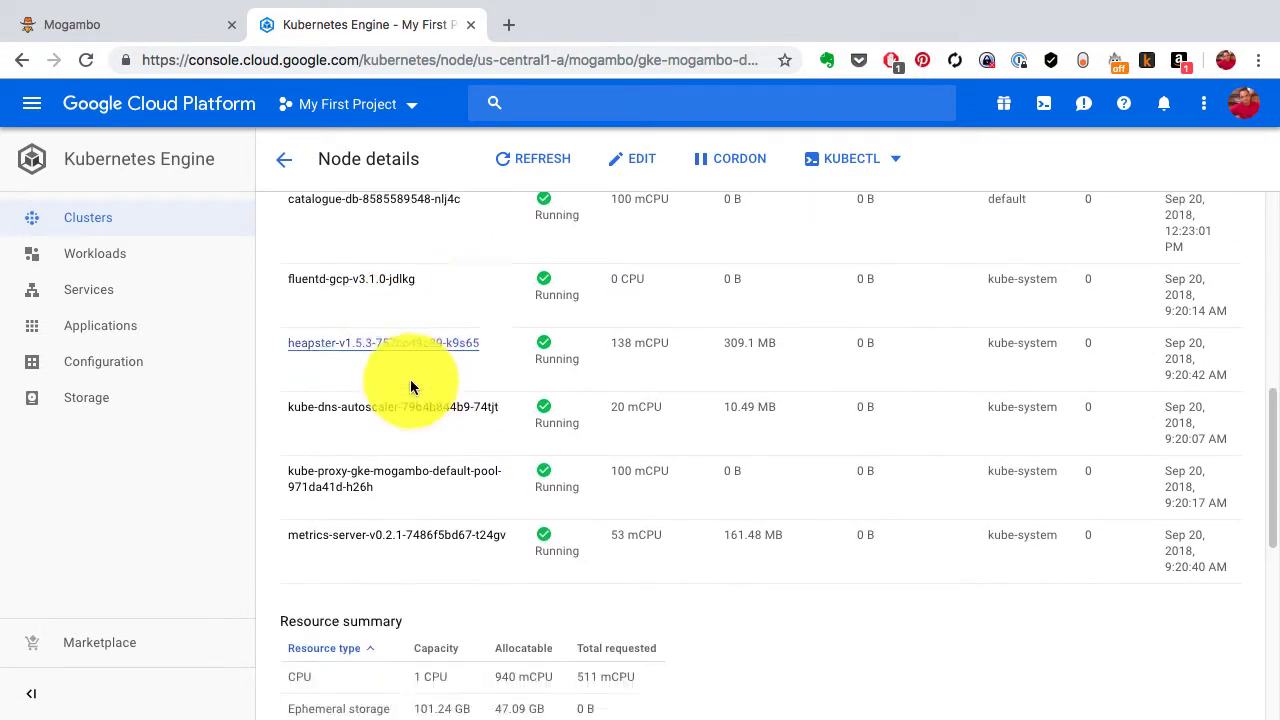
{"action": "scroll", "scroll_direction": "down", "scroll_amount": 3}
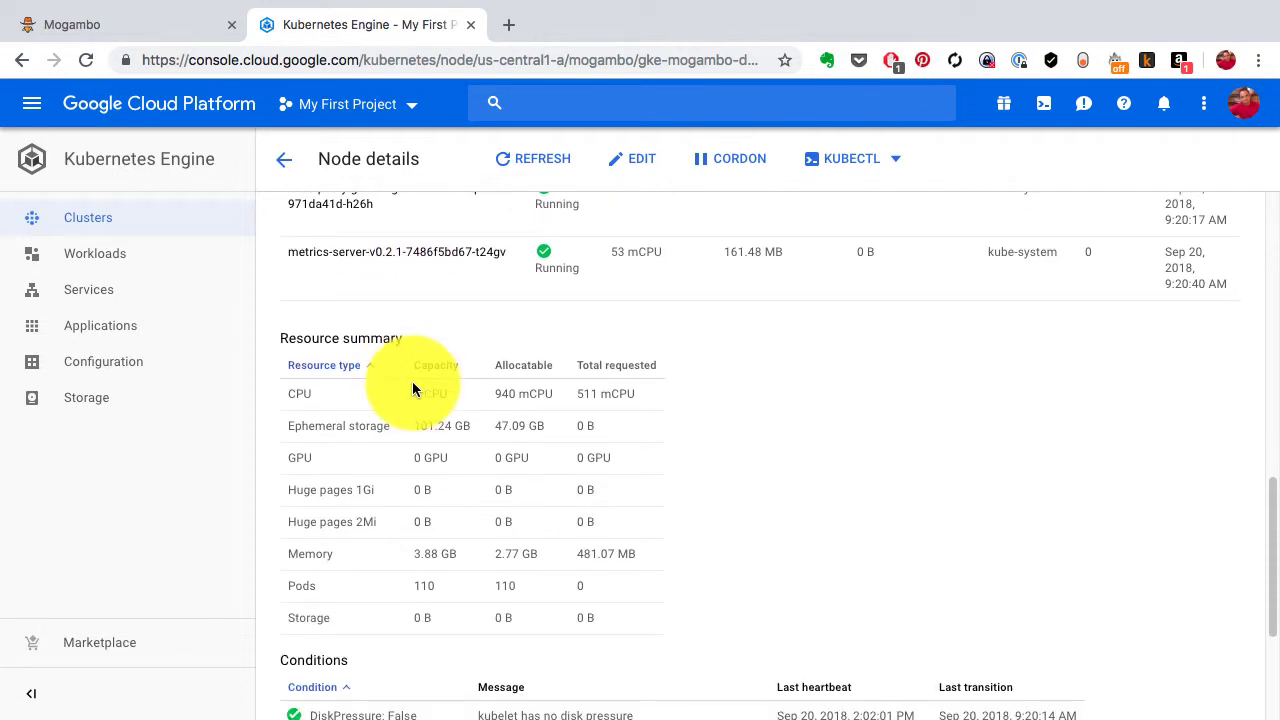
{"action": "scroll", "scroll_direction": "down", "scroll_amount": 3}
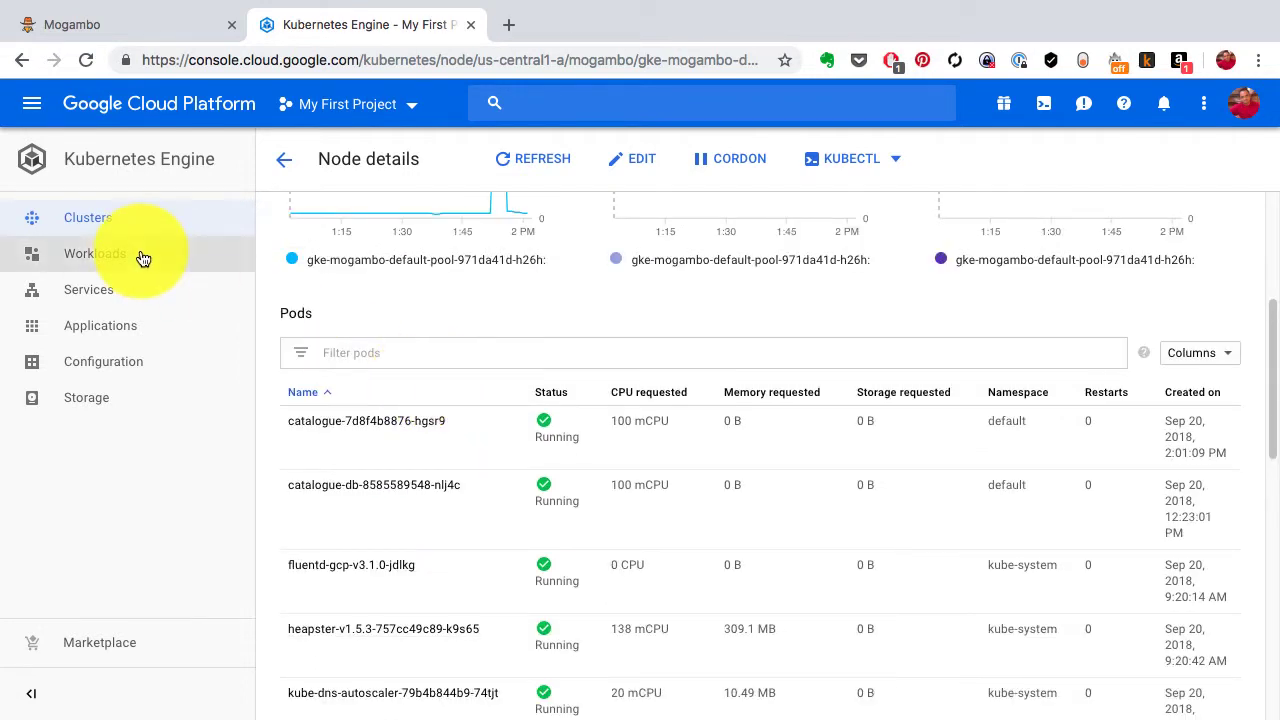
{"action": "left_click", "coordinate": [93, 253]}
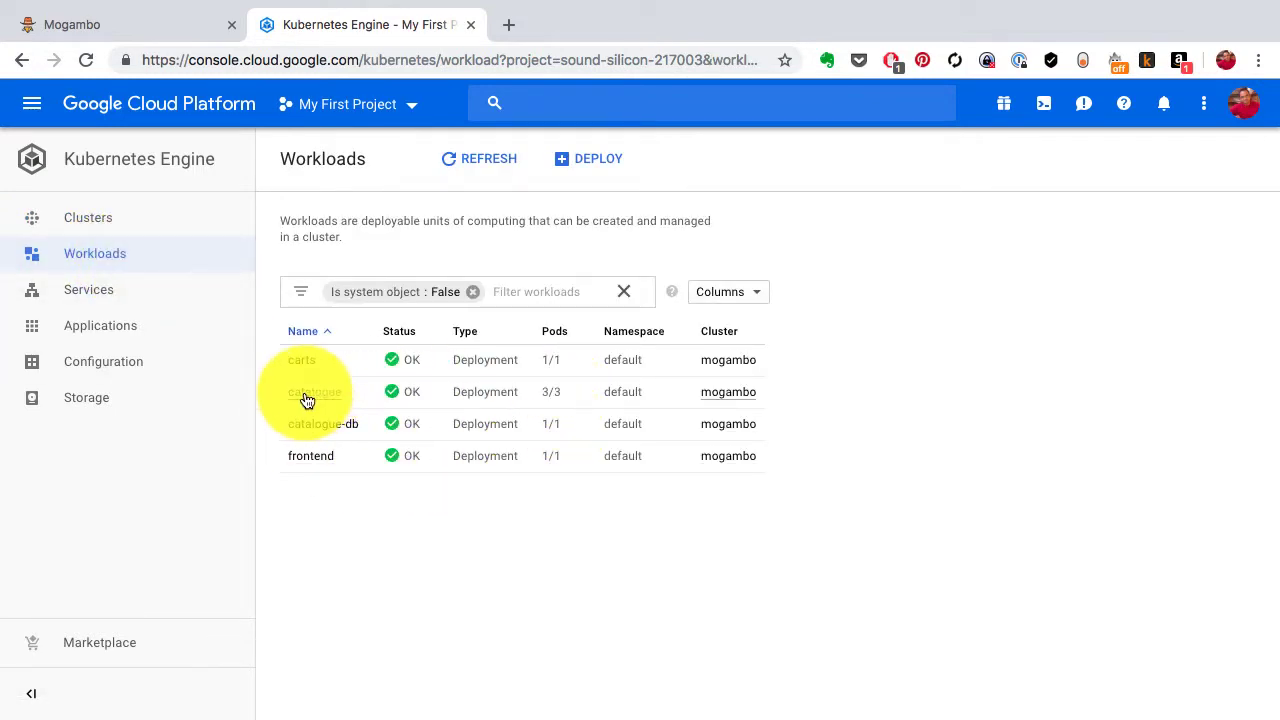
Step: Review catalogue's managed pods and 1–5 replica autoscaler, then refresh the details
{"action": "left_click", "coordinate": [314, 391]}
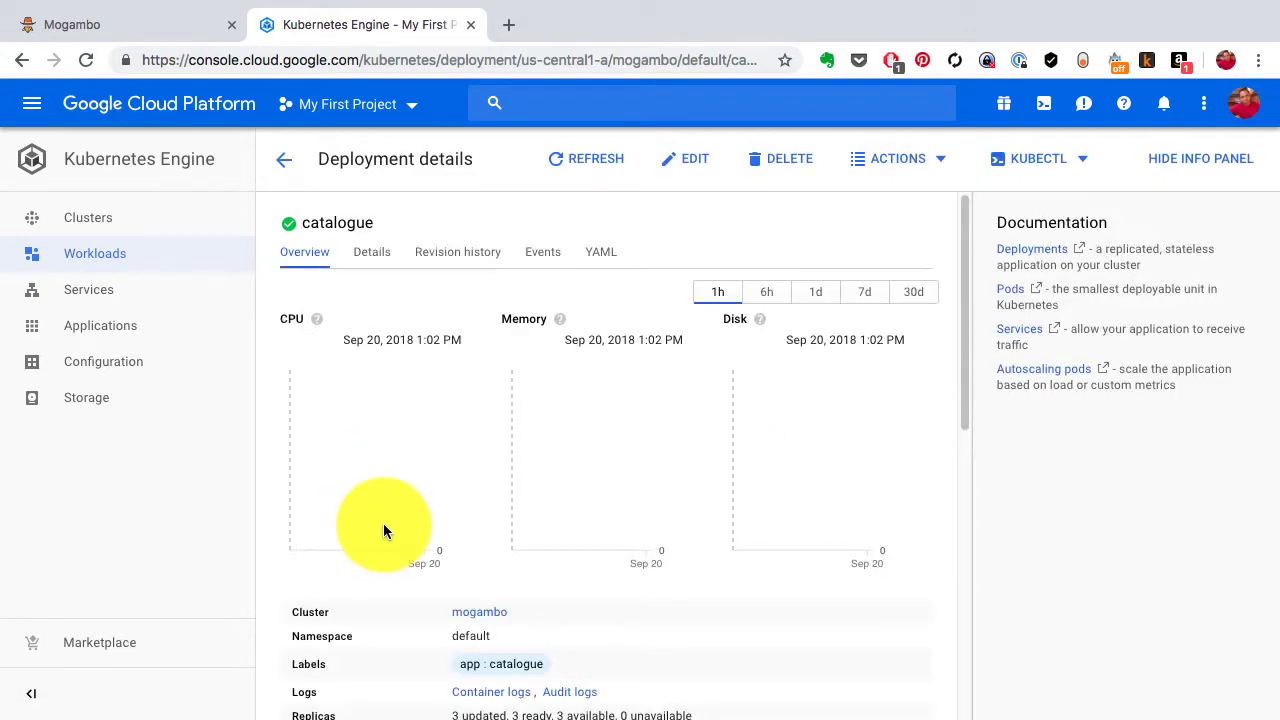
{"action": "scroll", "scroll_direction": "down", "scroll_amount": 3}
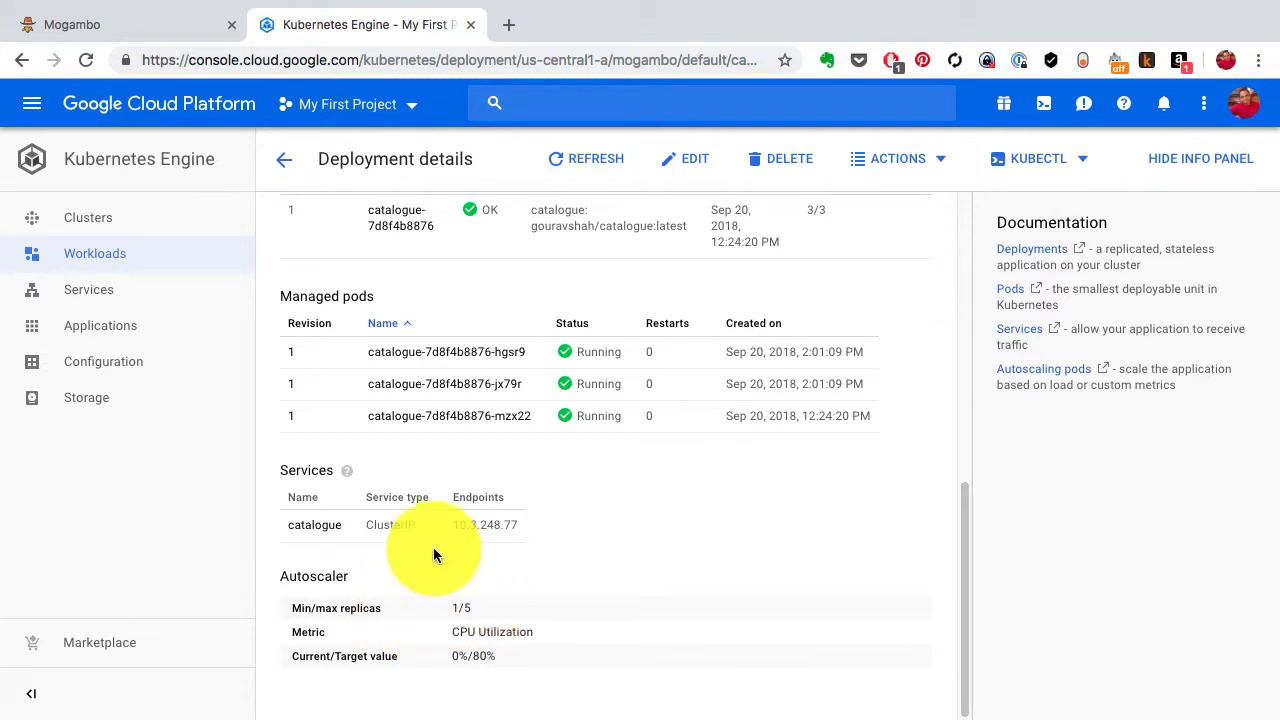
{"action": "mouse_move", "coordinate": [520, 493]}
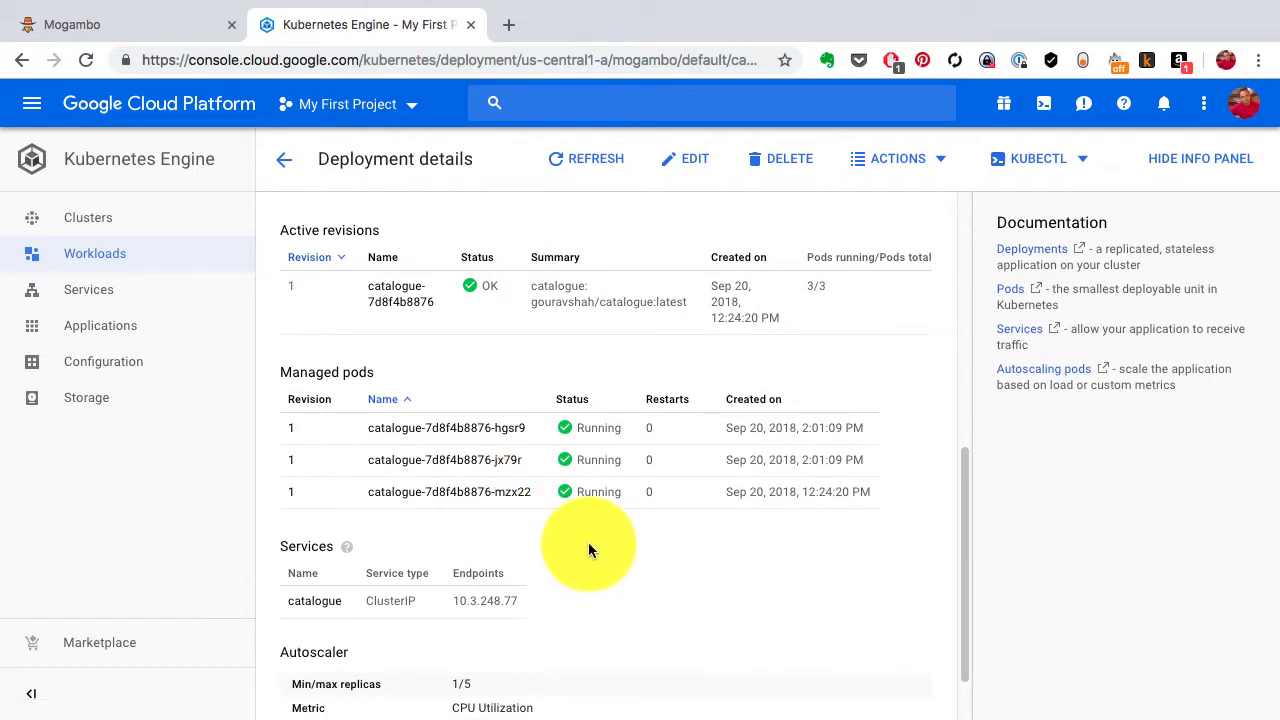
{"action": "mouse_move", "coordinate": [590, 548]}
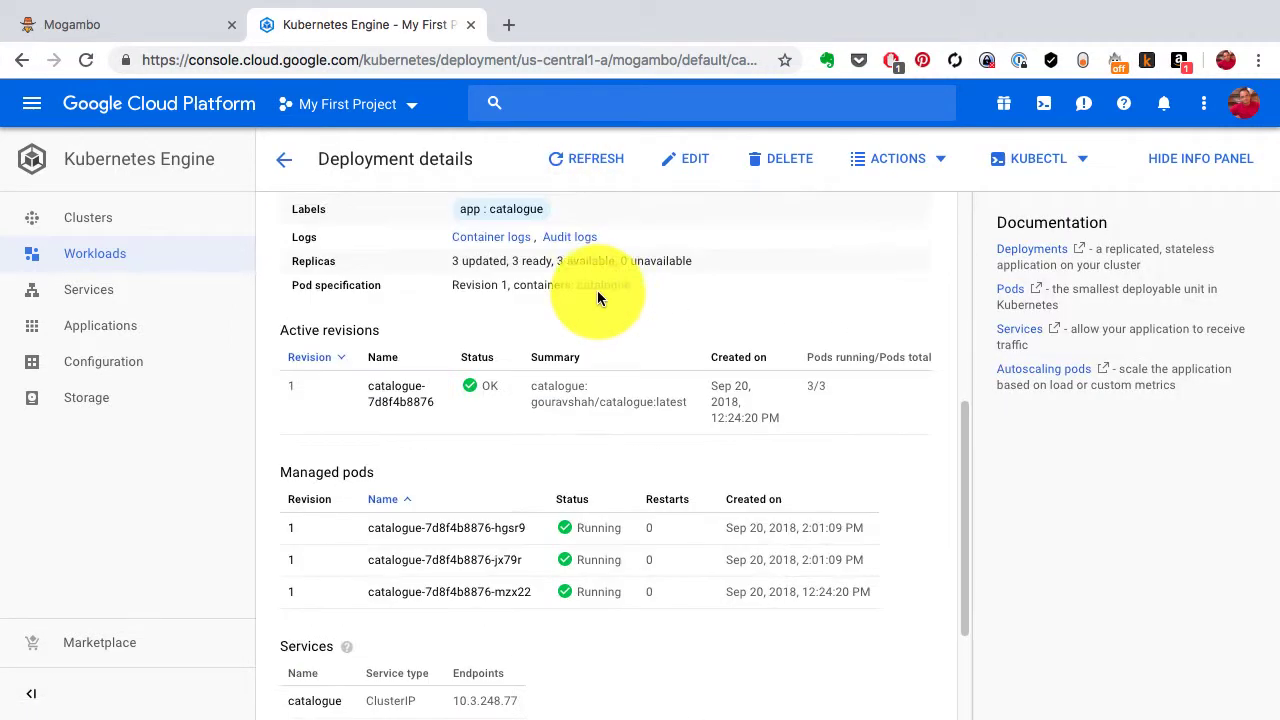
{"action": "scroll", "scroll_direction": "down", "scroll_amount": 3}
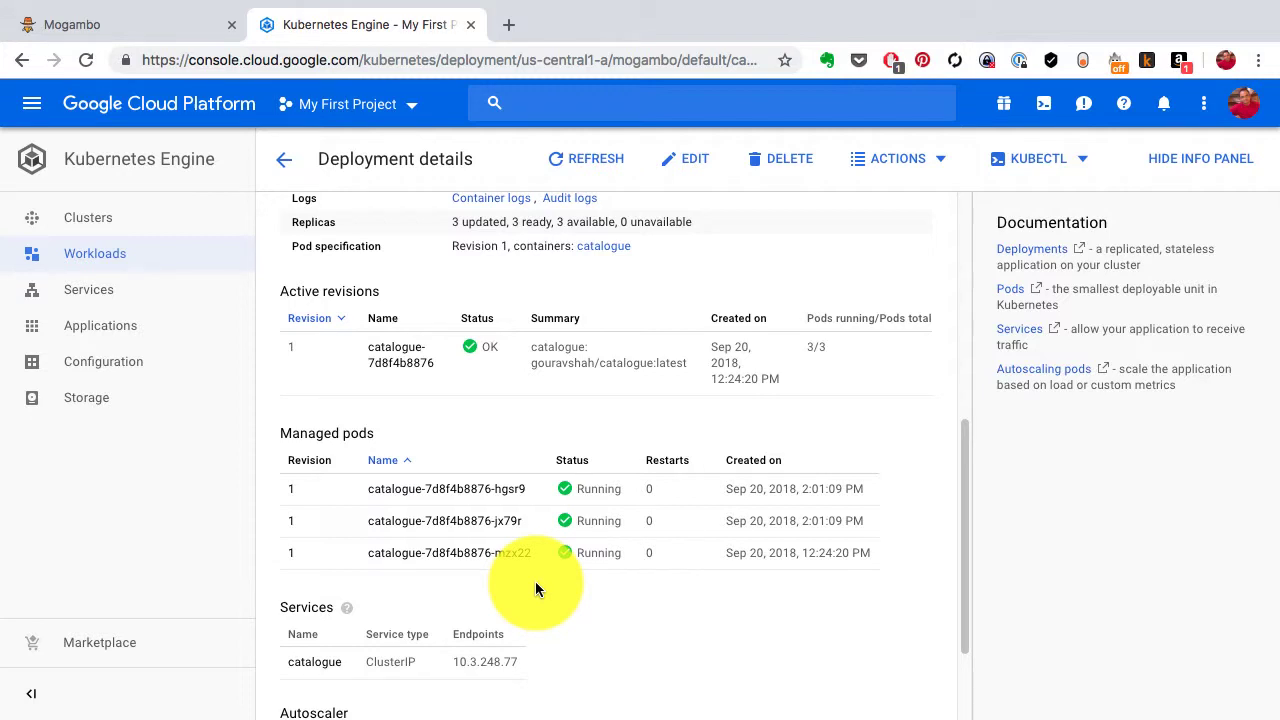
{"action": "left_click", "coordinate": [586, 158]}
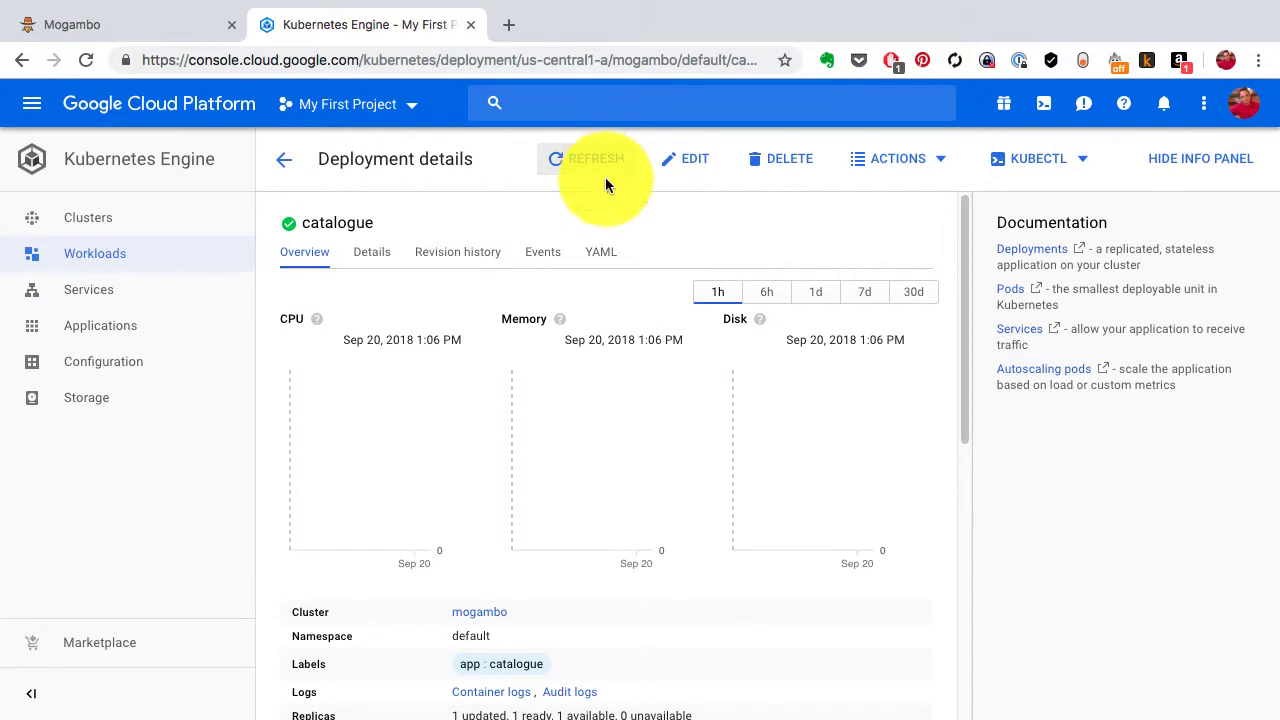
Step: Scroll to Managed pods to confirm catalogue now runs a single pod (1/1)
{"action": "scroll", "scroll_direction": "down", "scroll_amount": 3}
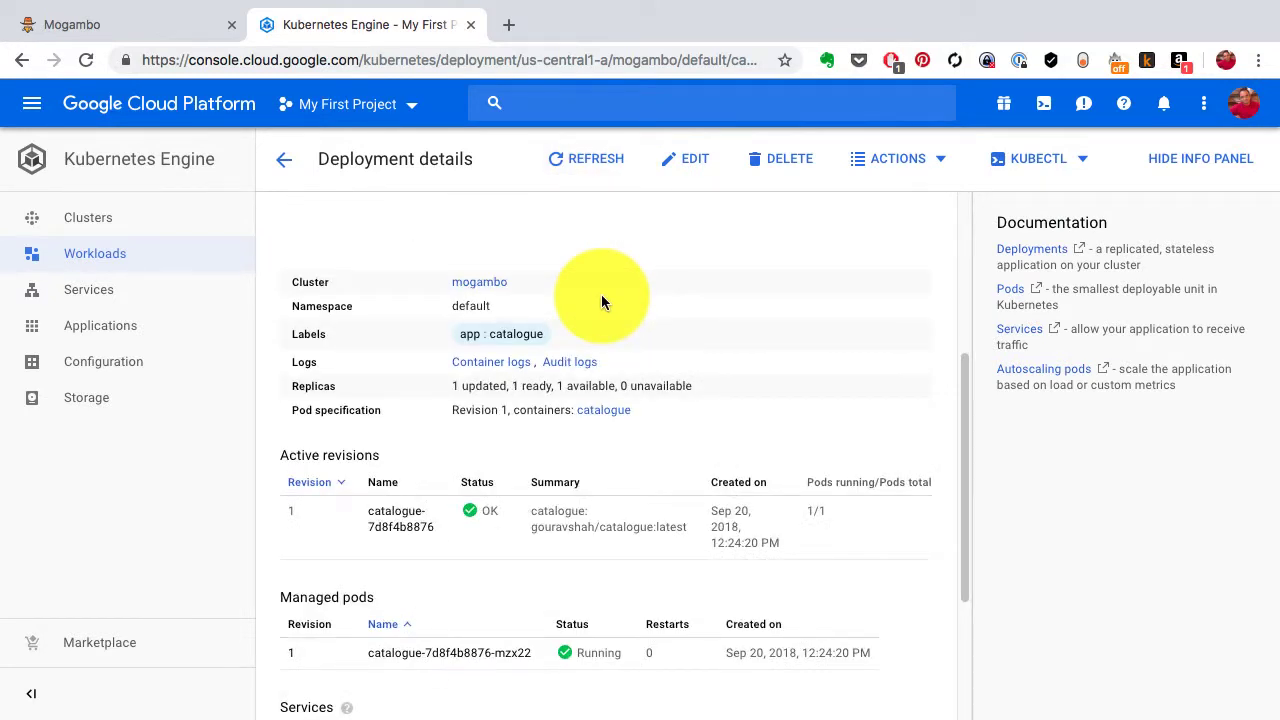
{"action": "scroll", "scroll_direction": "down", "scroll_amount": 3}
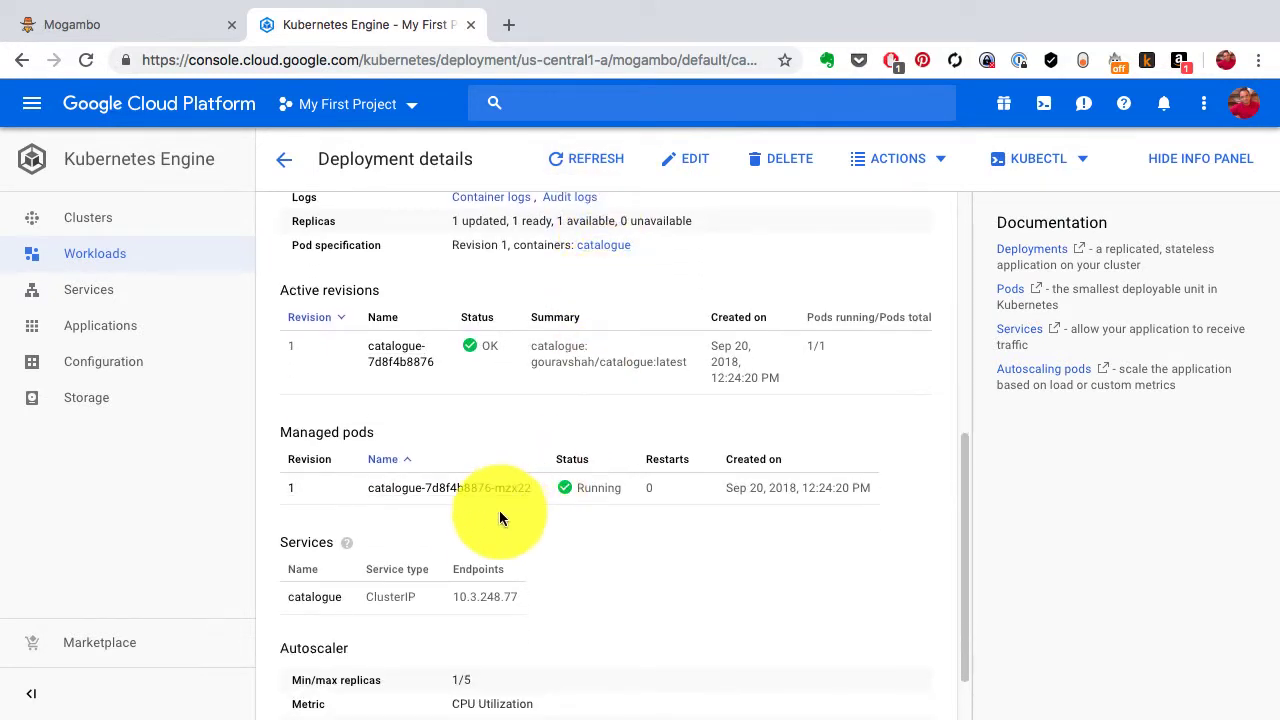
{"action": "scroll", "scroll_direction": "down", "scroll_amount": 3}
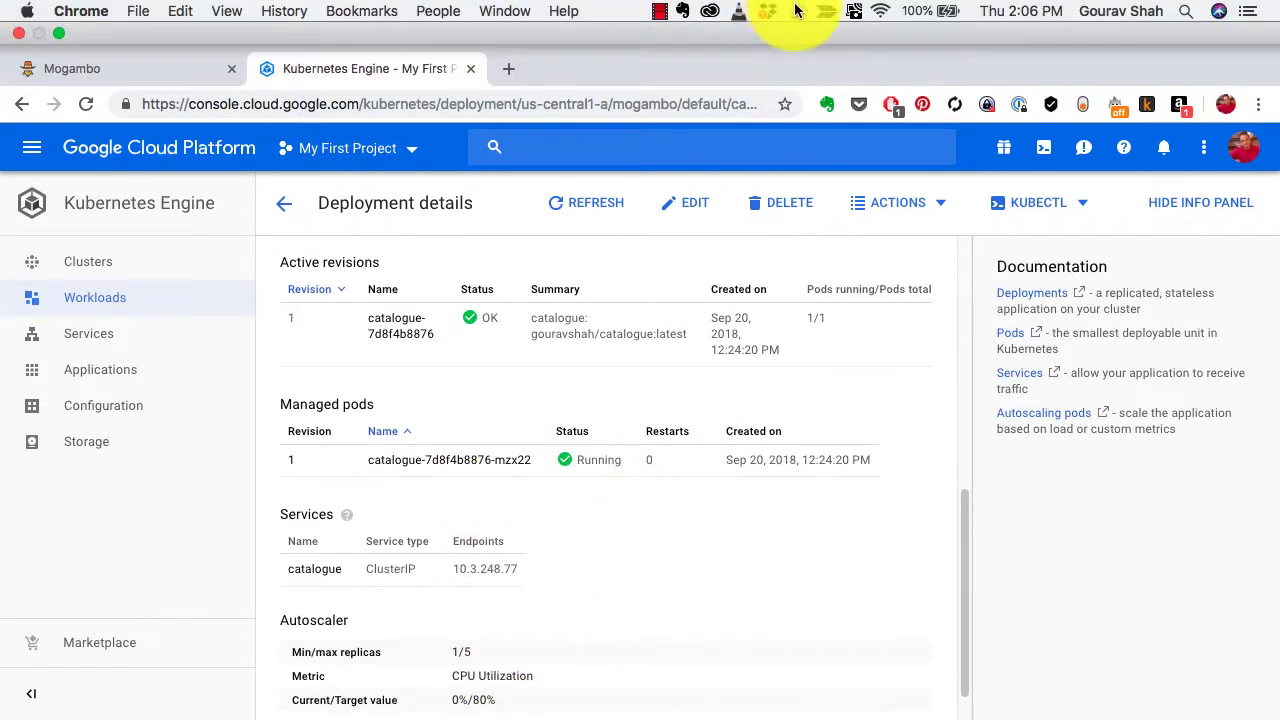
Step: Open frontend's deployment details: one pod, a LoadBalancer service and a 1–5 autoscaler
{"action": "left_click", "coordinate": [284, 202]}
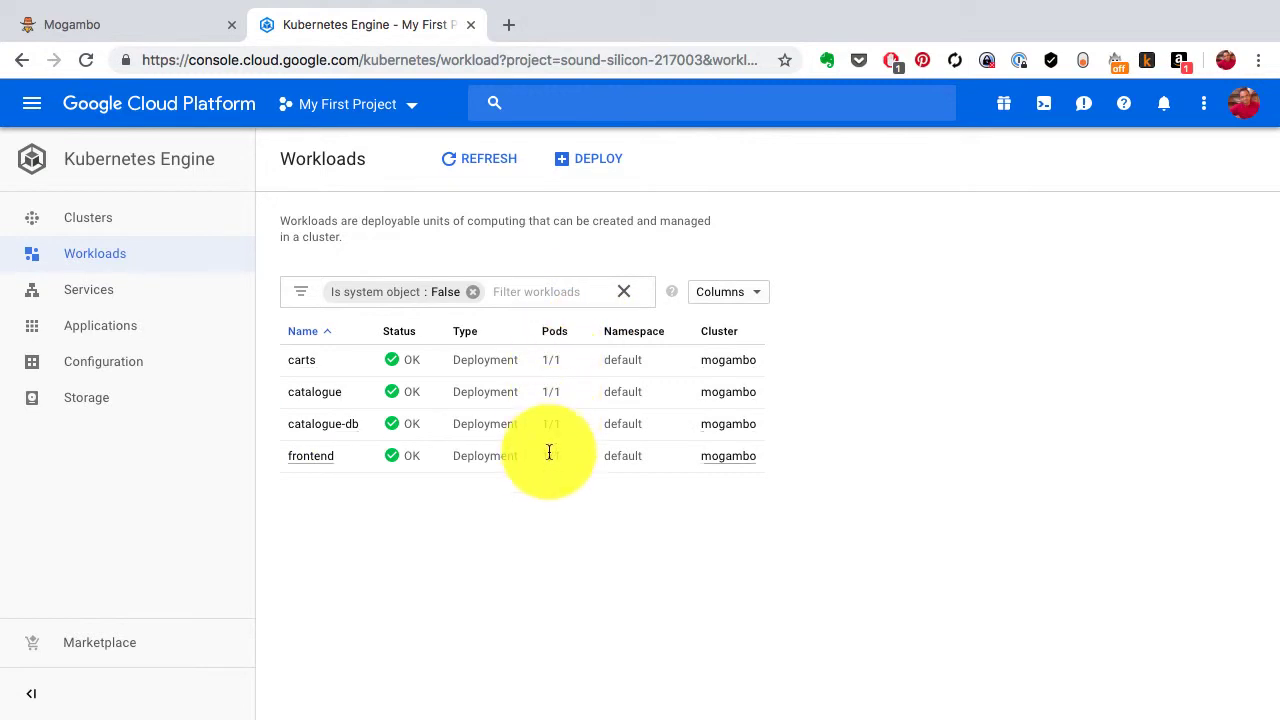
{"action": "mouse_move", "coordinate": [347, 417]}
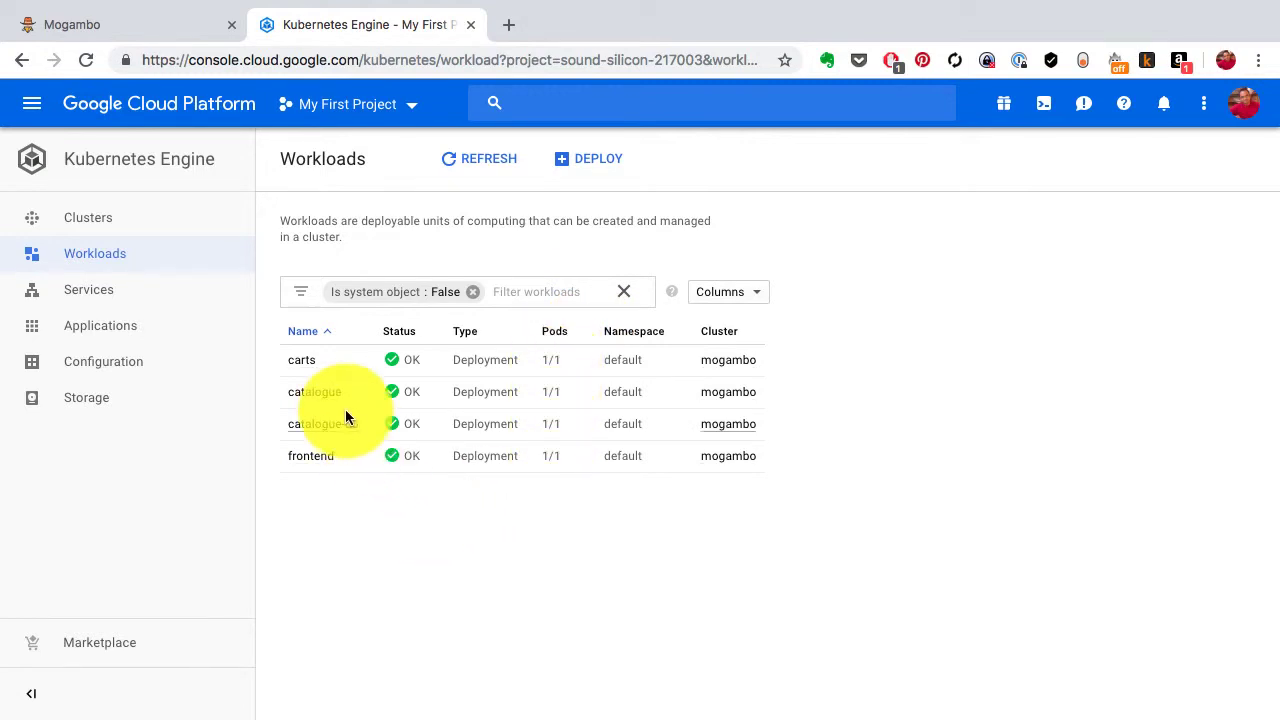
{"action": "left_click", "coordinate": [310, 455]}
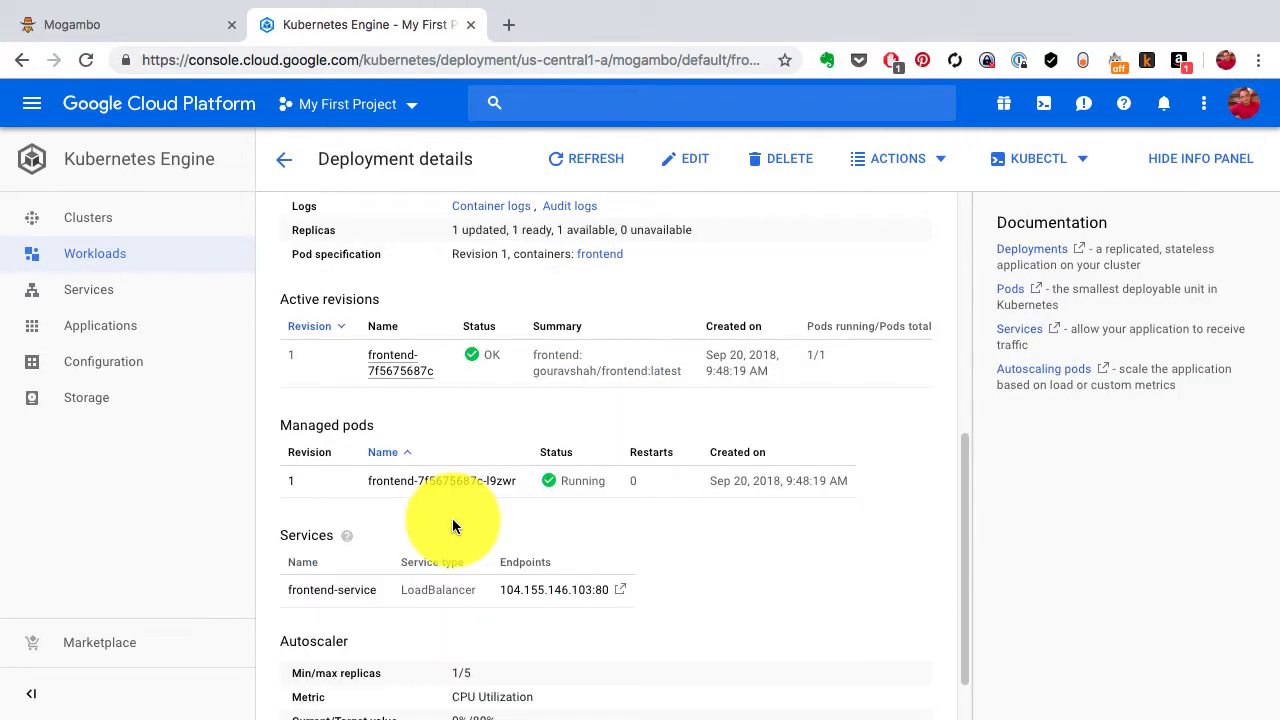
{"action": "scroll", "scroll_direction": "down", "scroll_amount": 3}
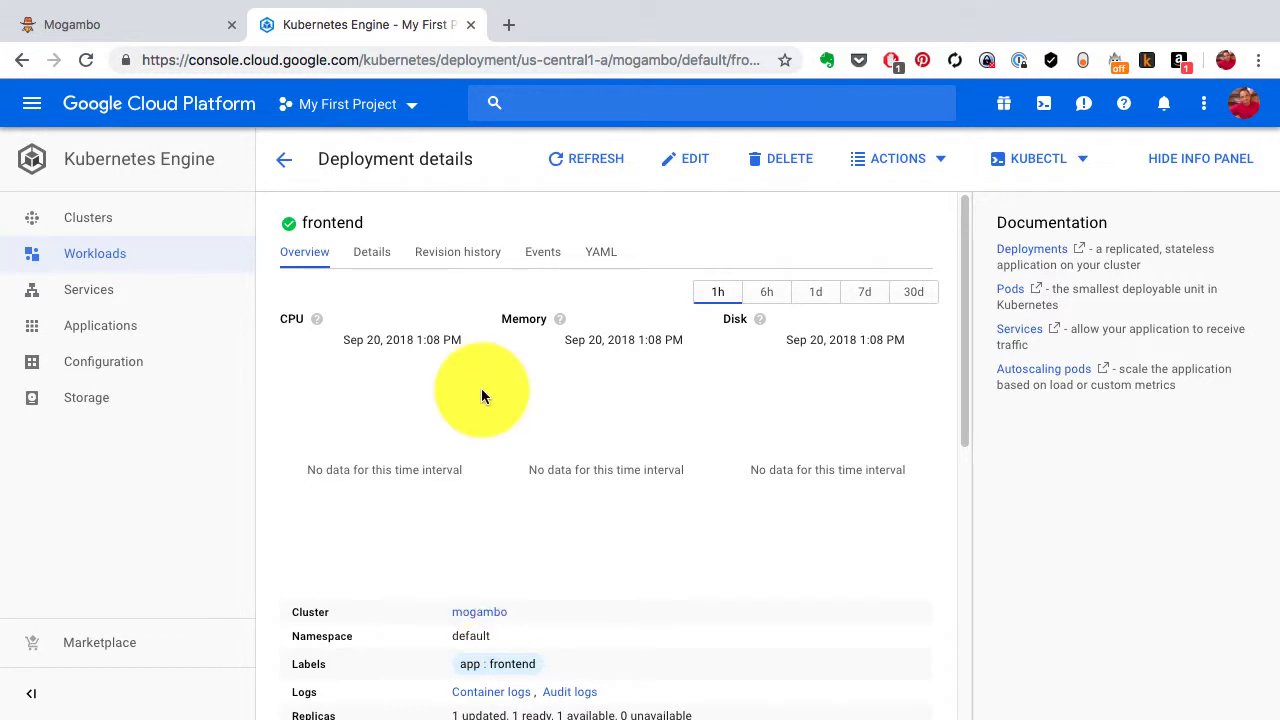
Step: Go to the Mogambo store and copy its address 104.155.146.103
{"action": "left_click", "coordinate": [110, 24]}
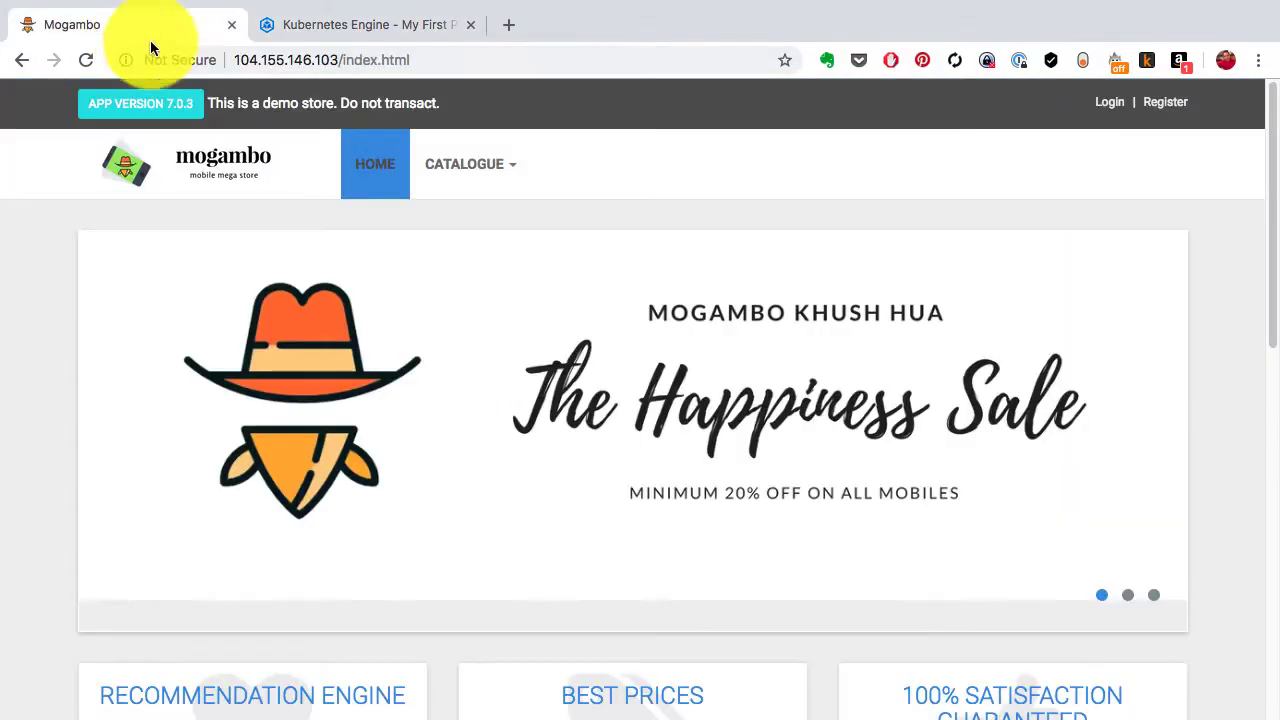
{"action": "left_click", "coordinate": [320, 60]}
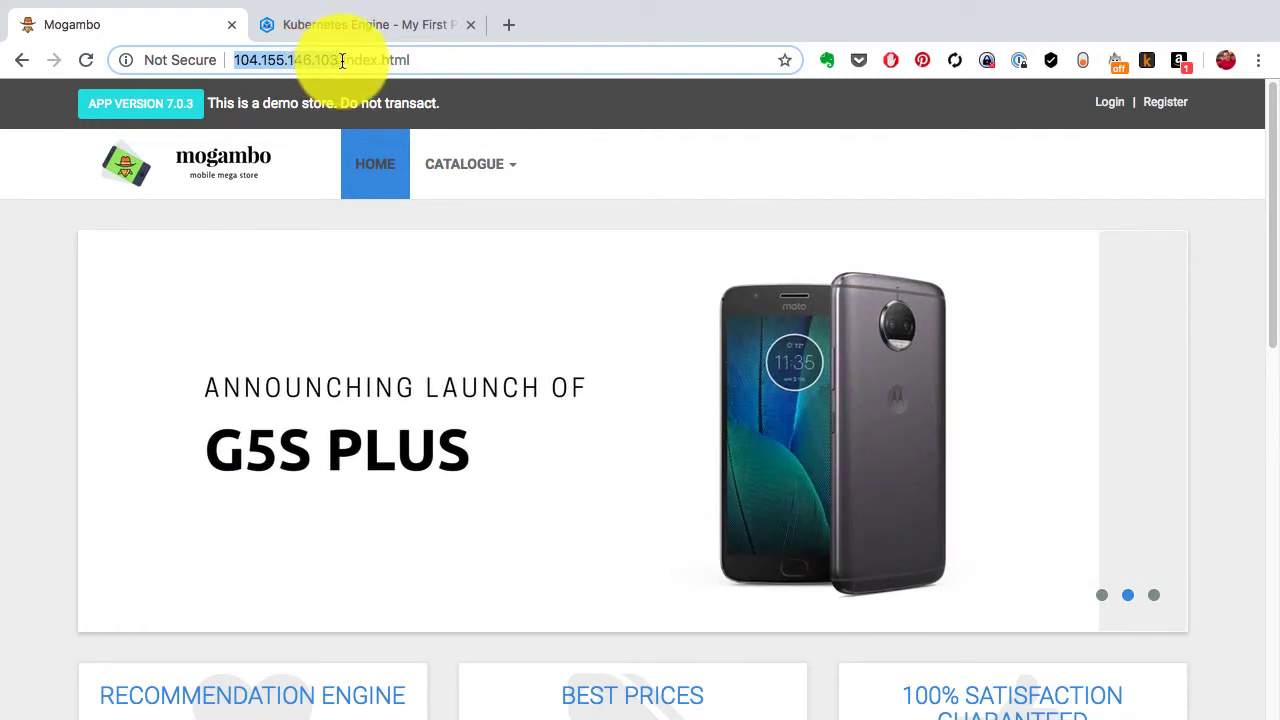
{"action": "left_click", "coordinate": [465, 164]}
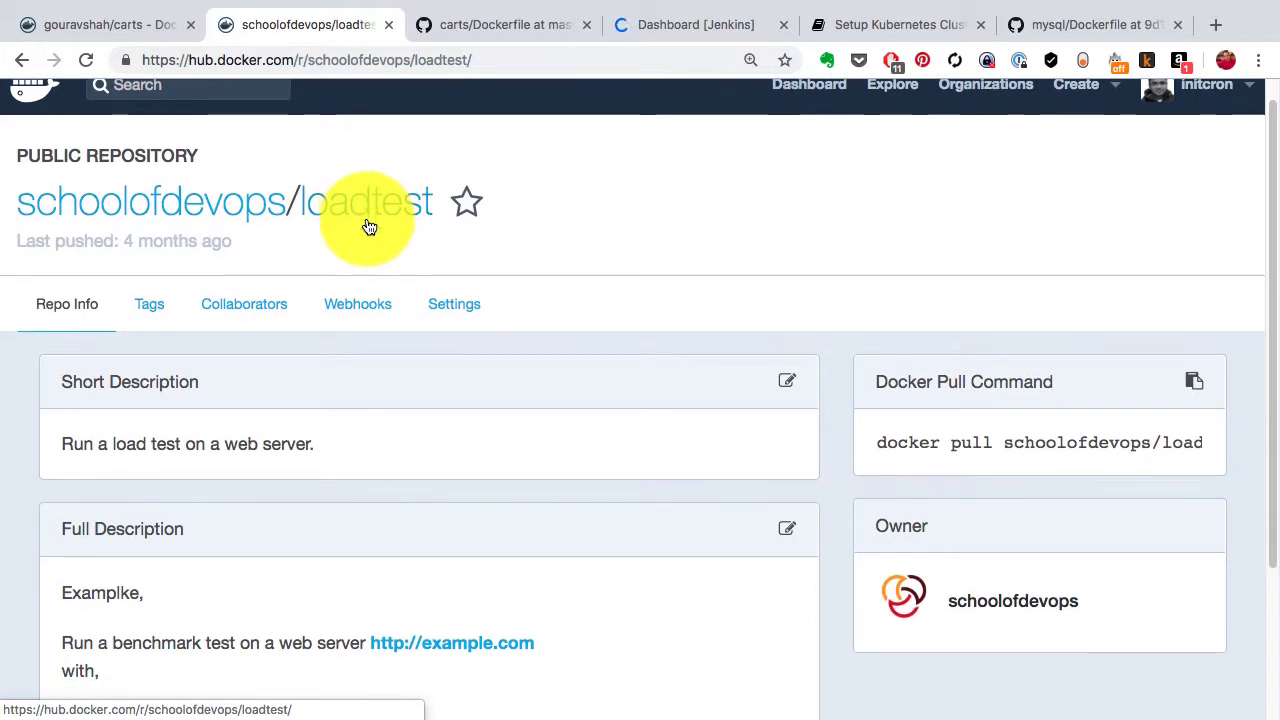
Step: Read the siege example command in the loadtest repository's Full Description
{"action": "scroll", "scroll_direction": "down", "scroll_amount": 3}
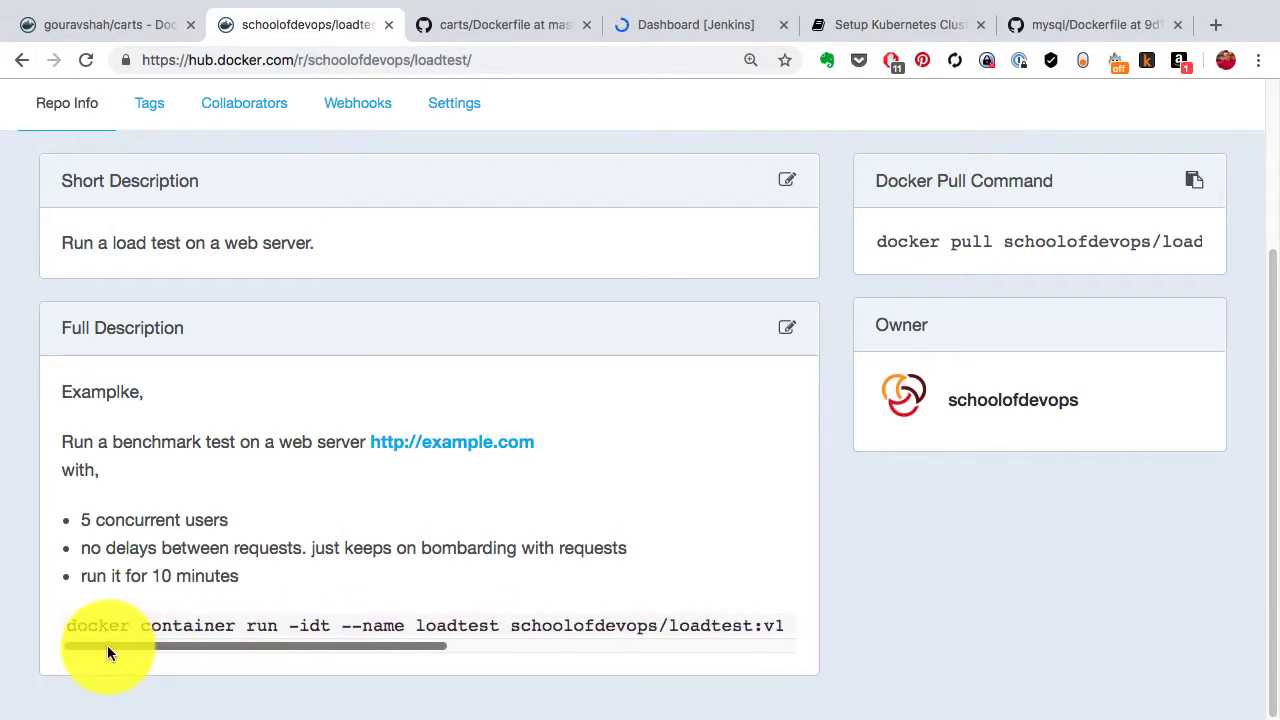
{"action": "mouse_move", "coordinate": [165, 500]}
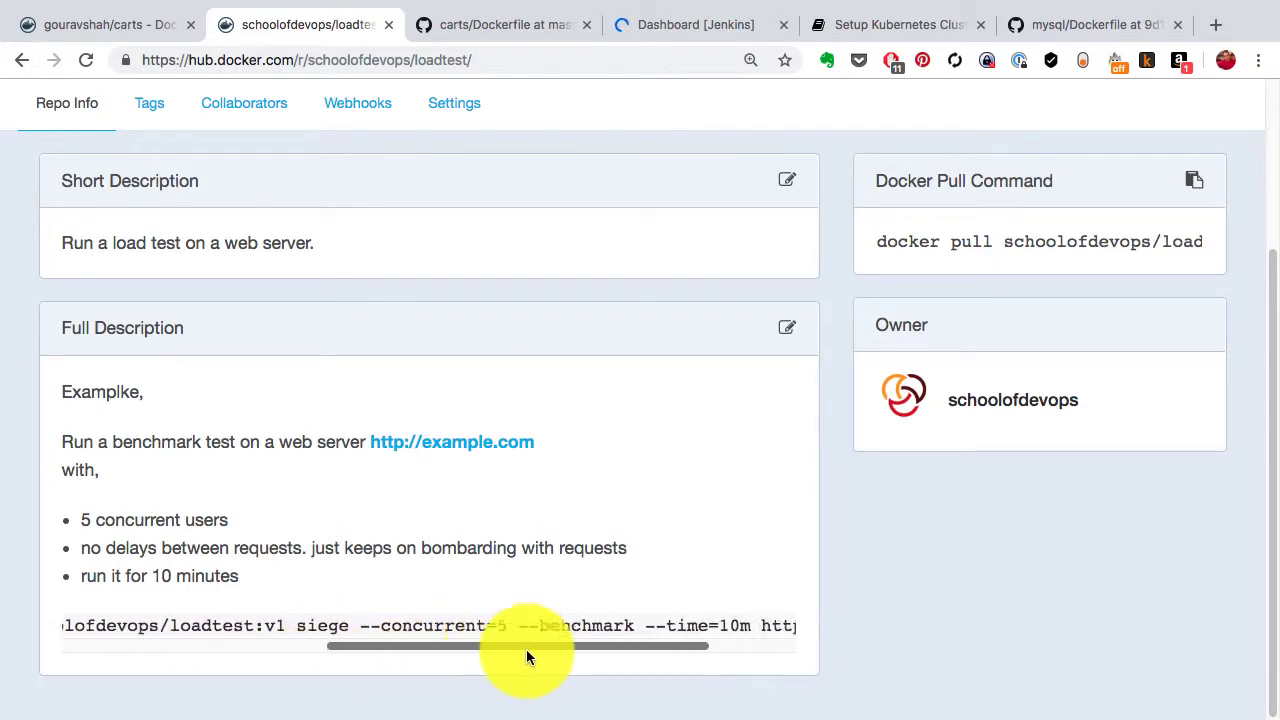
{"action": "left_click_drag", "start_coordinate": [530, 646], "coordinate": [510, 646]}
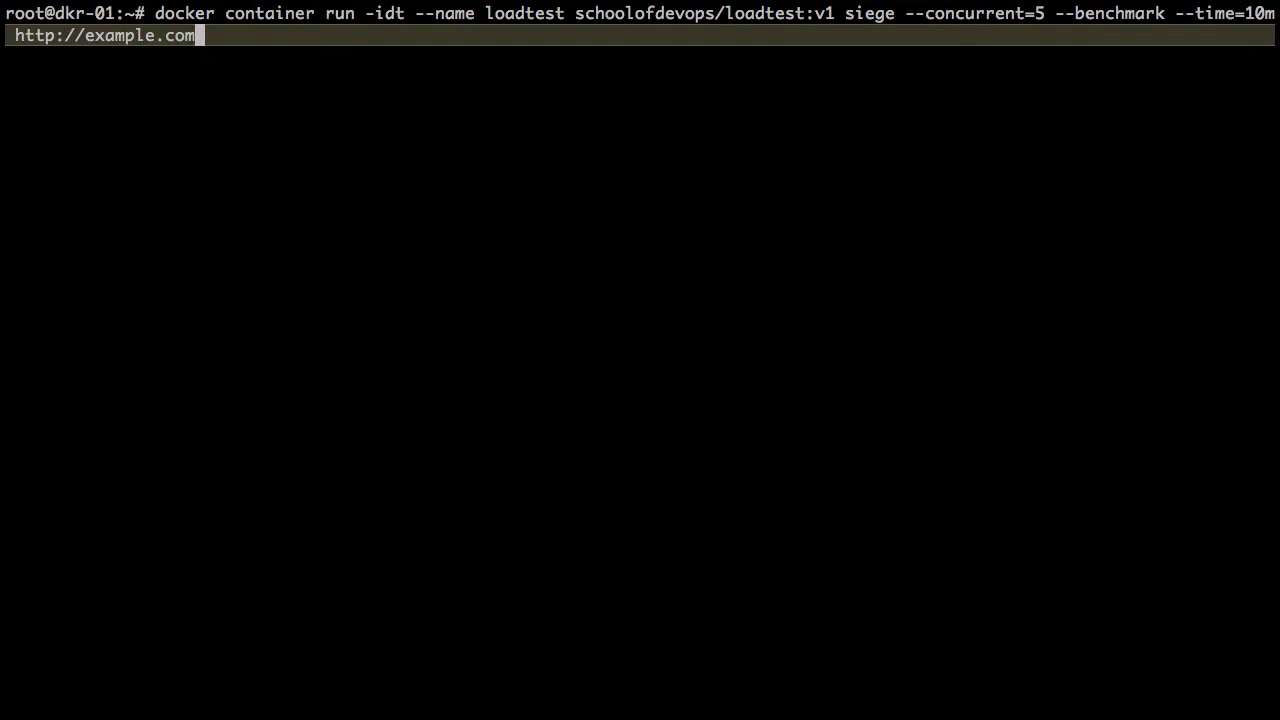
{"action": "key", "text": "BackSpace"}
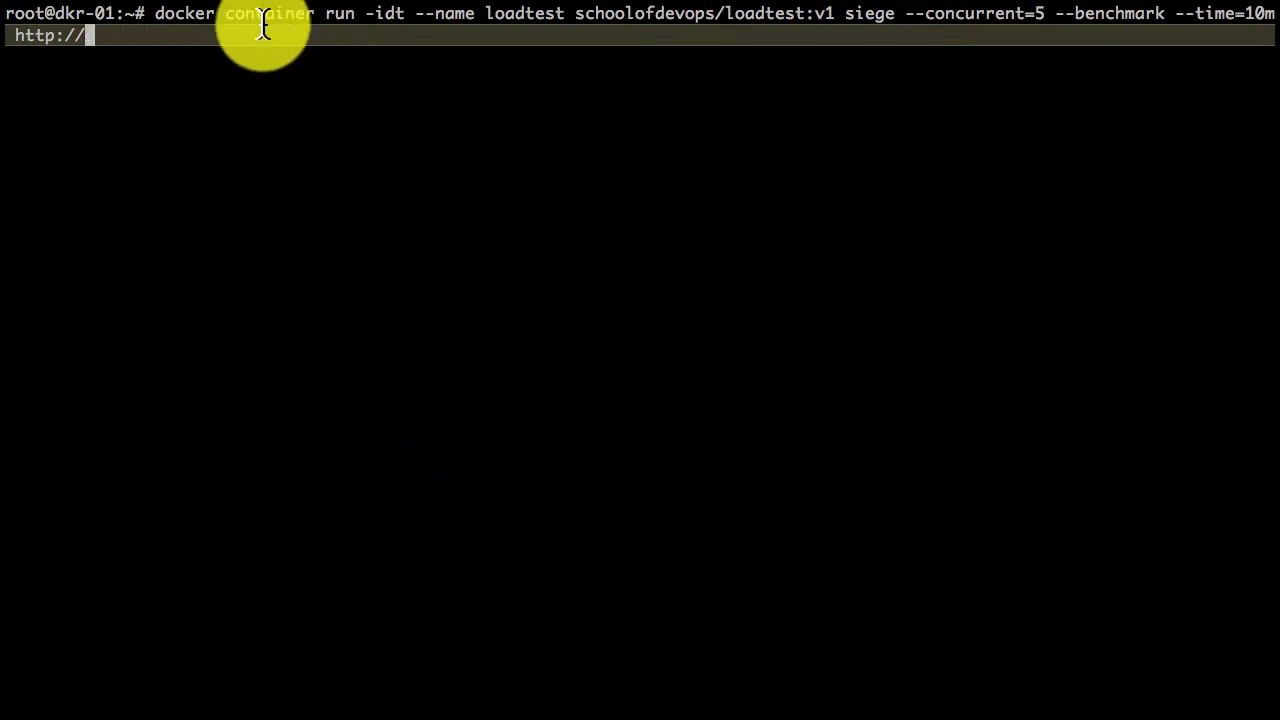
{"action": "mouse_move", "coordinate": [545, 25]}
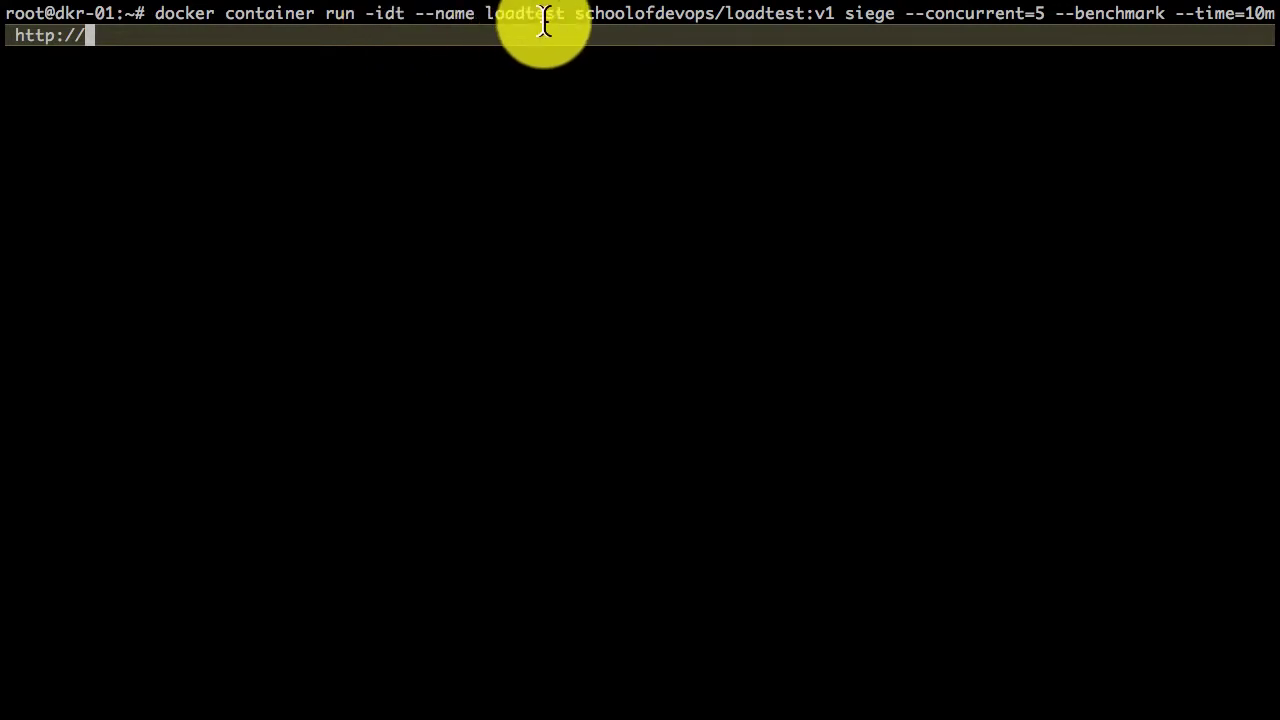
{"action": "mouse_move", "coordinate": [665, 60]}
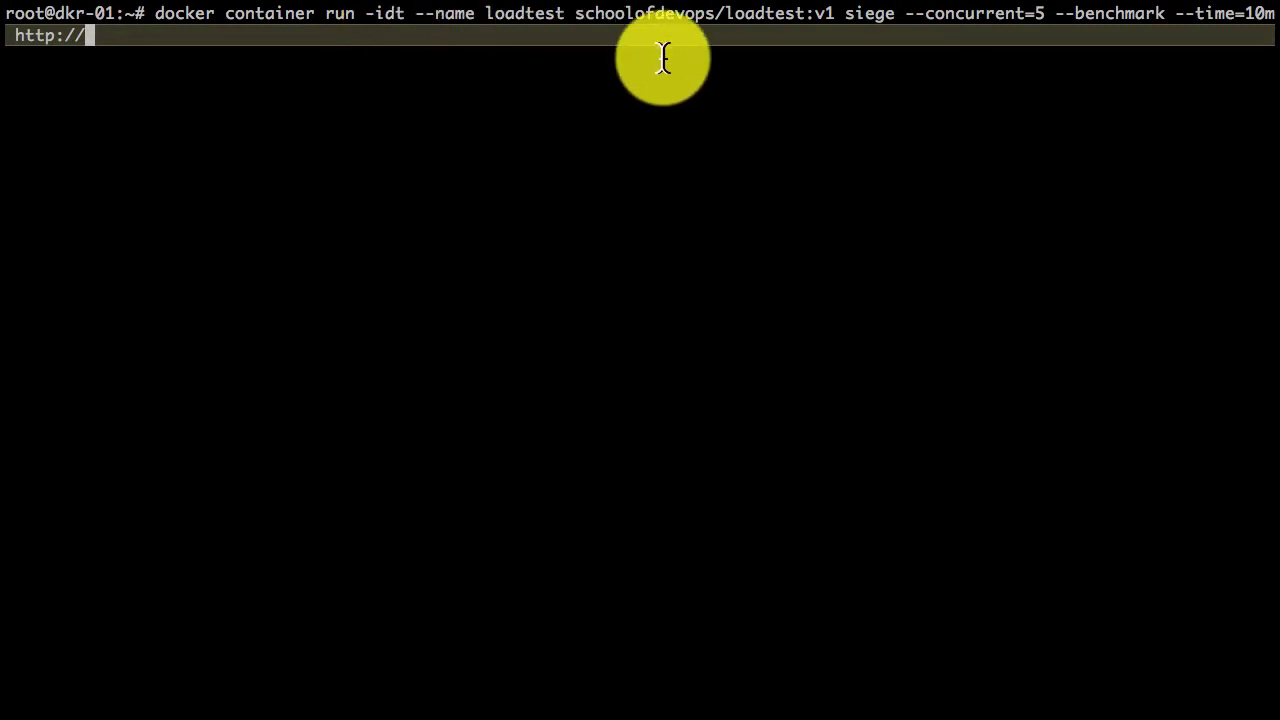
{"action": "mouse_move", "coordinate": [665, 40]}
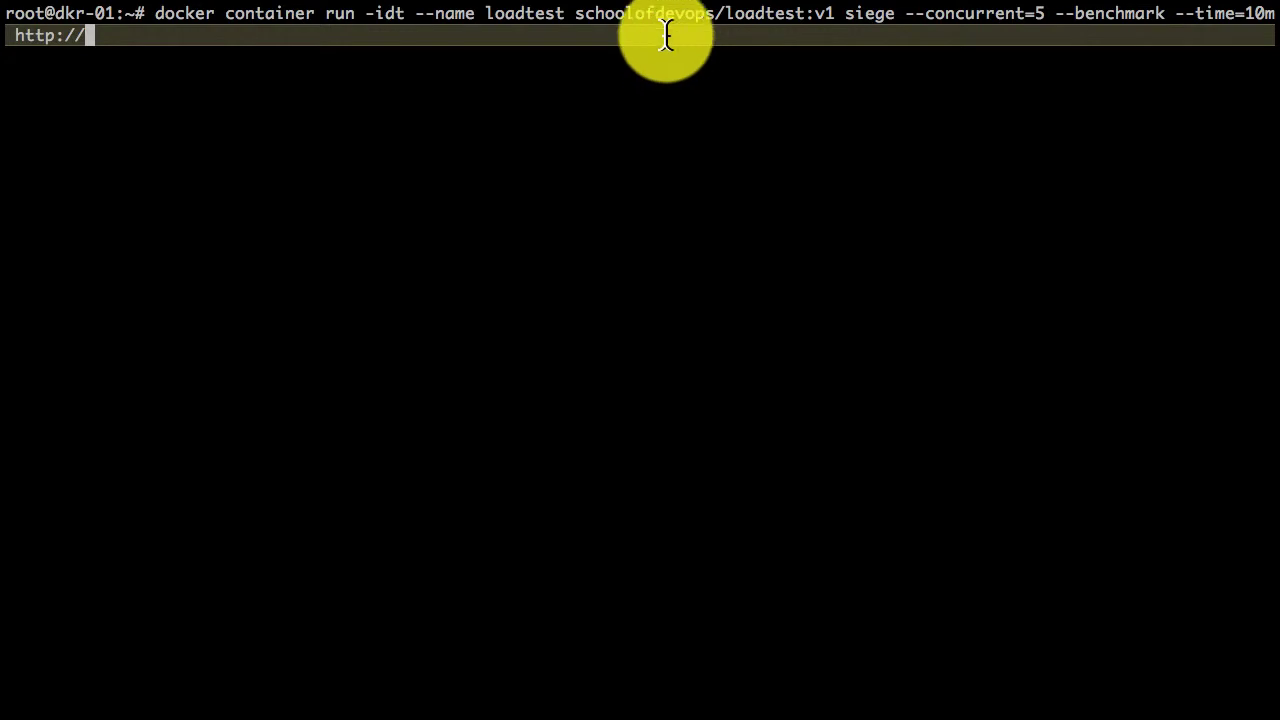
{"action": "mouse_move", "coordinate": [935, 30]}
{"action": "type", "text": "104.155.146.103"}
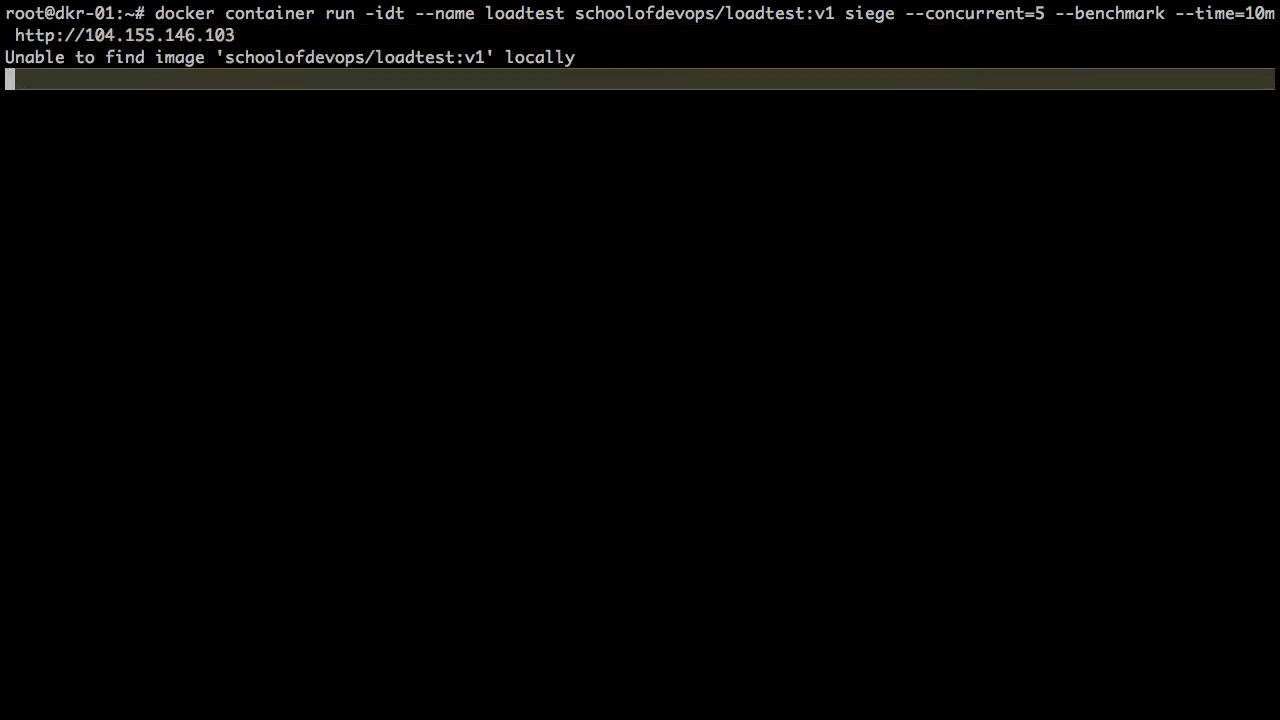
{"action": "left_click", "coordinate": [398, 200]}
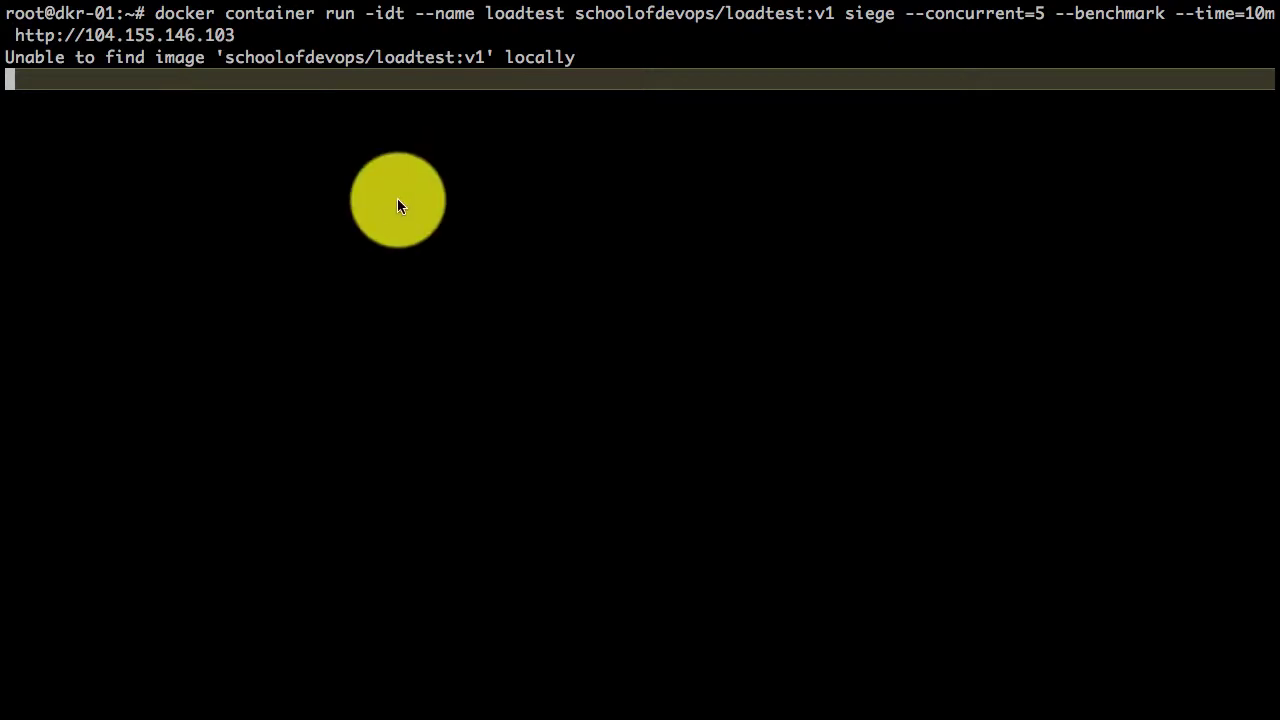
{"action": "mouse_move", "coordinate": [415, 190]}
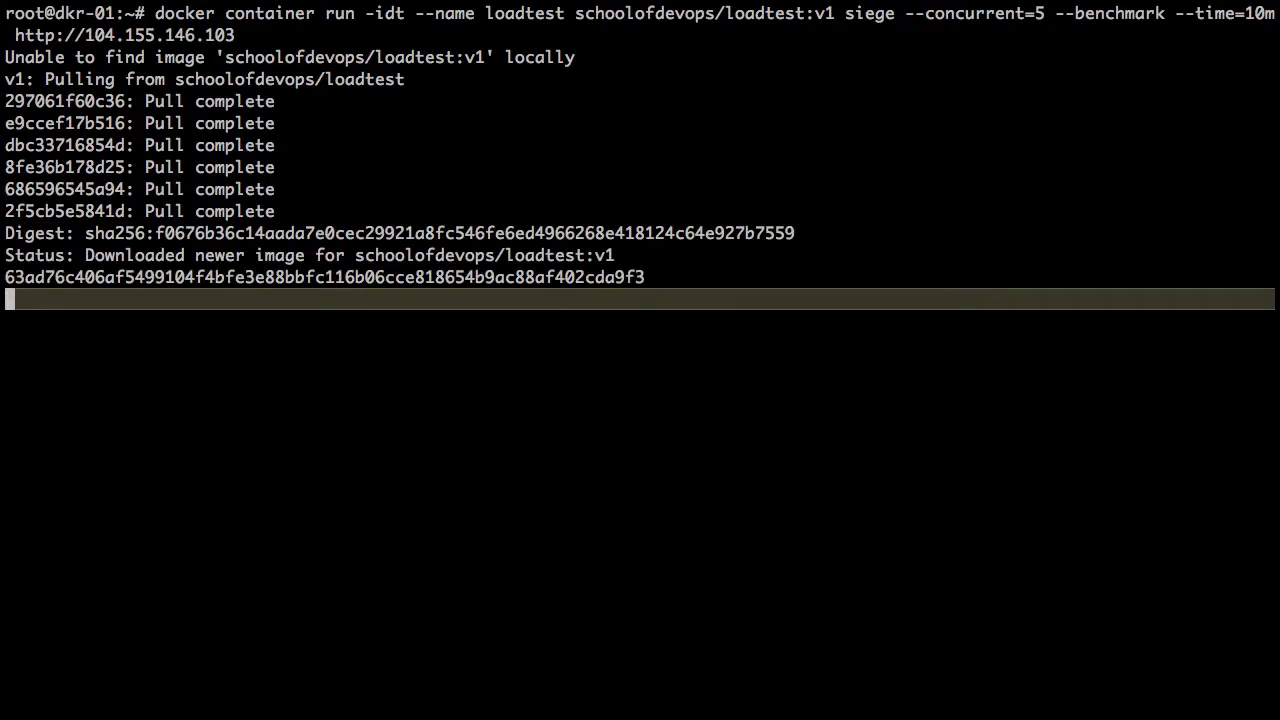
{"action": "type", "text": "docker logs loadtest"}
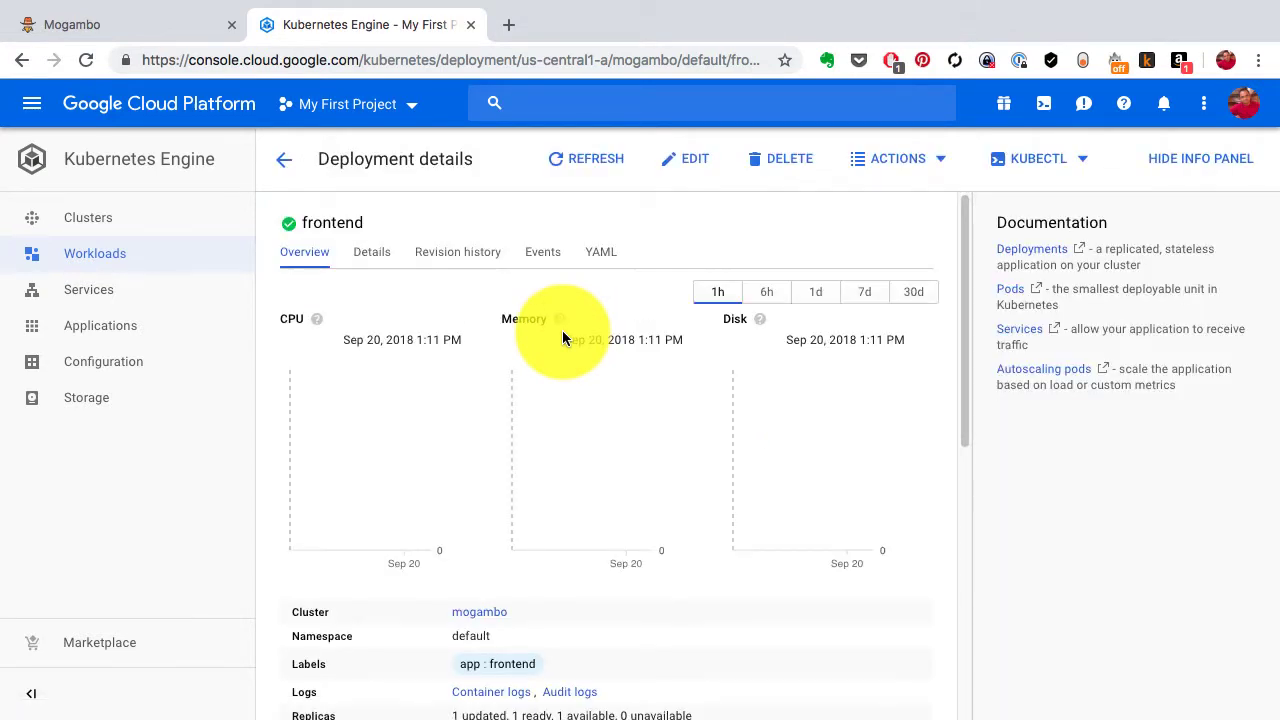
Step: Scroll frontend's deployment details to Managed pods and Autoscaler: one running pod, CPU 0%/80%
{"action": "scroll", "scroll_direction": "down", "scroll_amount": 3}
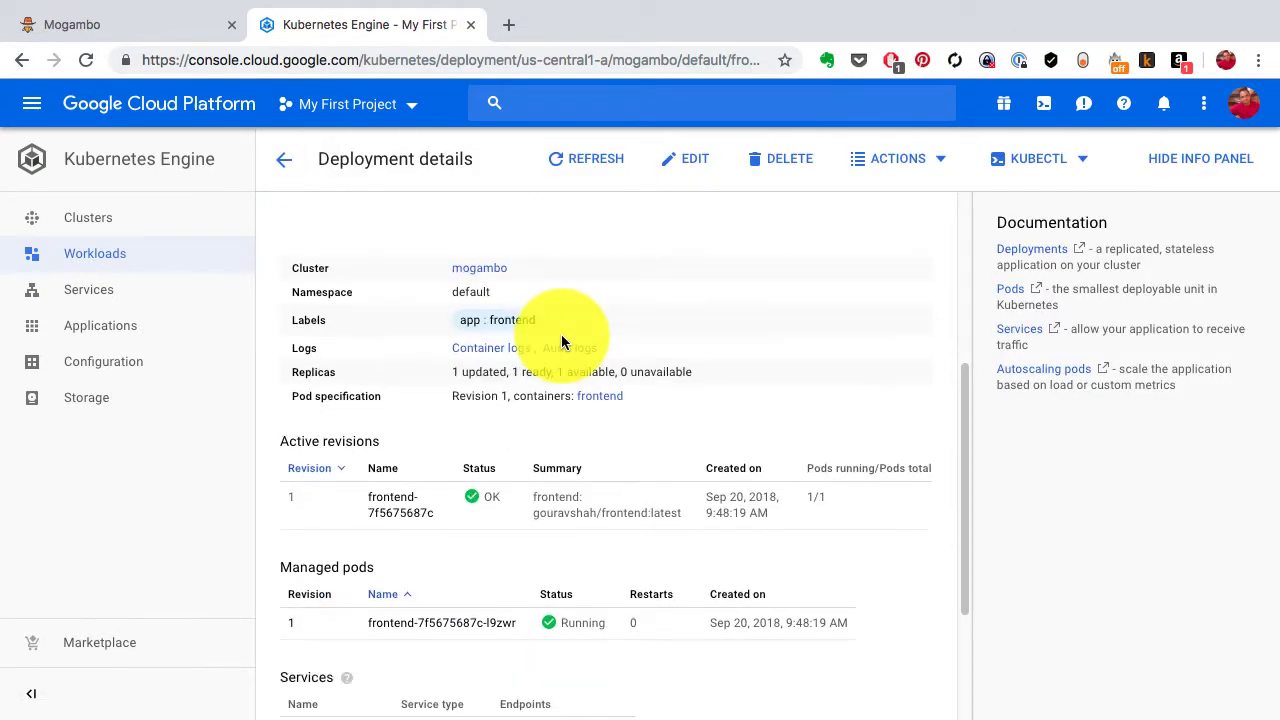
{"action": "scroll", "scroll_direction": "down", "scroll_amount": 3}
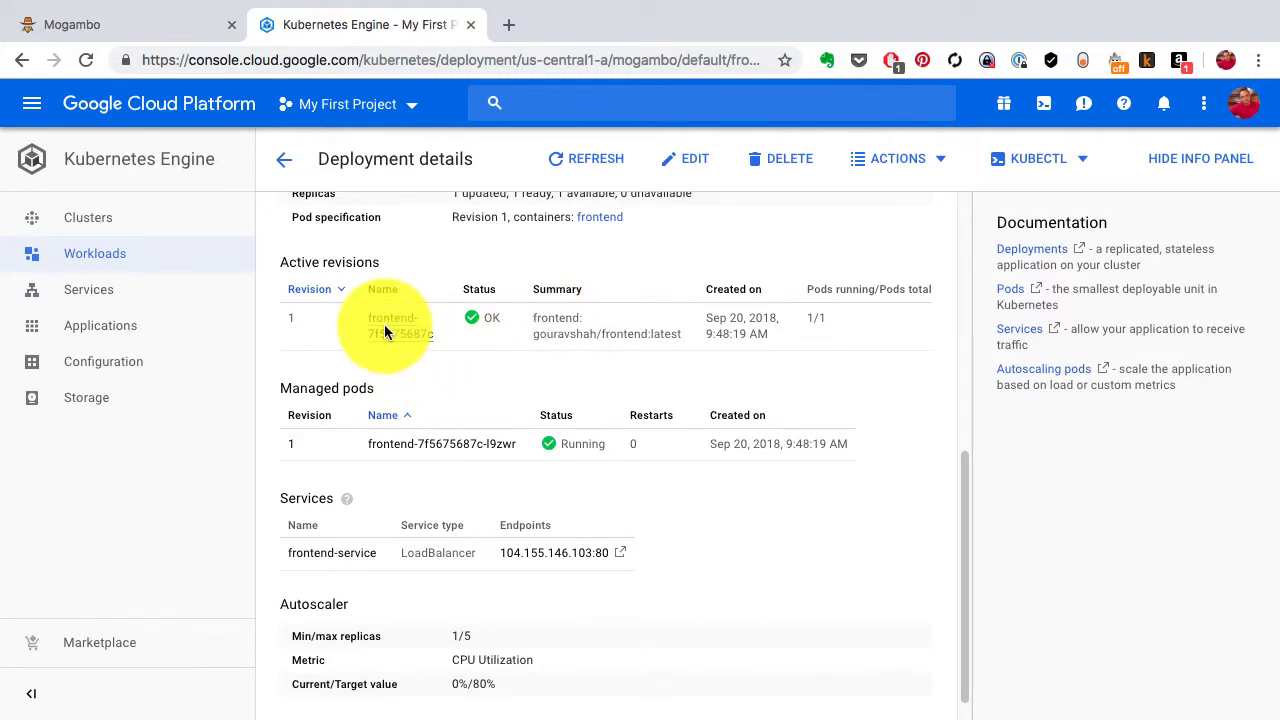
{"action": "scroll", "scroll_direction": "down", "scroll_amount": 3}
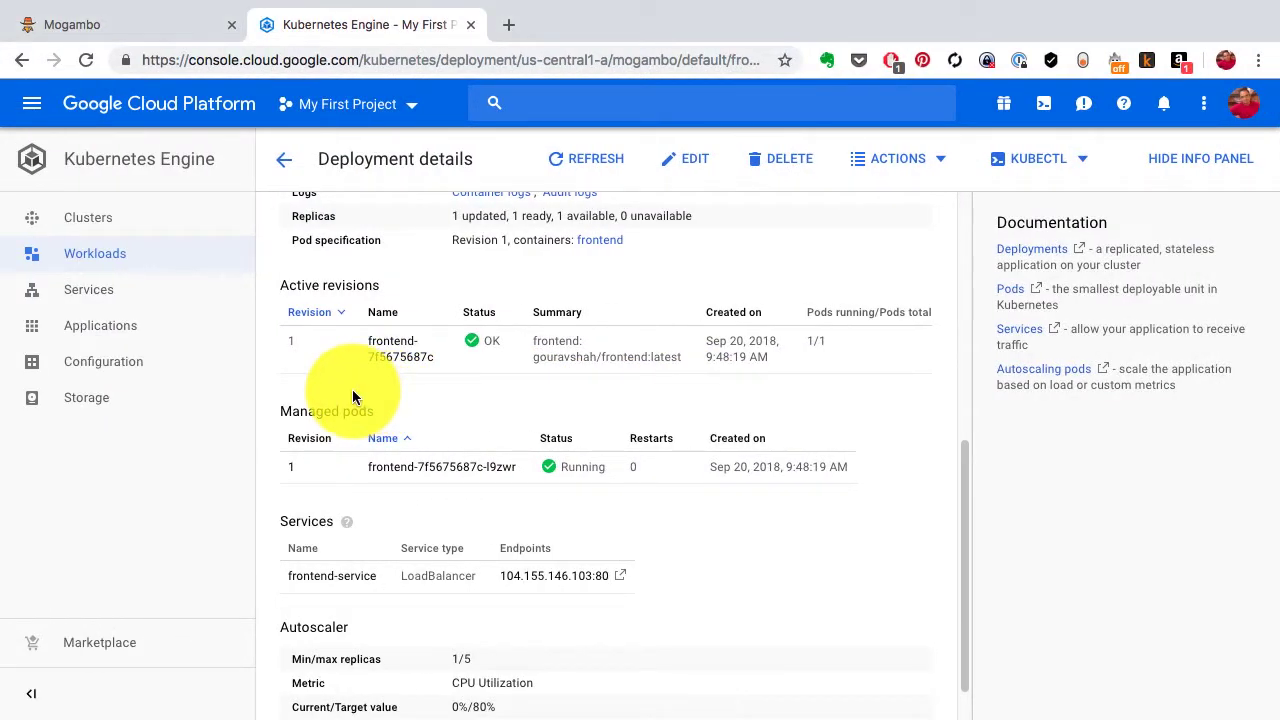
{"action": "mouse_move", "coordinate": [430, 467]}
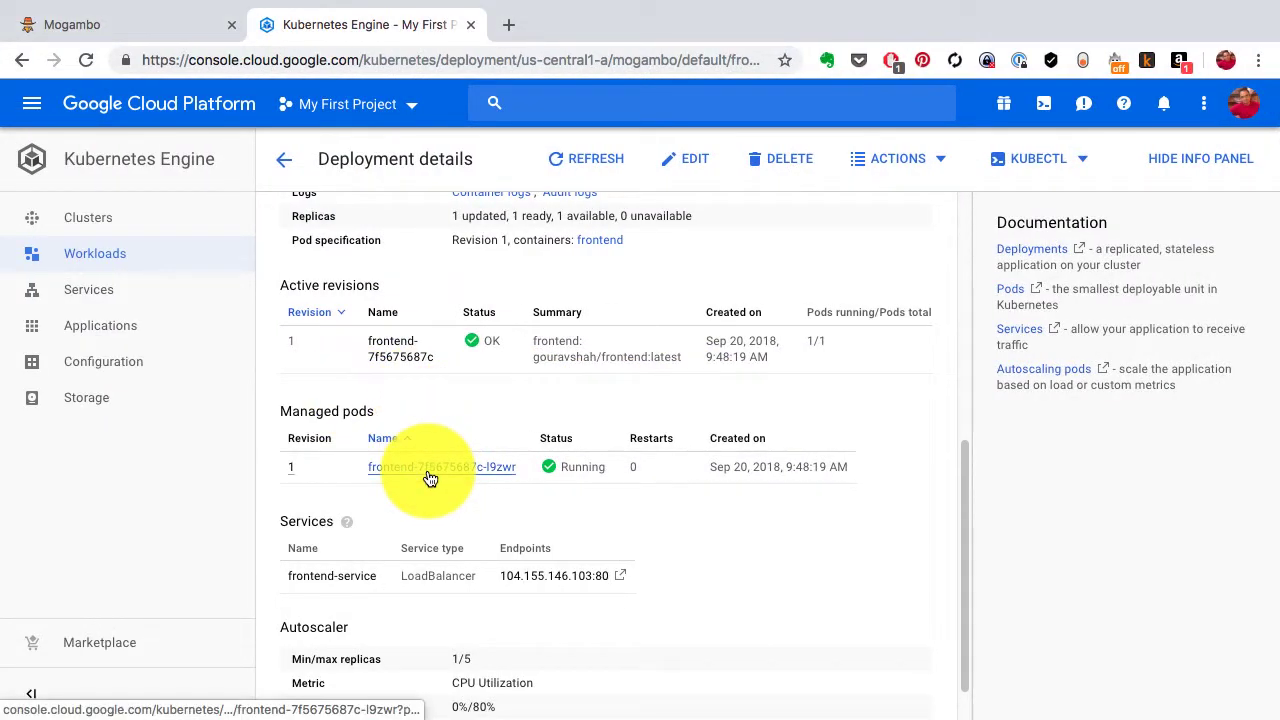
Step: Open the running frontend pod's details, review its CPU spike, and bring up its container logs
{"action": "left_click", "coordinate": [441, 467]}
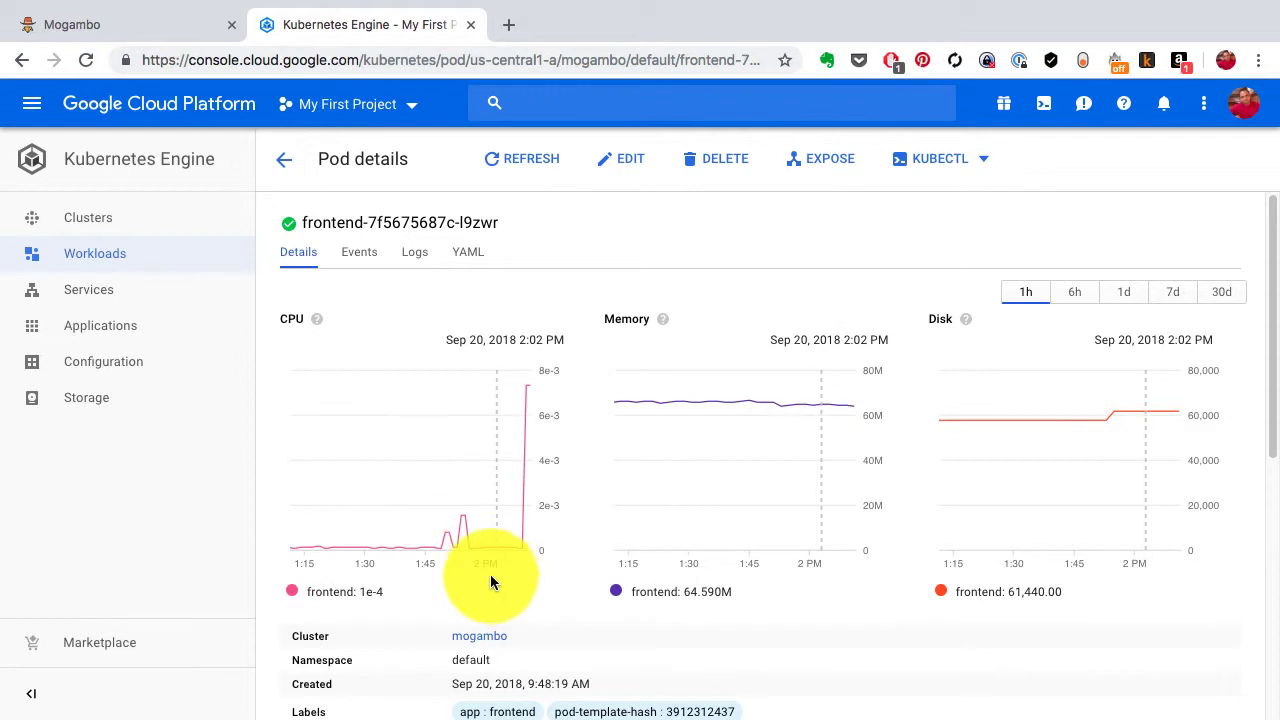
{"action": "scroll", "scroll_direction": "down", "scroll_amount": 3}
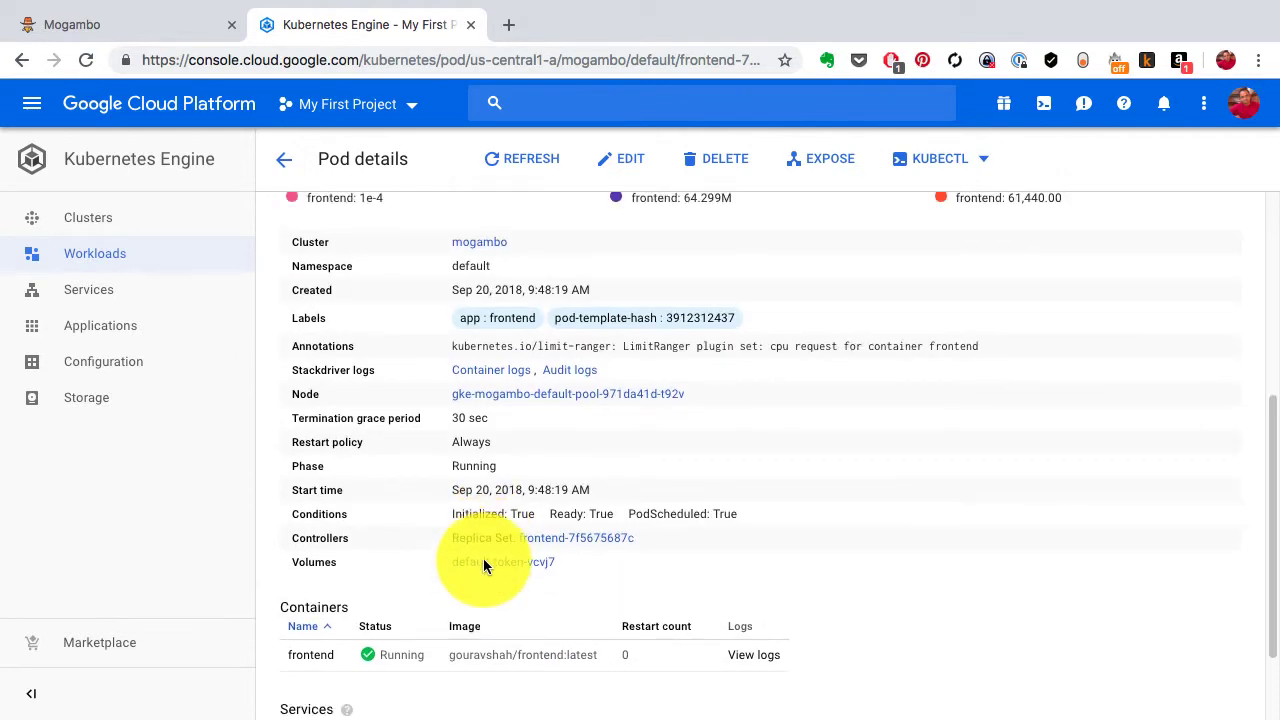
{"action": "scroll", "scroll_direction": "up", "scroll_amount": 3}
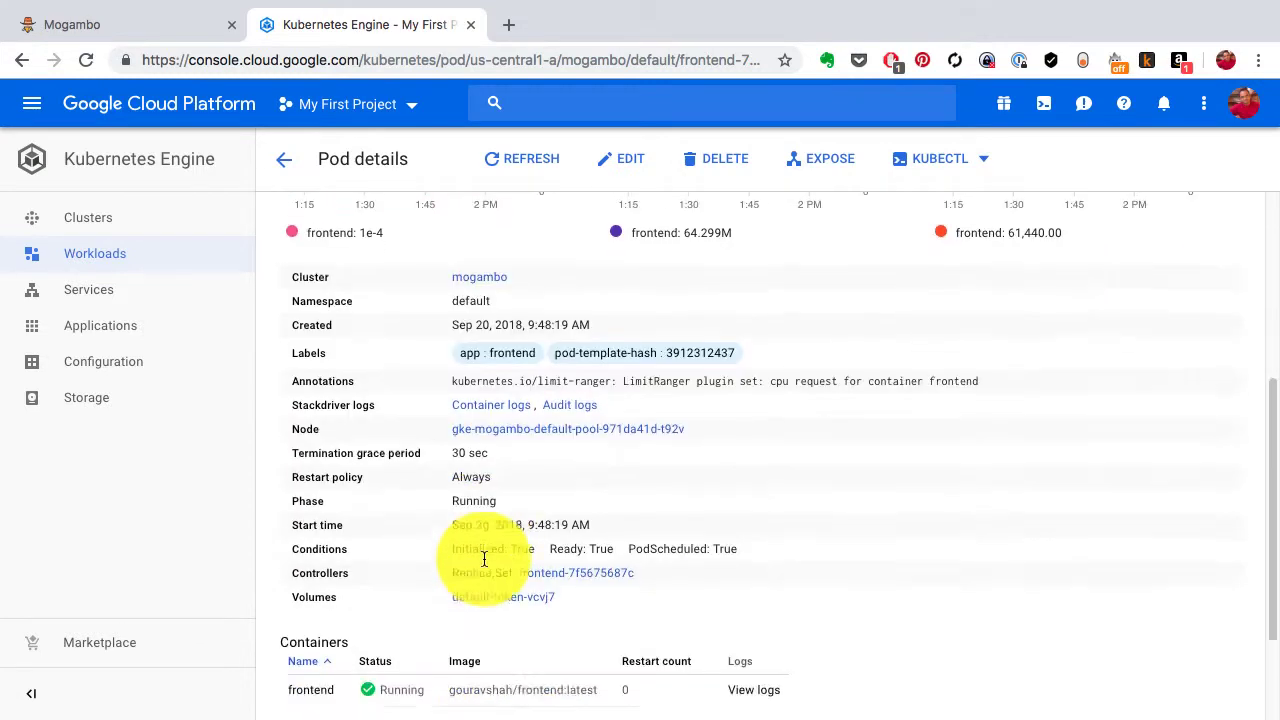
{"action": "left_click", "coordinate": [490, 405]}
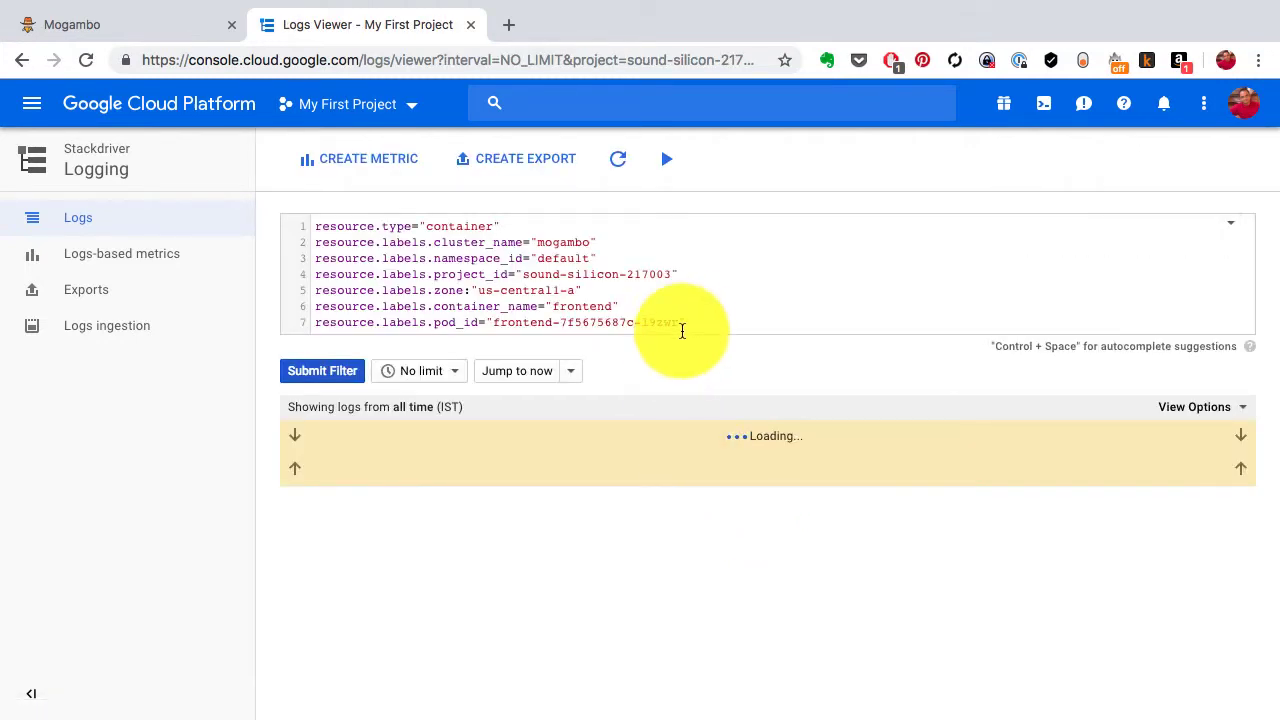
{"action": "mouse_move", "coordinate": [628, 495]}
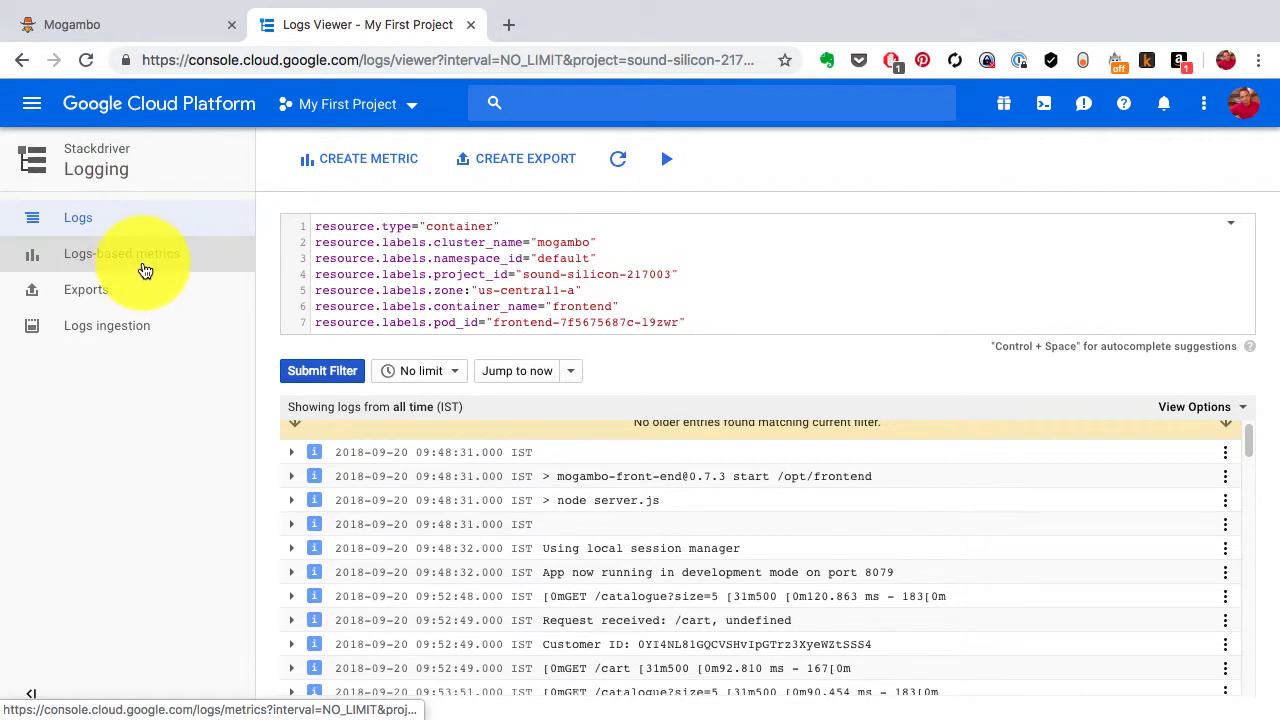
{"action": "mouse_move", "coordinate": [353, 104]}
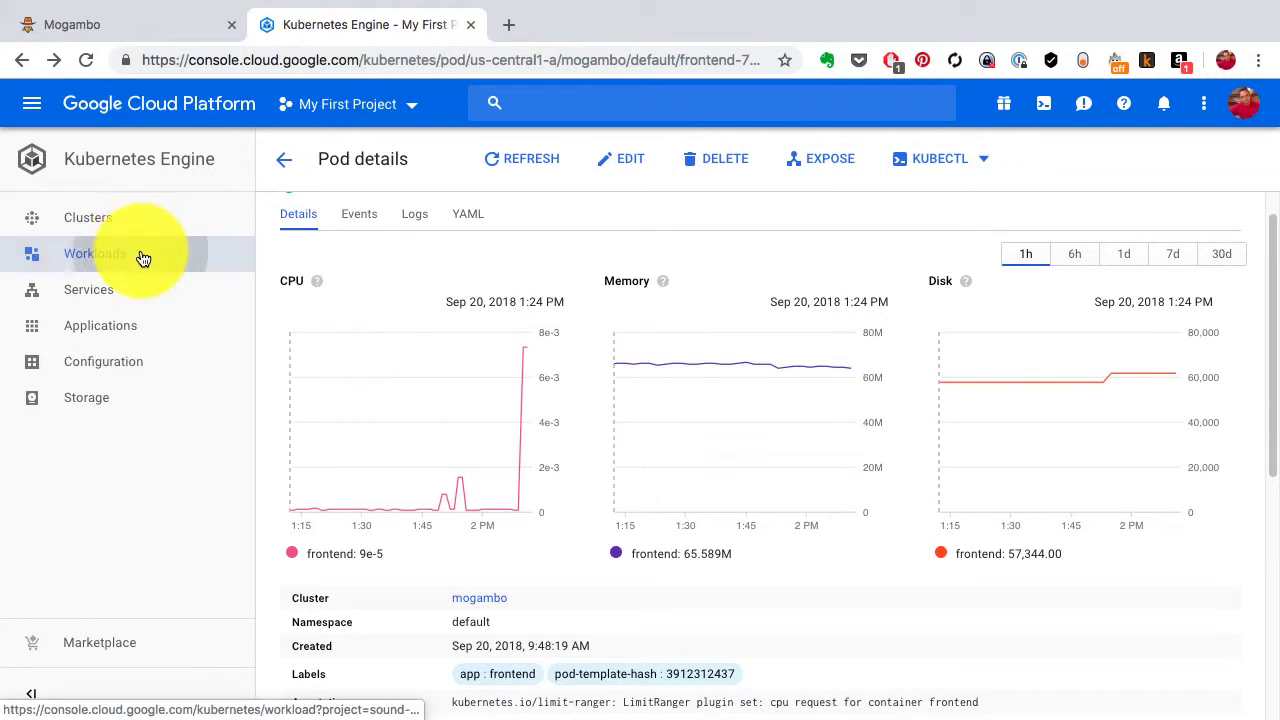
Step: Reopen frontend from Workloads and check the Autoscaler: CPU 21% of 80% target, one pod
{"action": "left_click", "coordinate": [95, 253]}
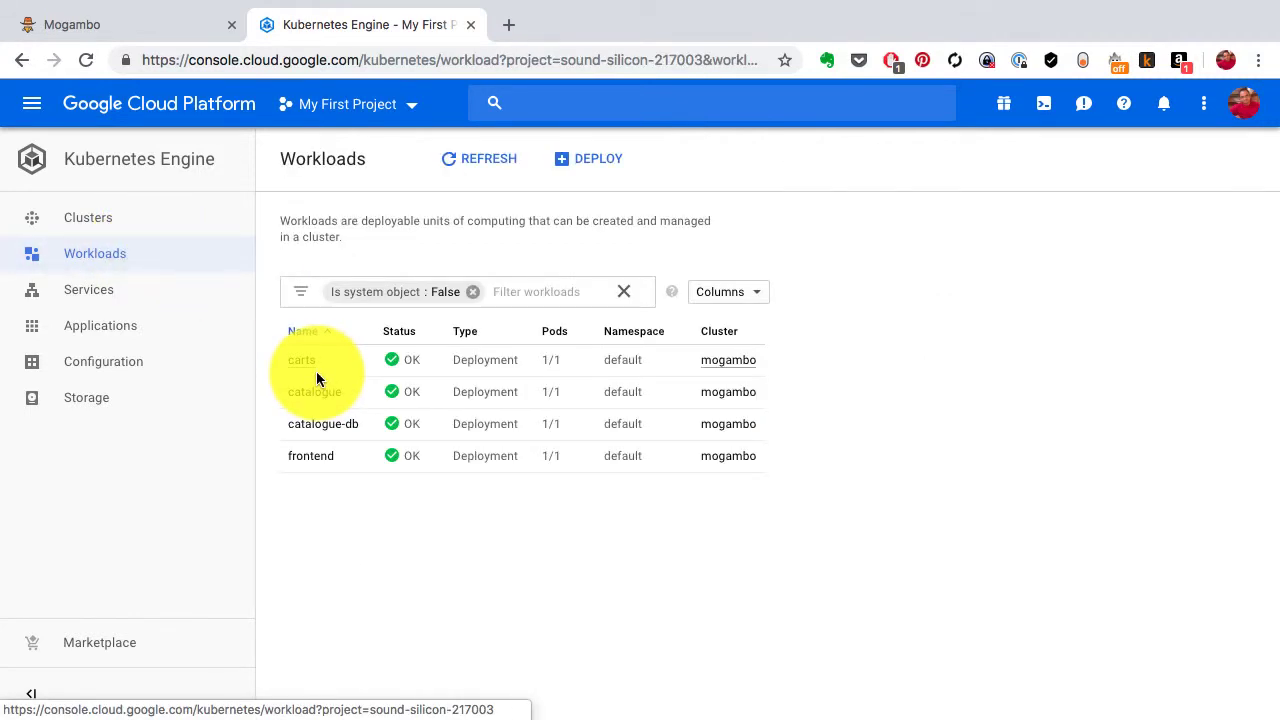
{"action": "mouse_move", "coordinate": [310, 456]}
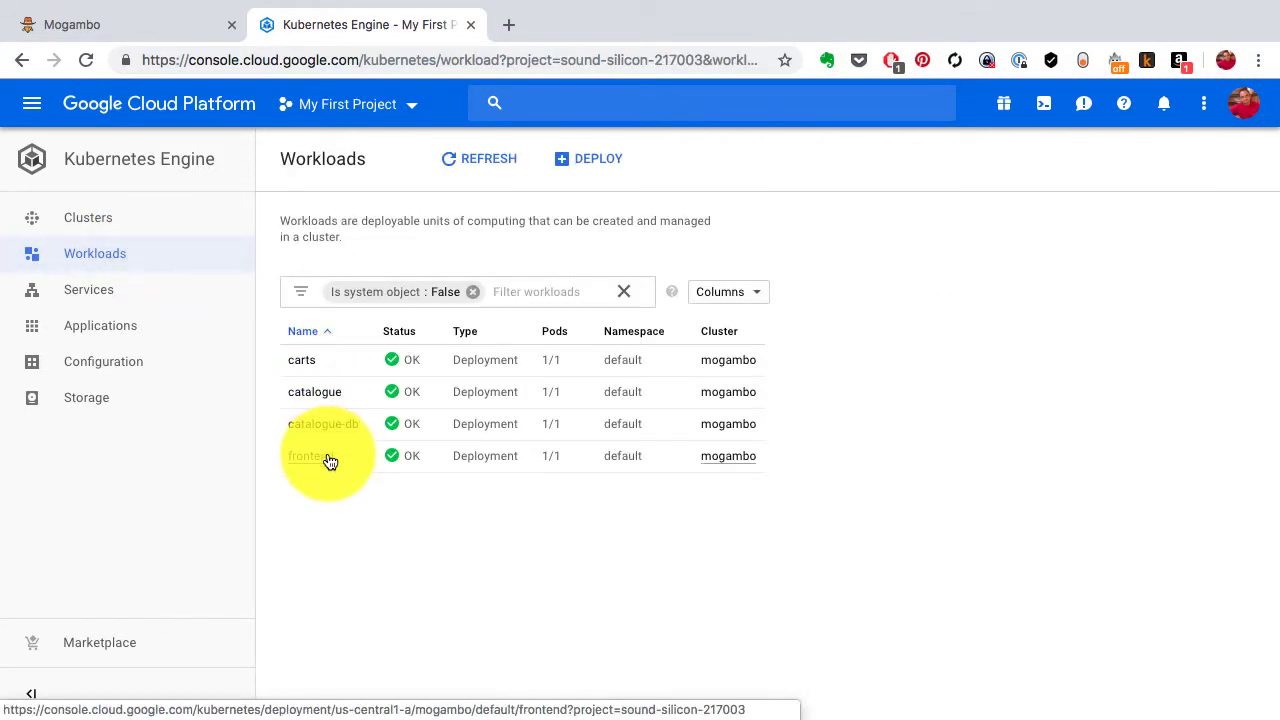
{"action": "left_click", "coordinate": [308, 456]}
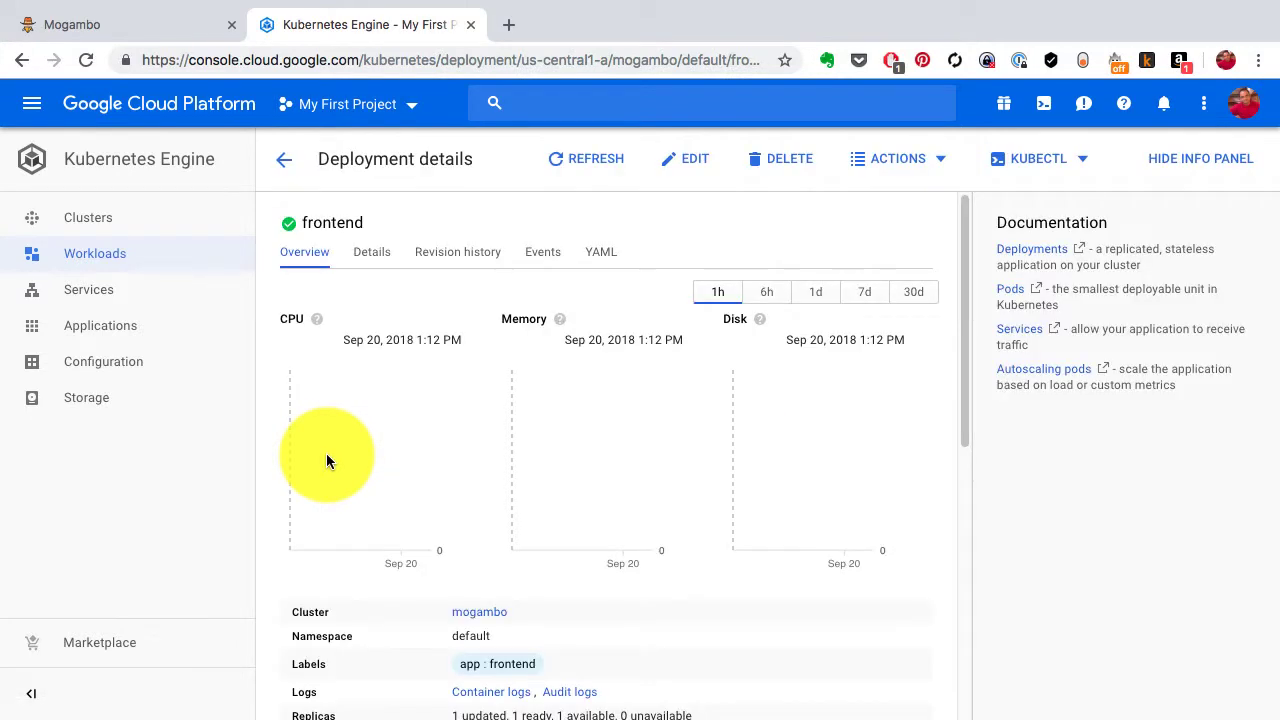
{"action": "scroll", "scroll_direction": "down", "scroll_amount": 3}
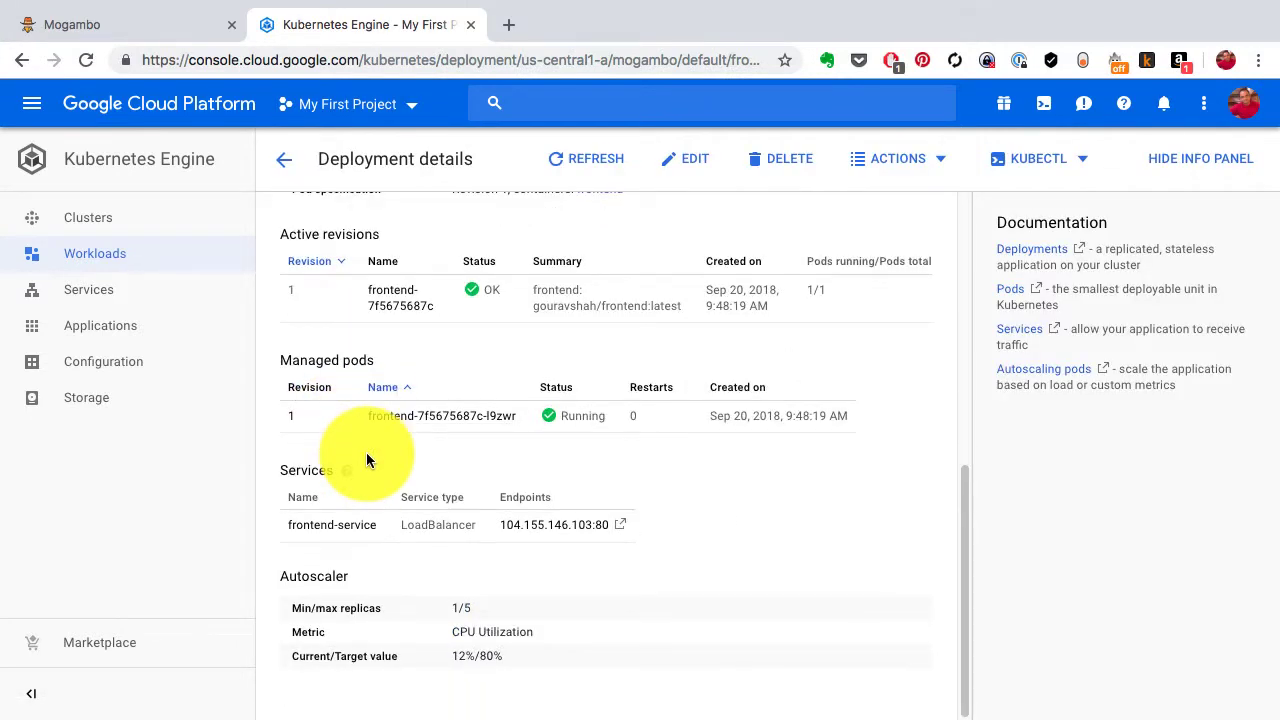
{"action": "mouse_move", "coordinate": [505, 682]}
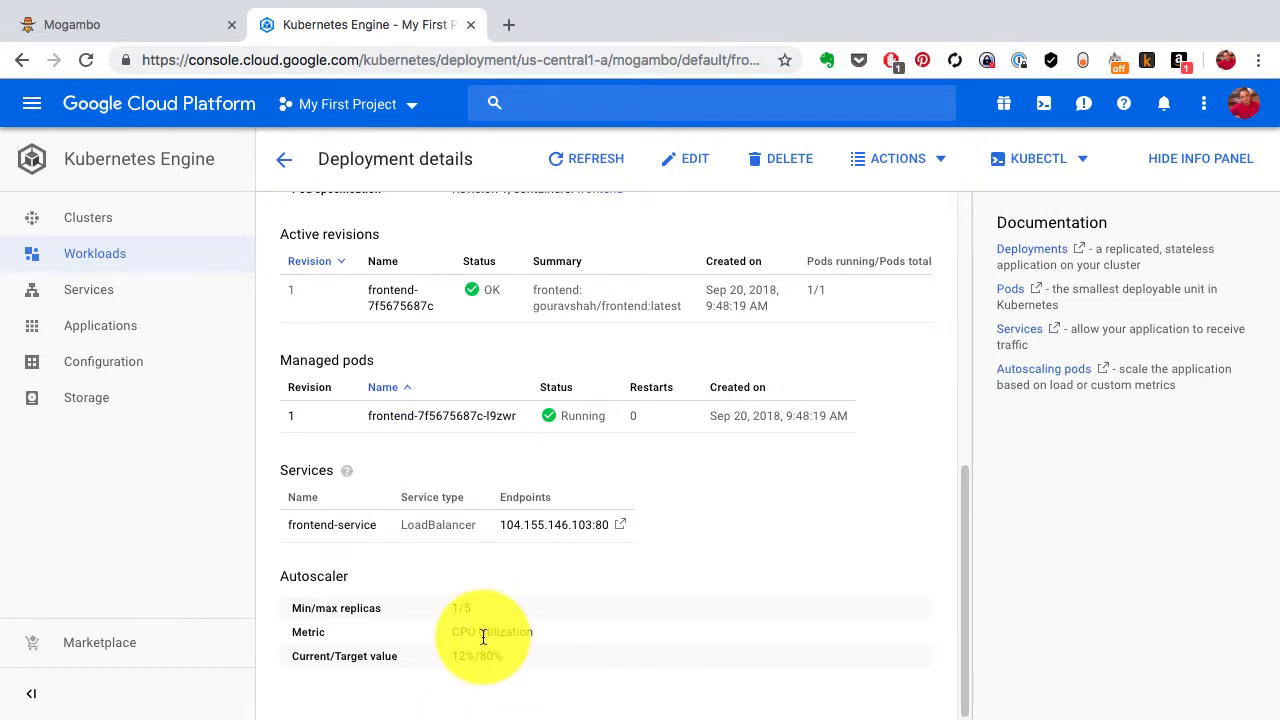
{"action": "mouse_move", "coordinate": [438, 490]}
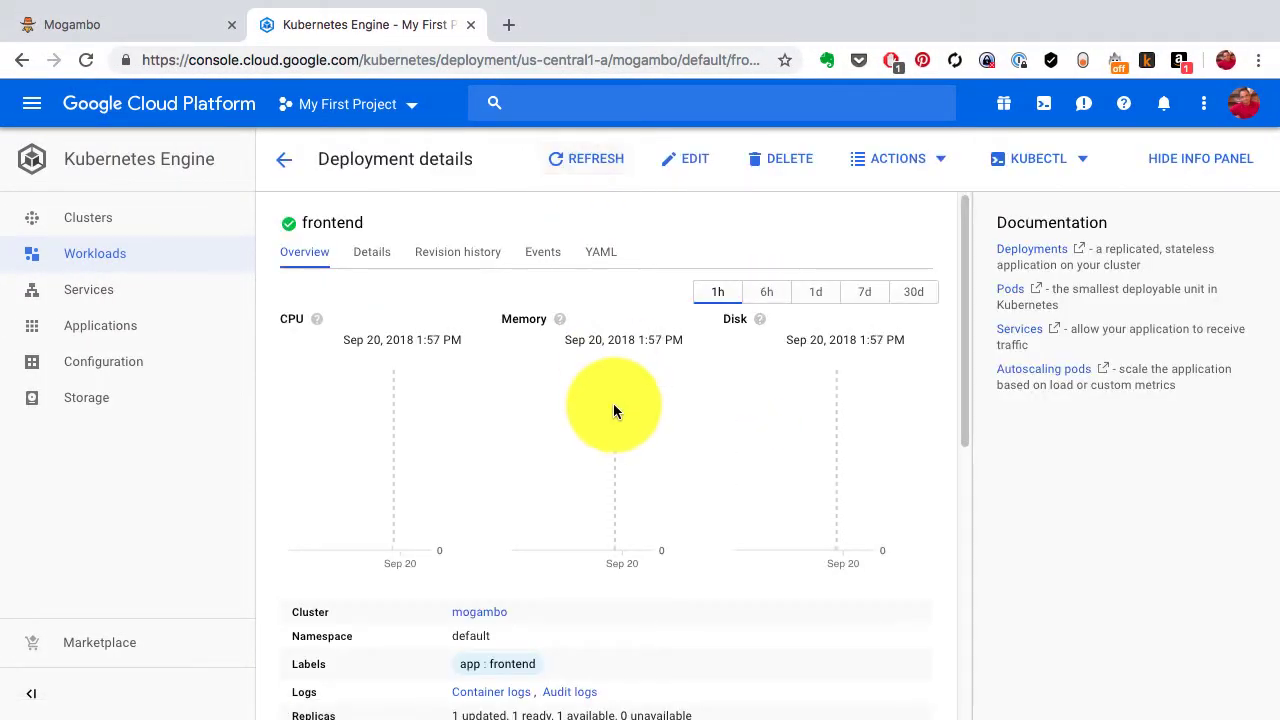
{"action": "scroll", "scroll_direction": "down", "scroll_amount": 3}
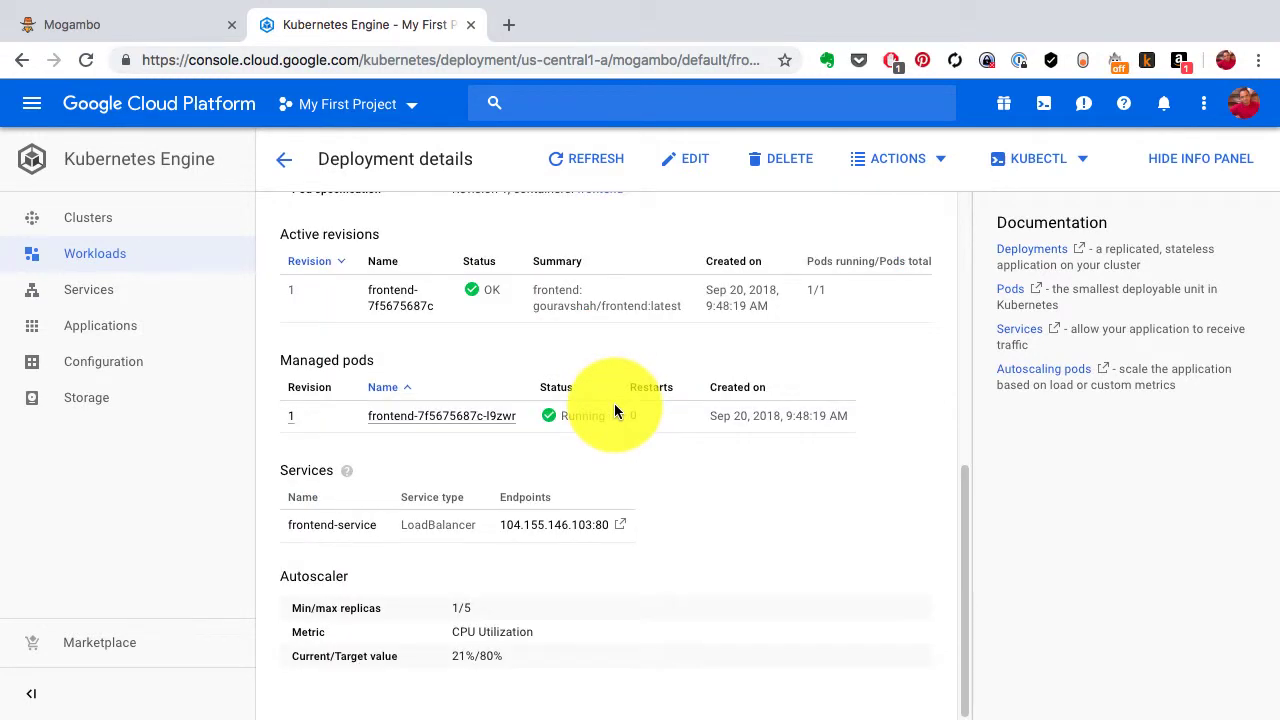
{"action": "mouse_move", "coordinate": [486, 640]}
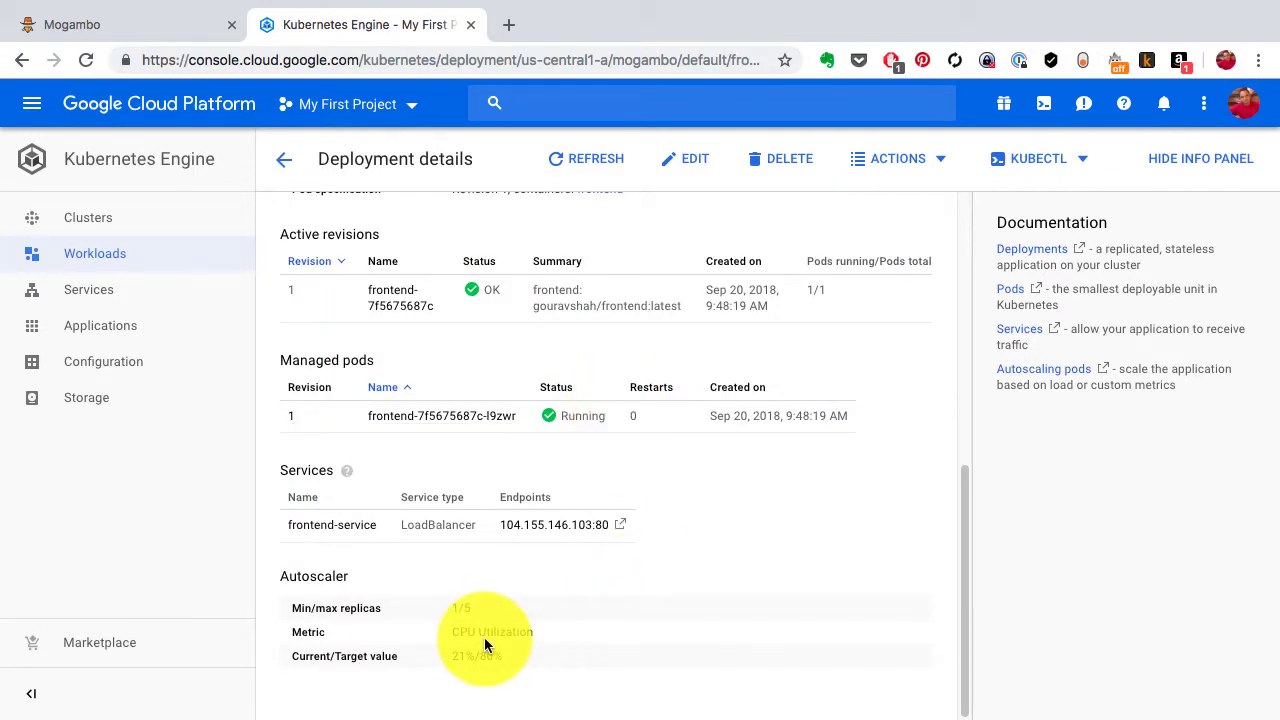
{"action": "mouse_move", "coordinate": [518, 615]}
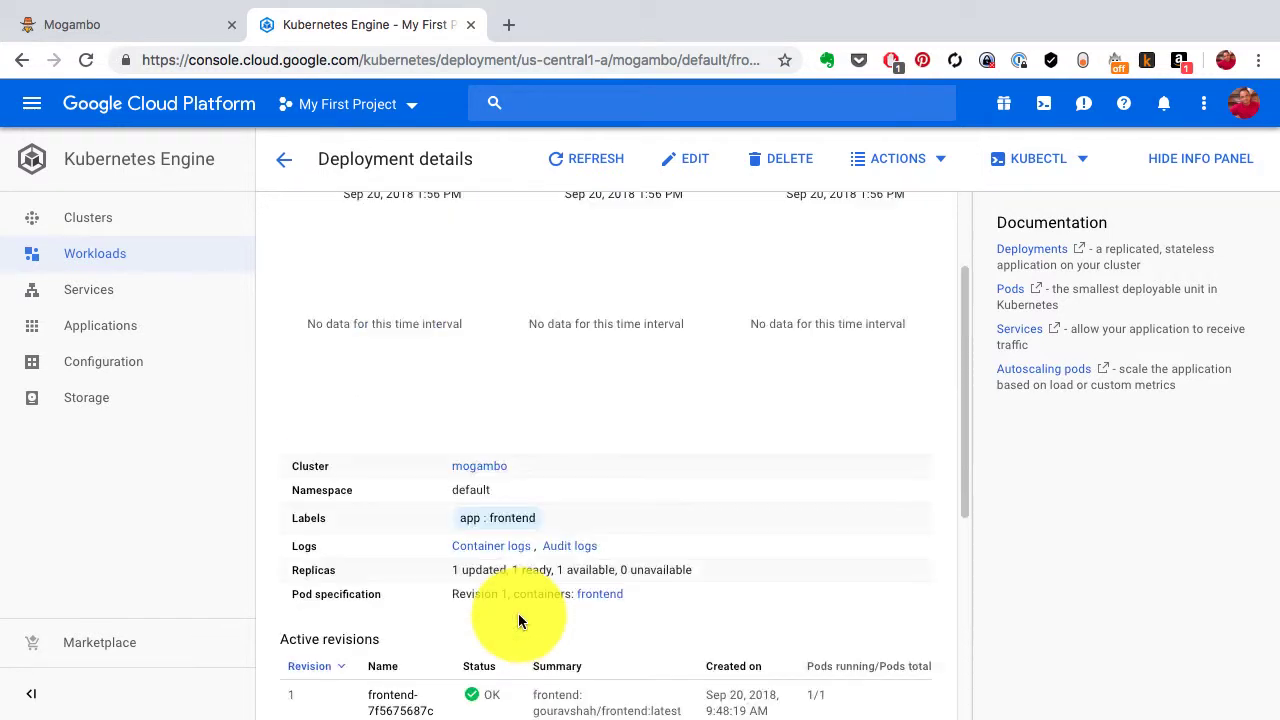
Step: Change frontend's autoscaler target CPU utilization from 80% to 25%, keeping 1–5 pods
{"action": "left_click", "coordinate": [897, 158]}
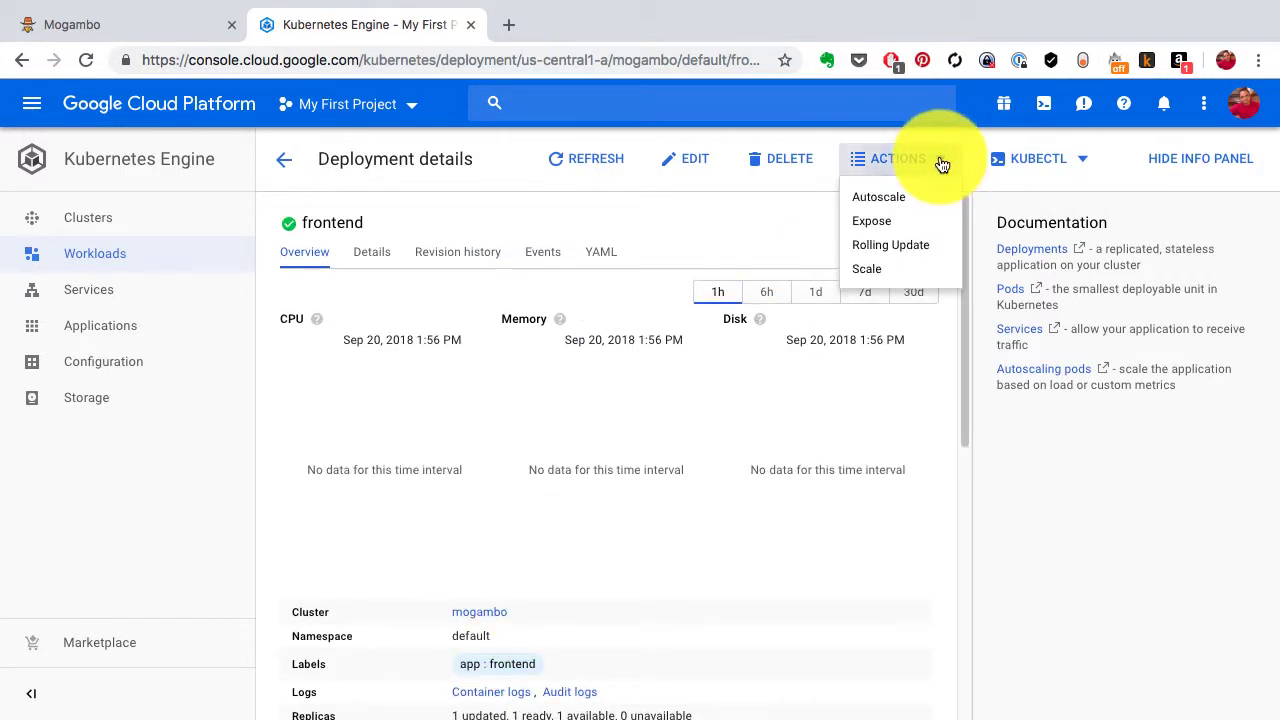
{"action": "mouse_move", "coordinate": [938, 181]}
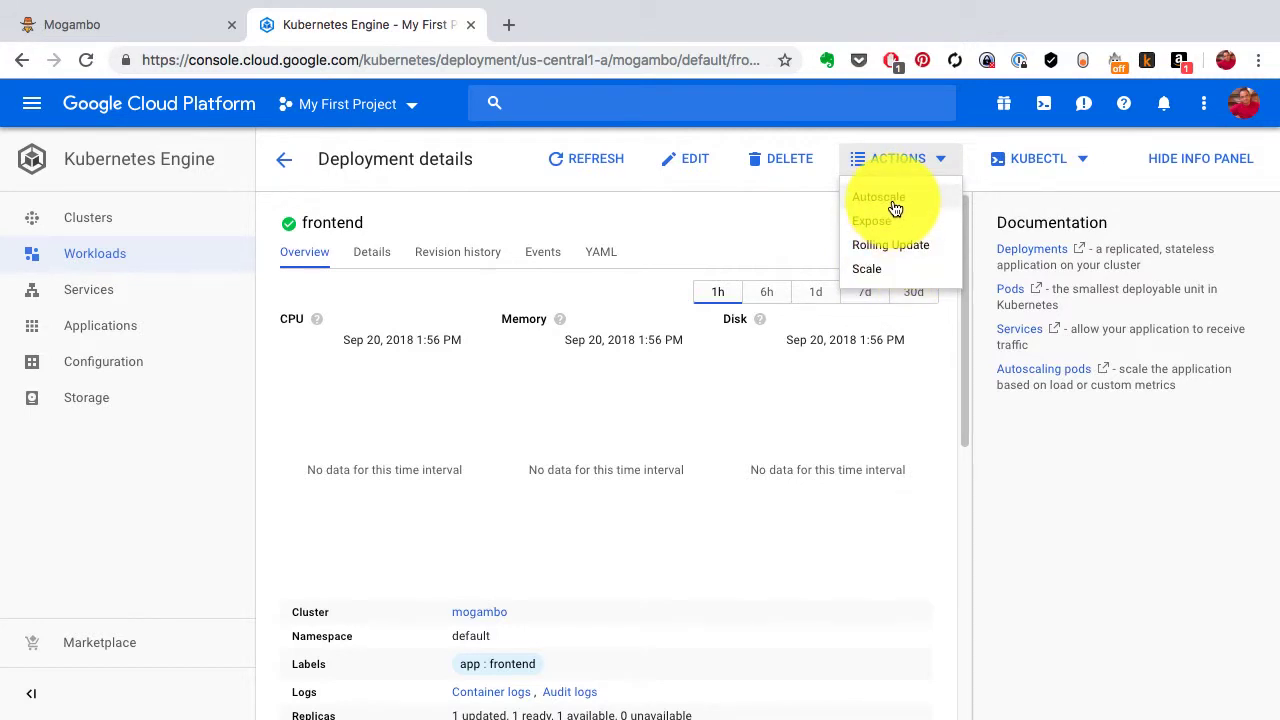
{"action": "left_click", "coordinate": [866, 268]}
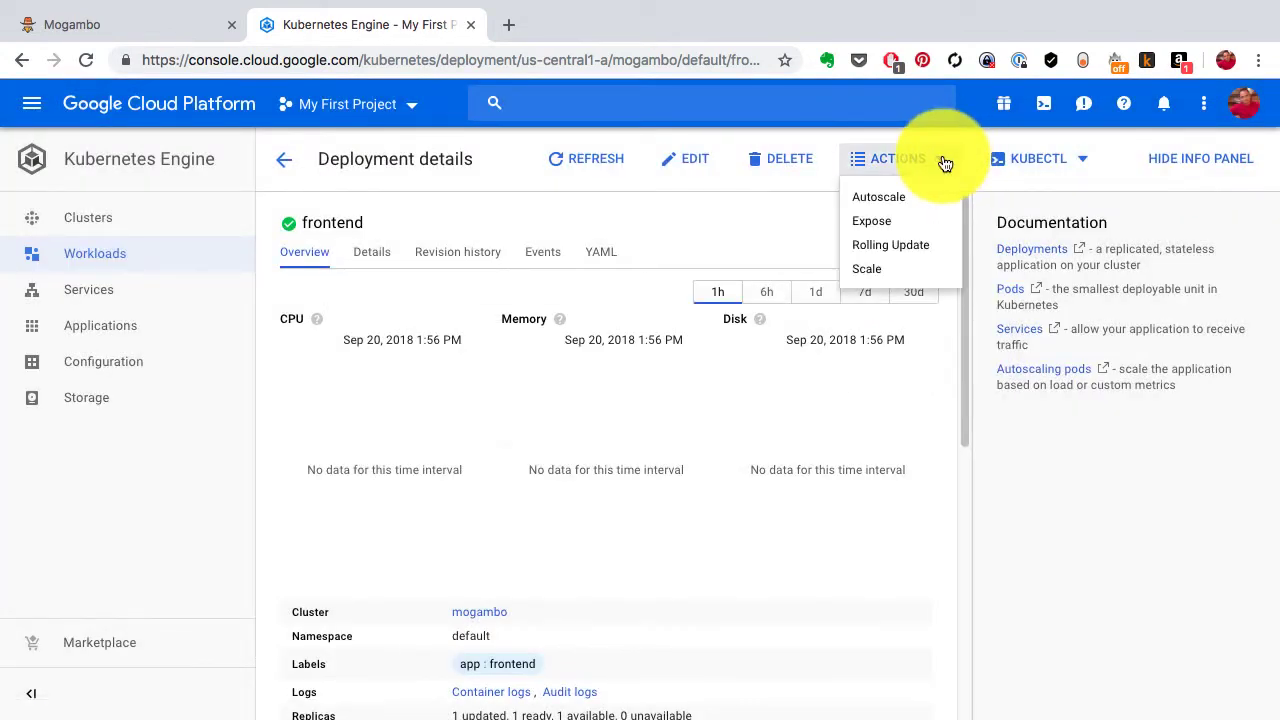
{"action": "left_click", "coordinate": [878, 196]}
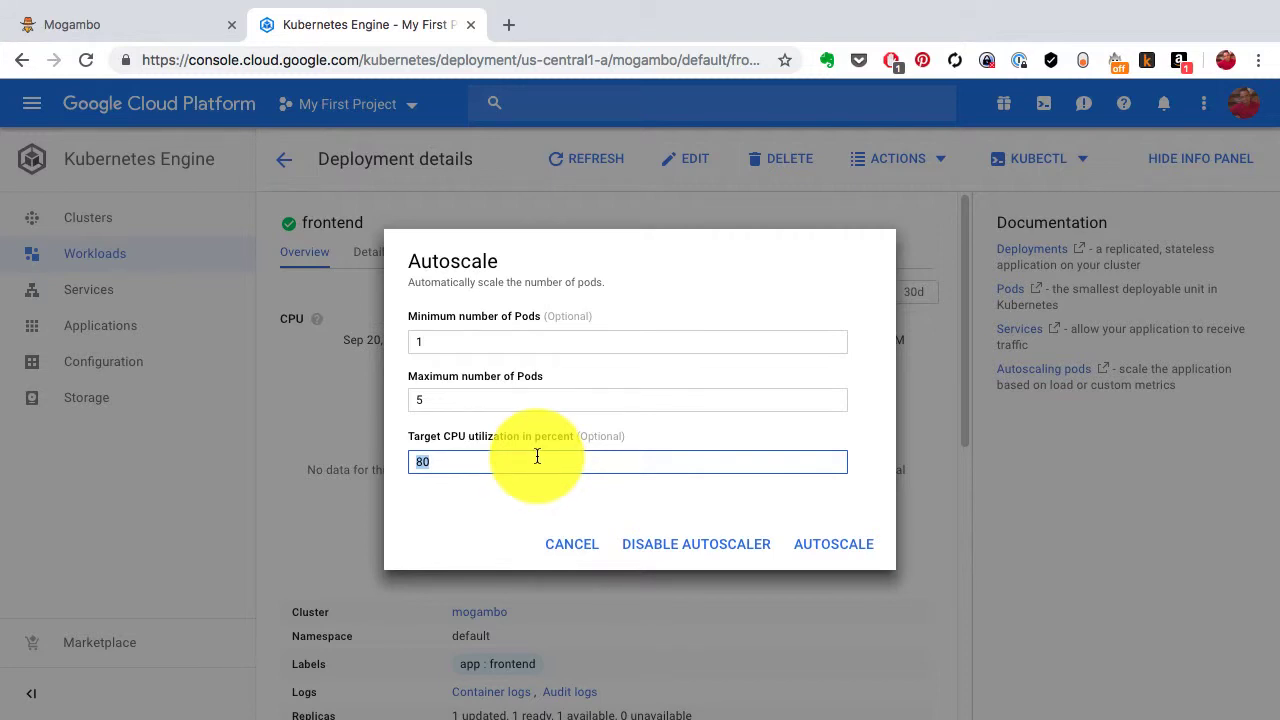
{"action": "type", "text": "25"}
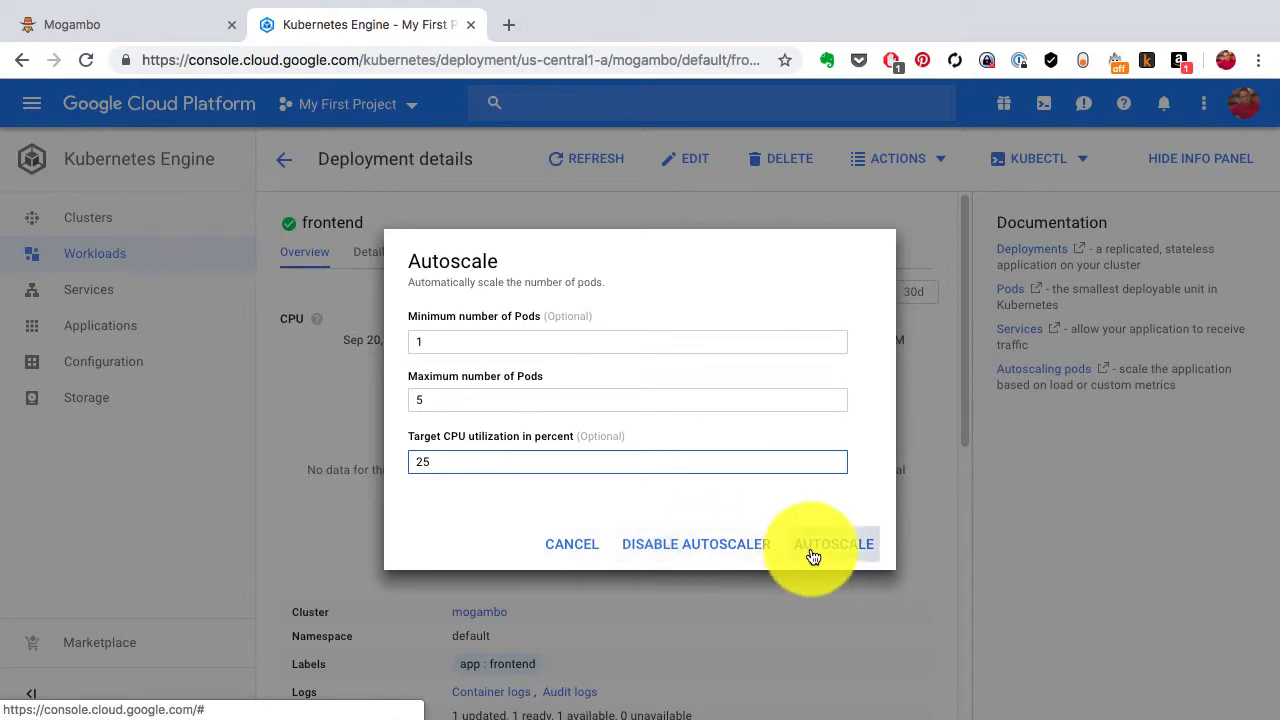
{"action": "left_click", "coordinate": [834, 543]}
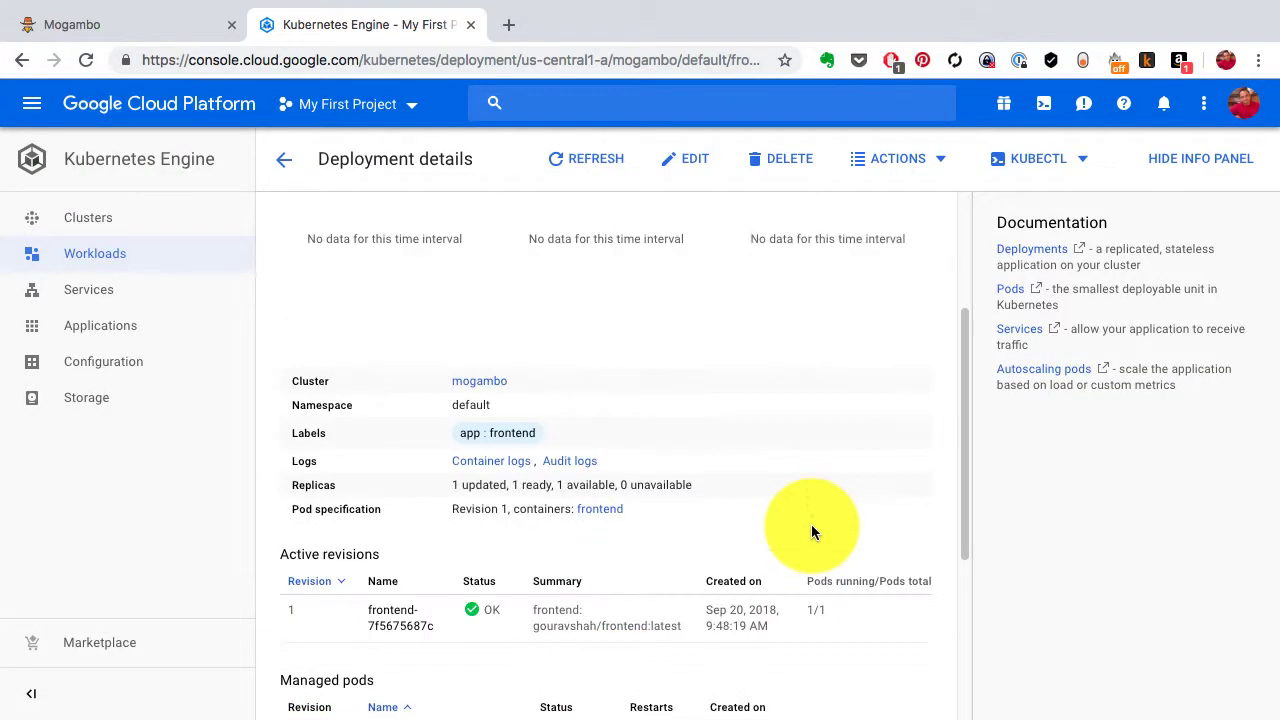
{"action": "scroll", "scroll_direction": "down", "scroll_amount": 3}
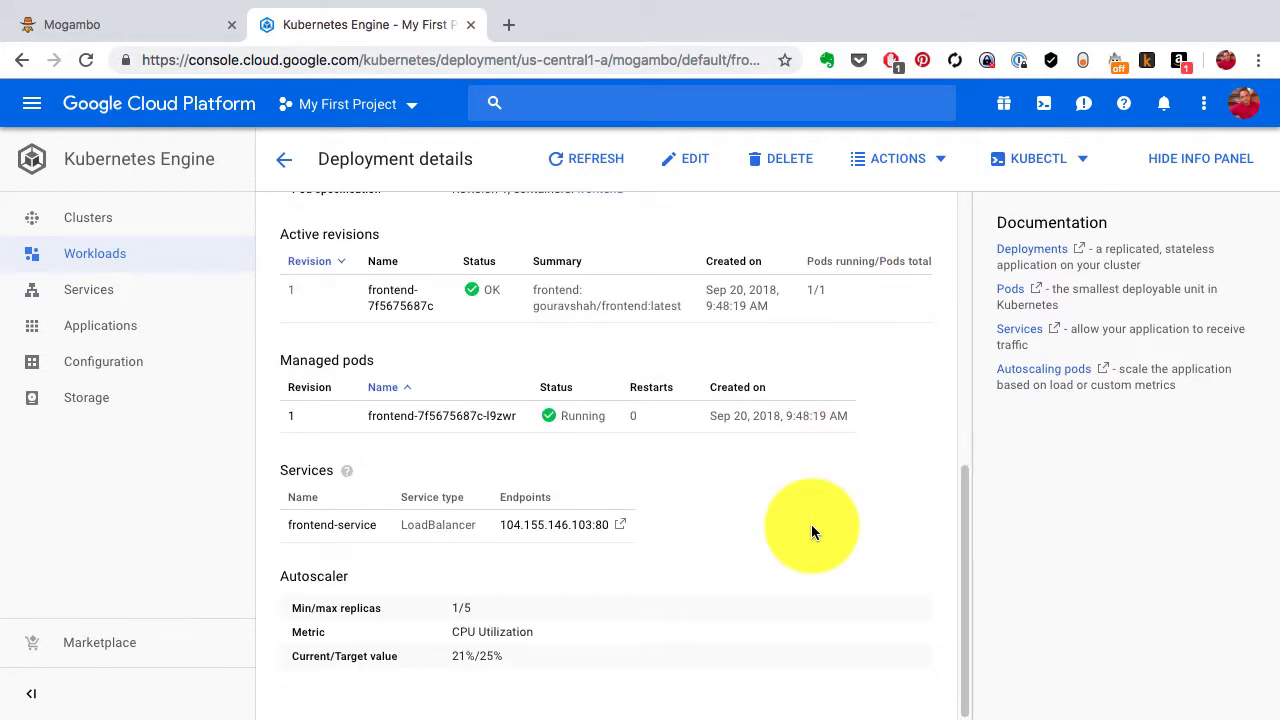
{"action": "mouse_move", "coordinate": [202, 196]}
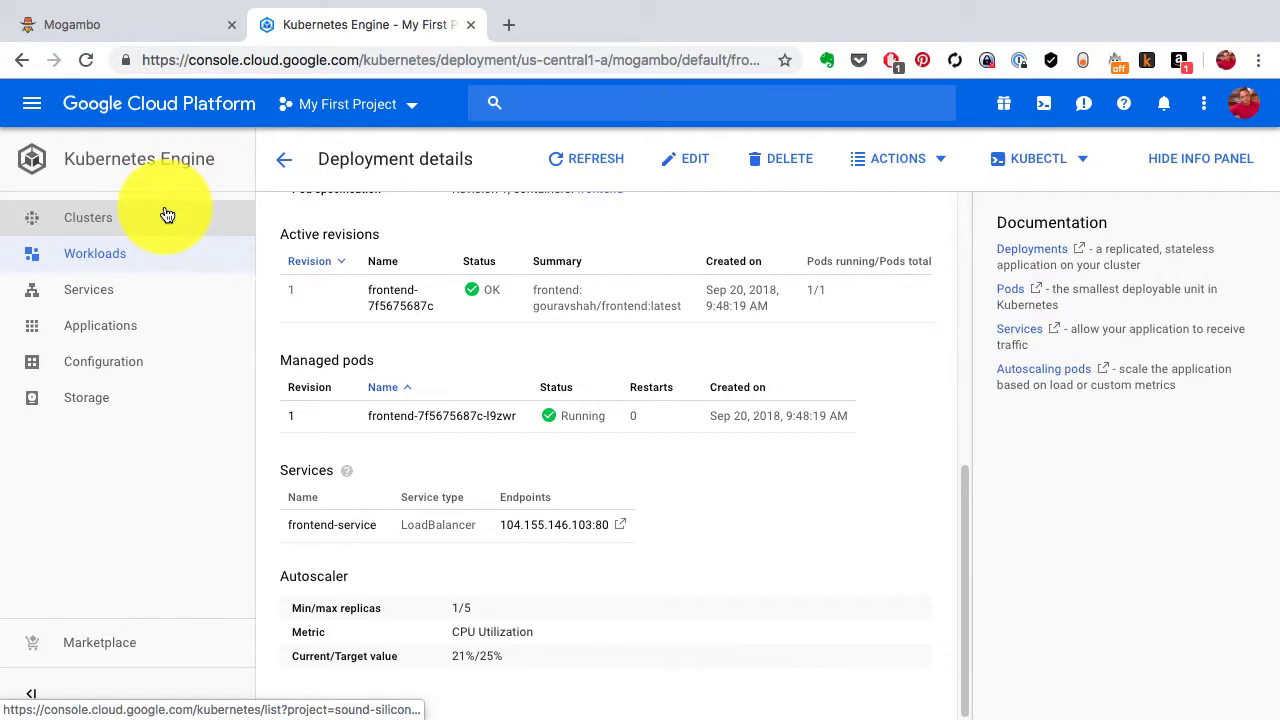
{"action": "mouse_move", "coordinate": [783, 538]}
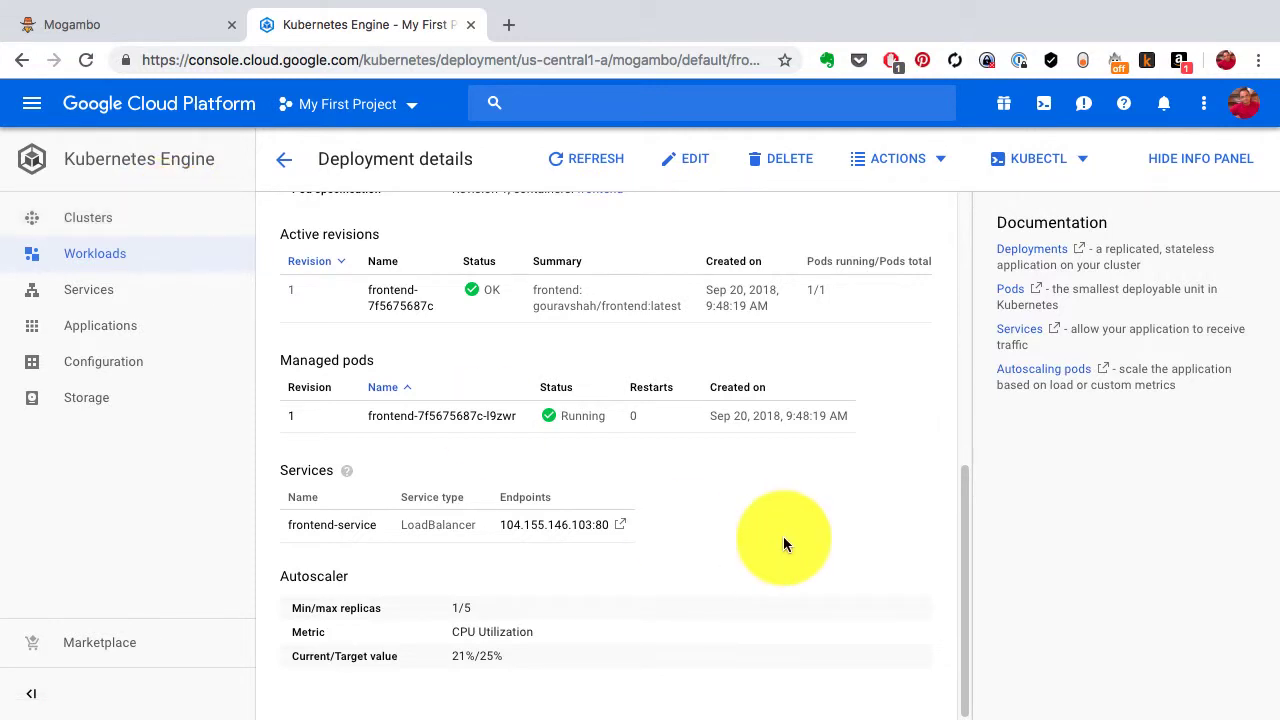
{"action": "left_click", "coordinate": [585, 158]}
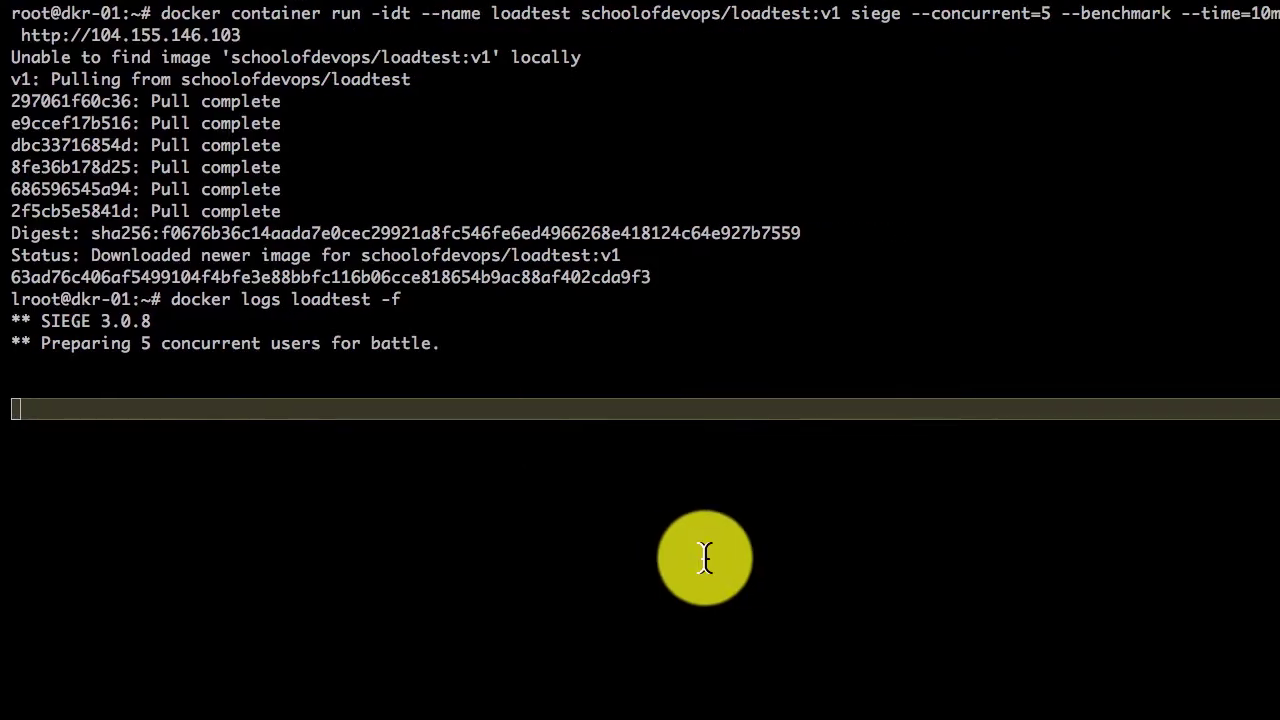
Step: Stop following the load test logs and remove the old loadtest container
{"action": "key", "text": "ctrl+c"}
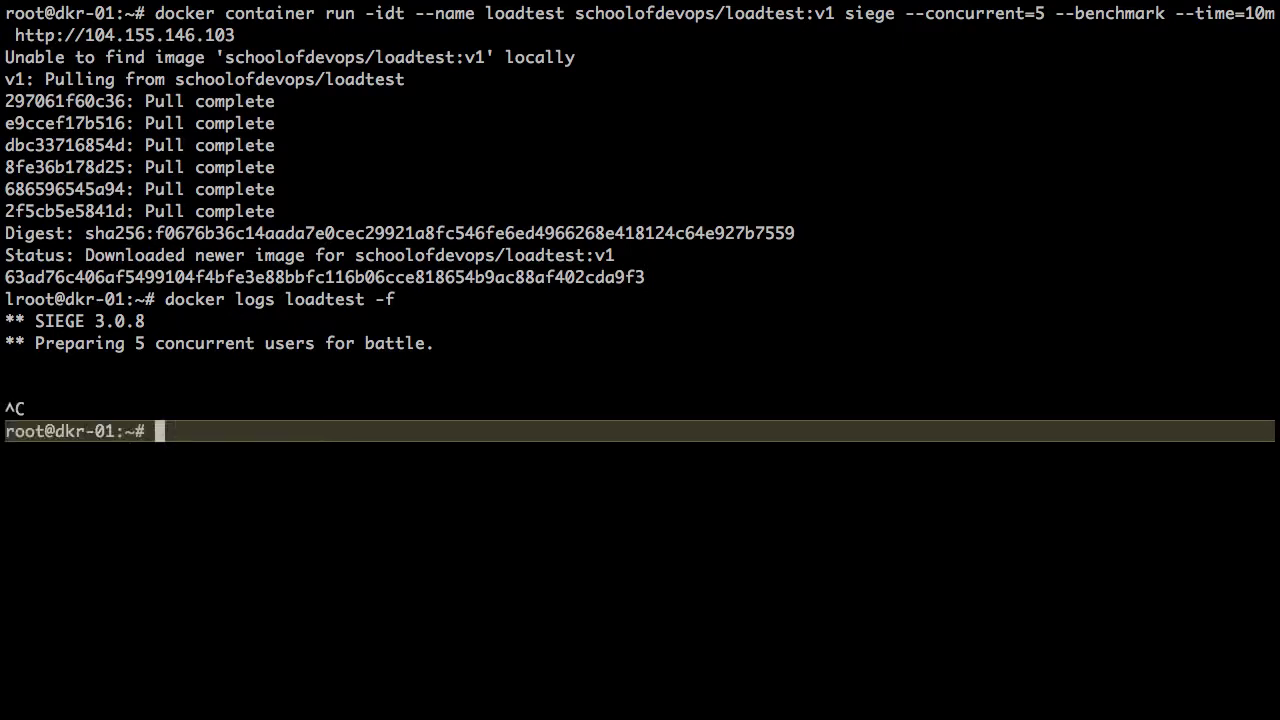
{"action": "type", "text": "docker"}
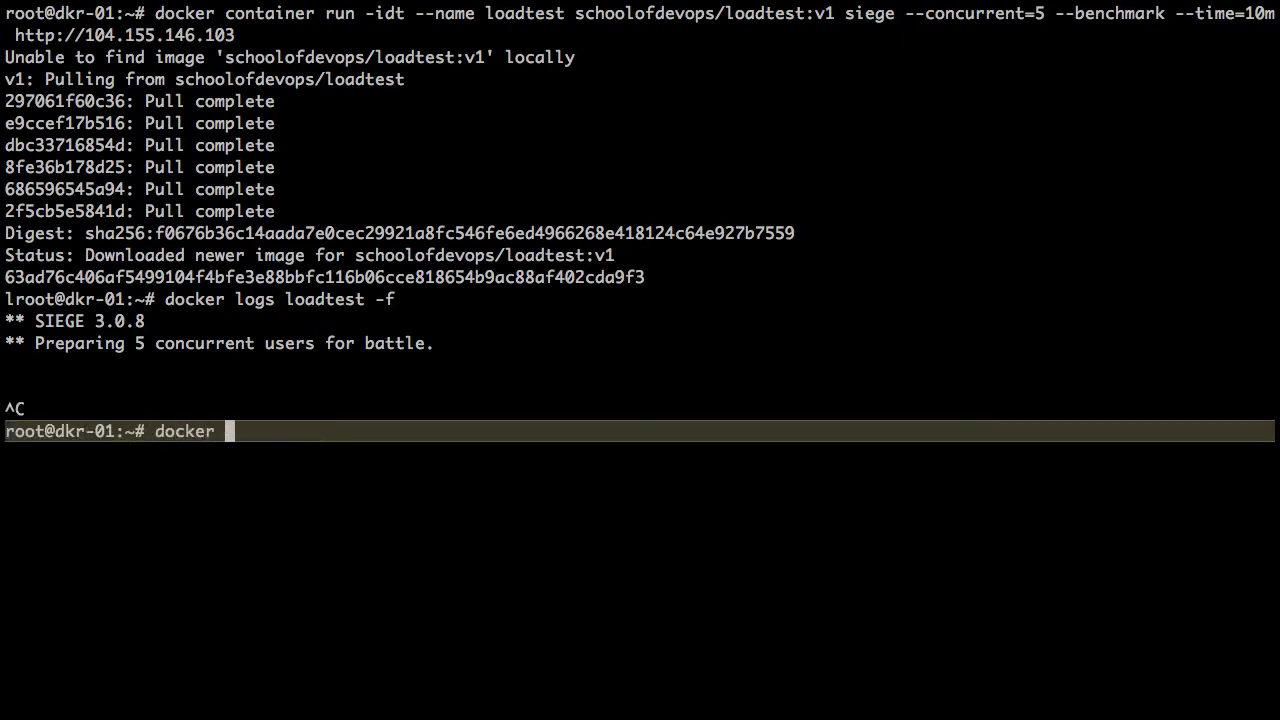
{"action": "type", "text": "l"}
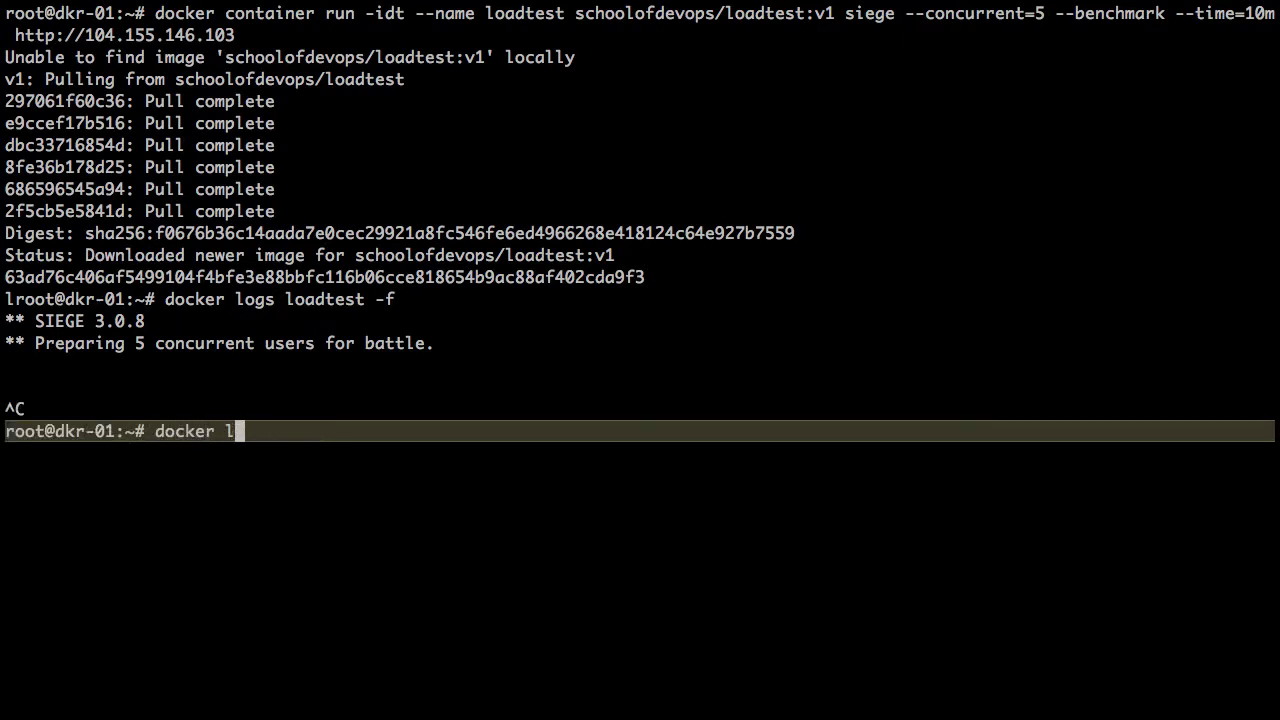
{"action": "type", "text": "rm -f"}
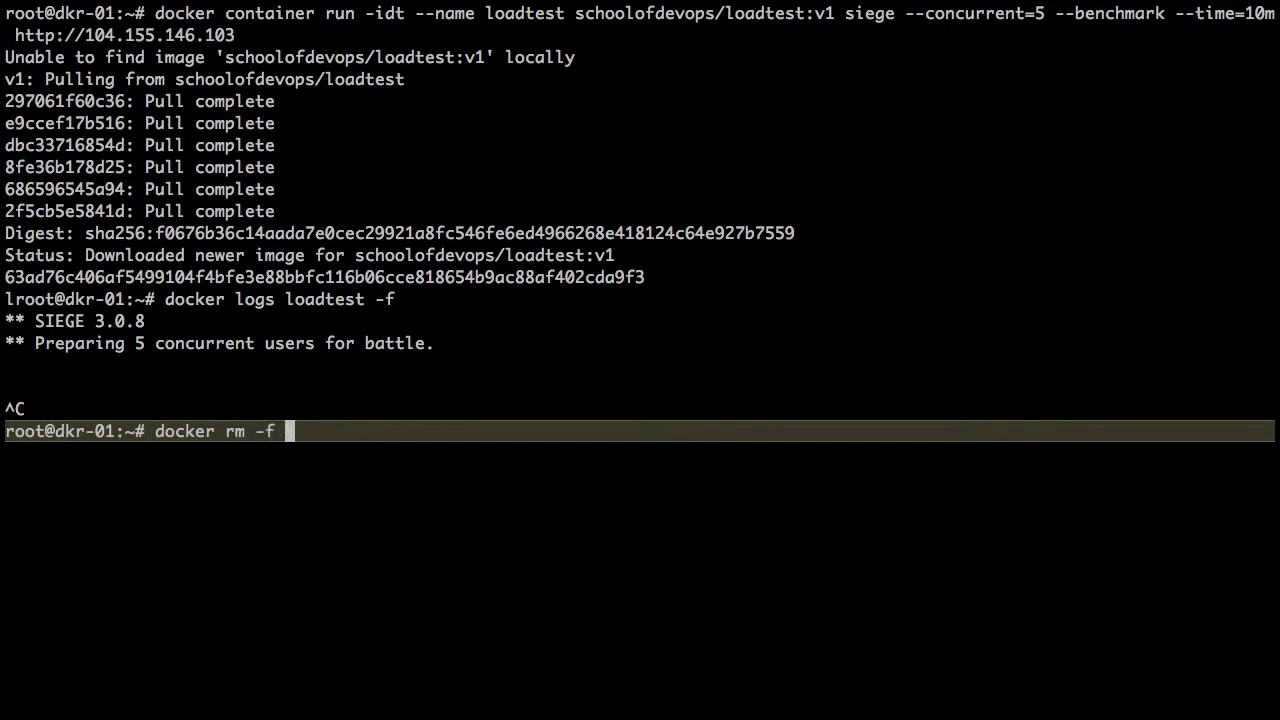
{"action": "type", "text": "loadtest"}
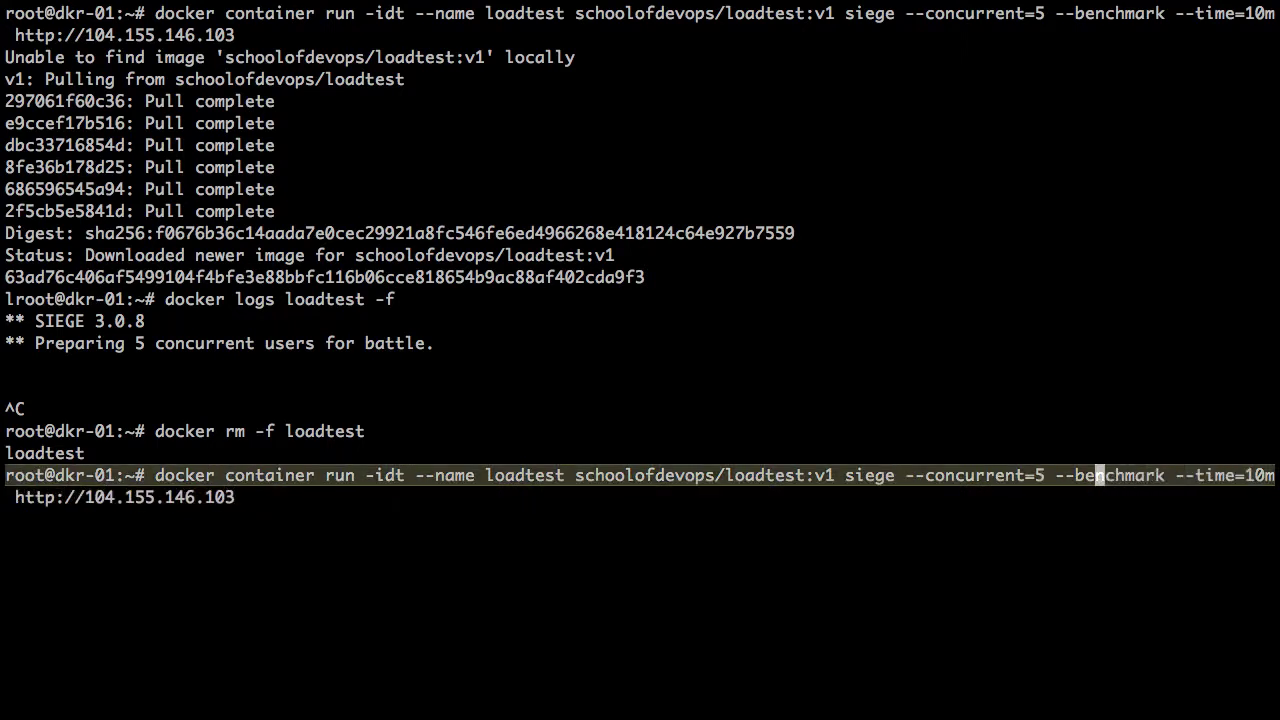
Step: Start a new loadtest with 15 concurrent users against index.html and follow its logs
{"action": "type", "text": "0"}
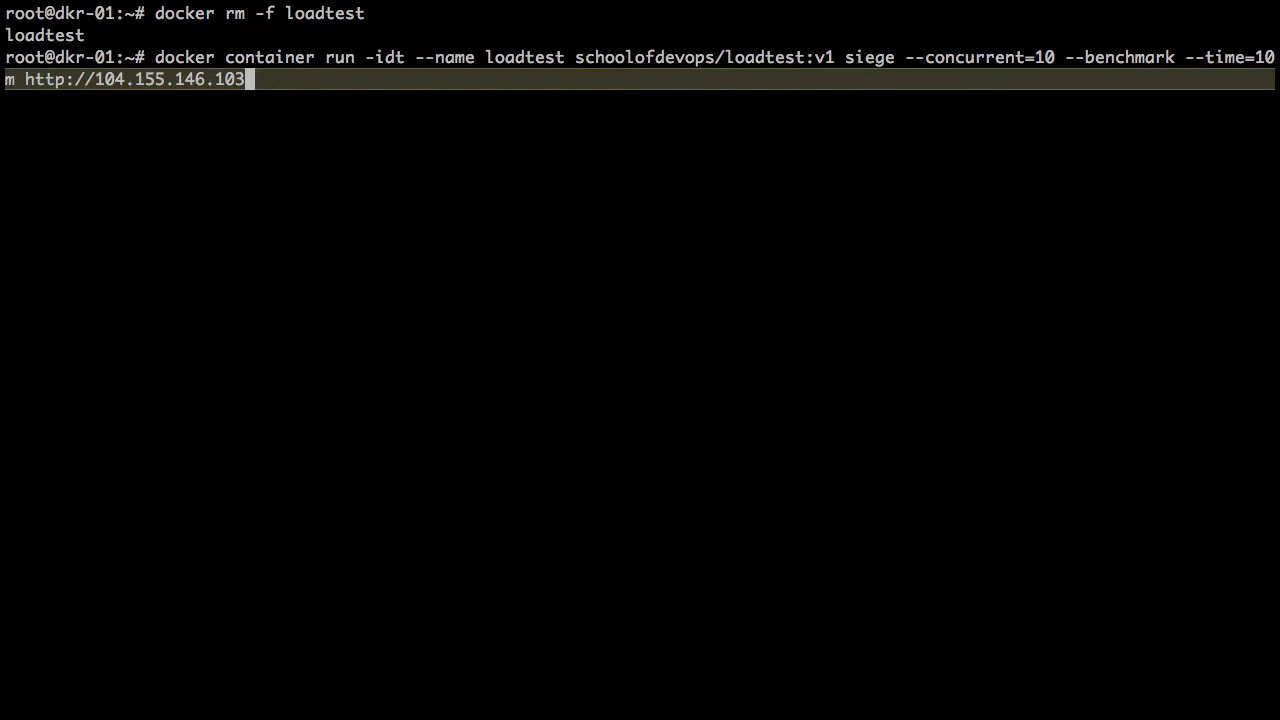
{"action": "type", "text": "/index.html"}
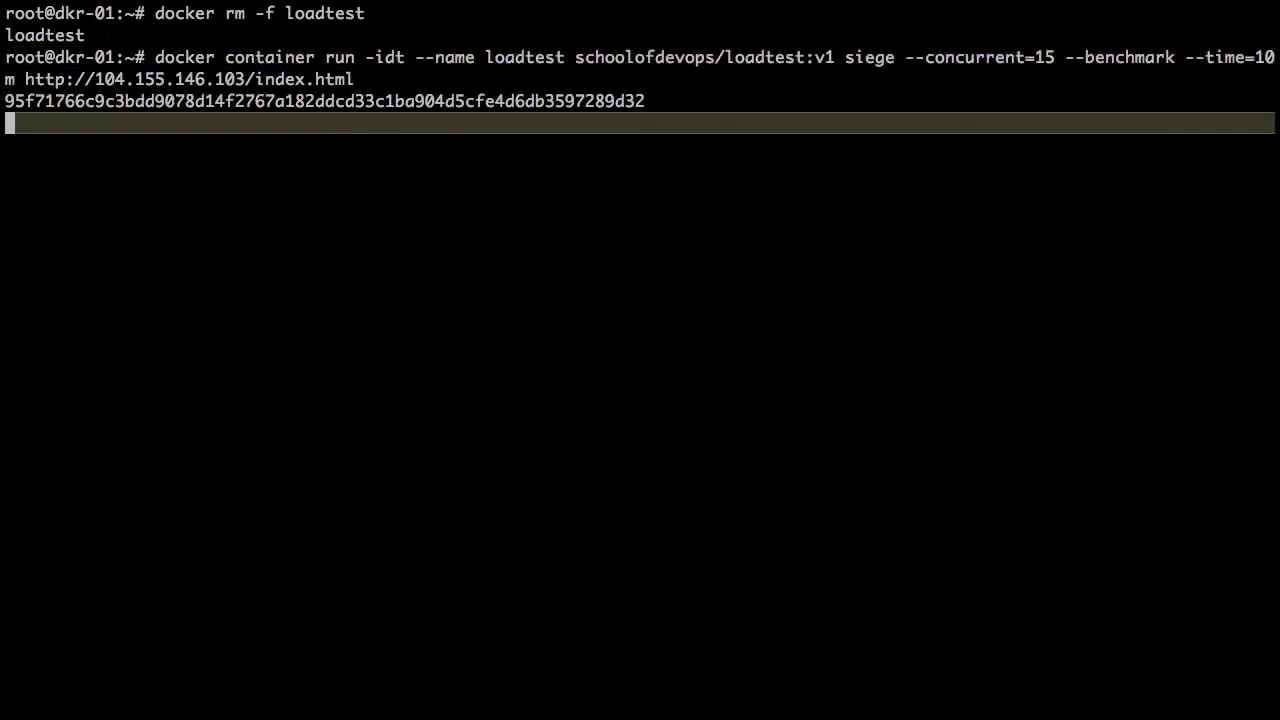
{"action": "type", "text": "docker logs loadtest -f"}
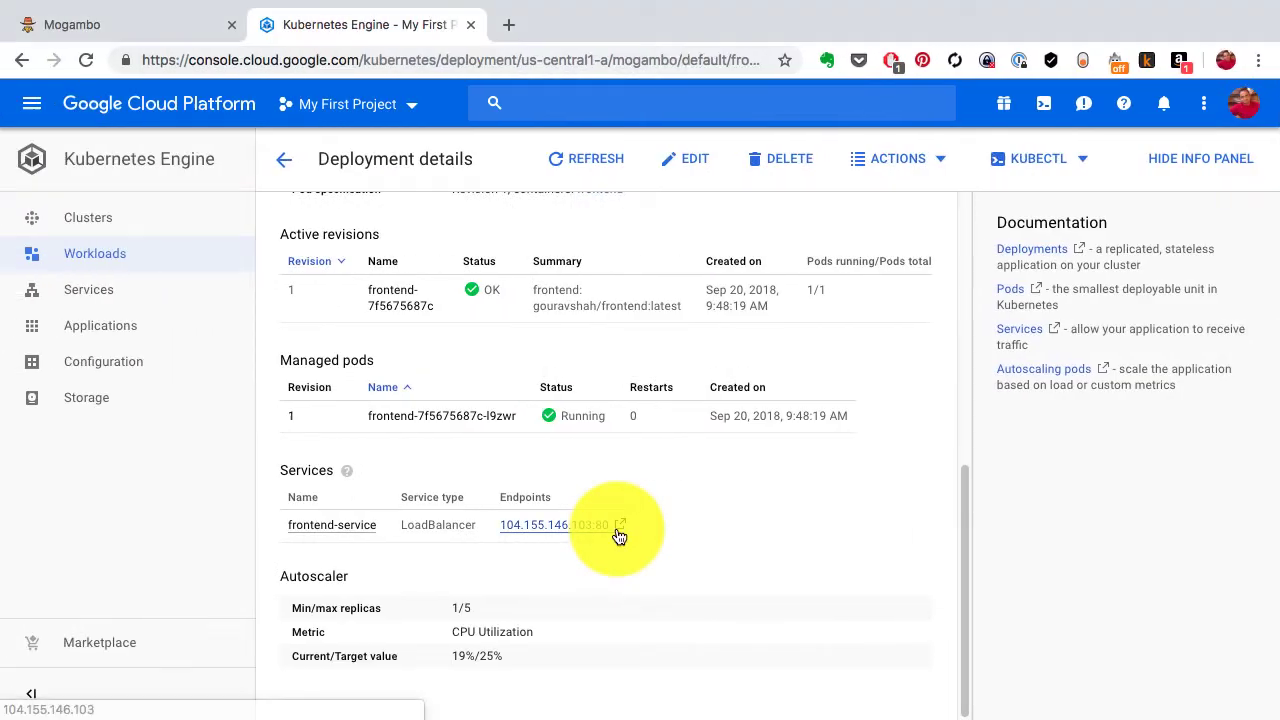
Step: Refresh frontend's details to confirm two running pods at 36%/25% CPU, then return to Workloads
{"action": "left_click", "coordinate": [585, 158]}
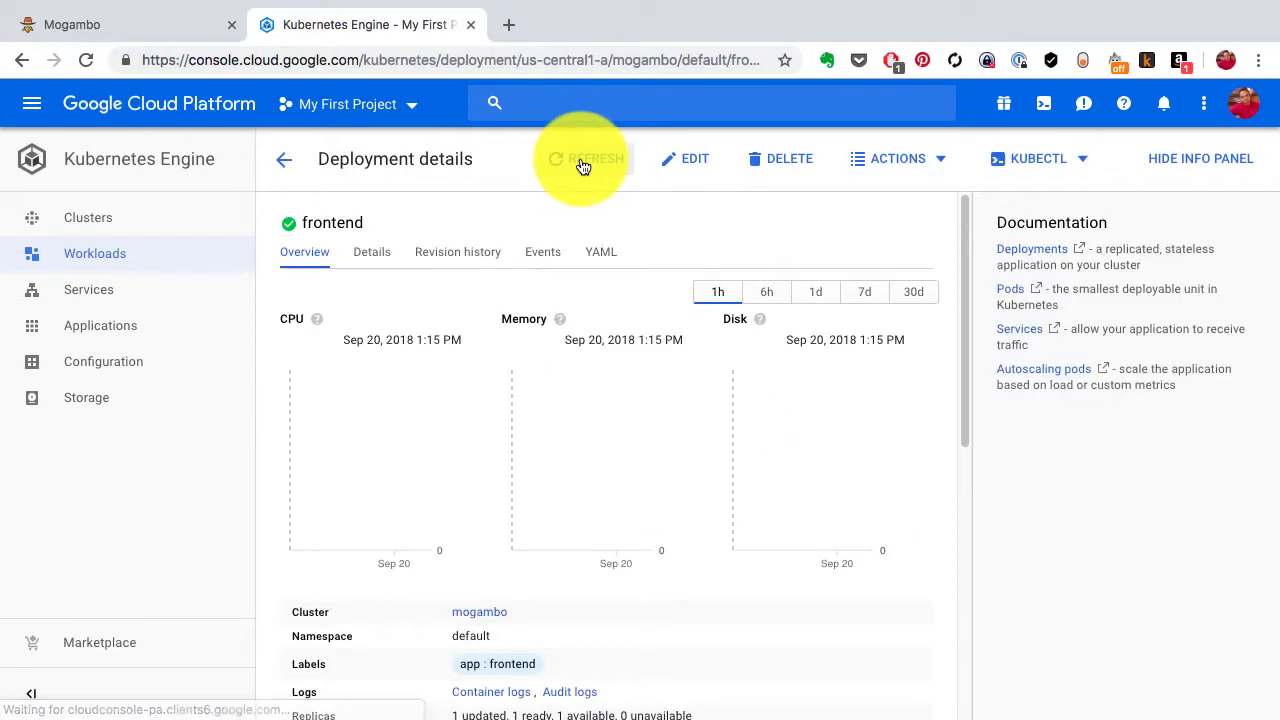
{"action": "scroll", "scroll_direction": "down", "scroll_amount": 3}
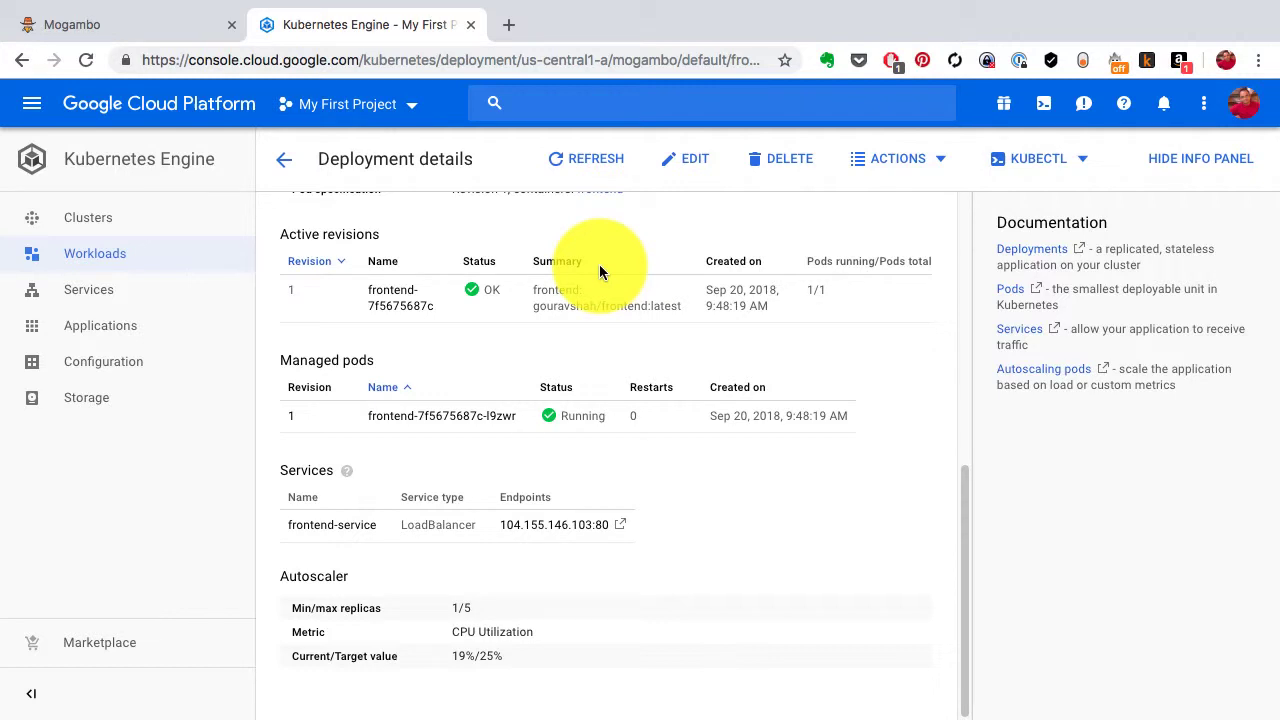
{"action": "mouse_move", "coordinate": [545, 268]}
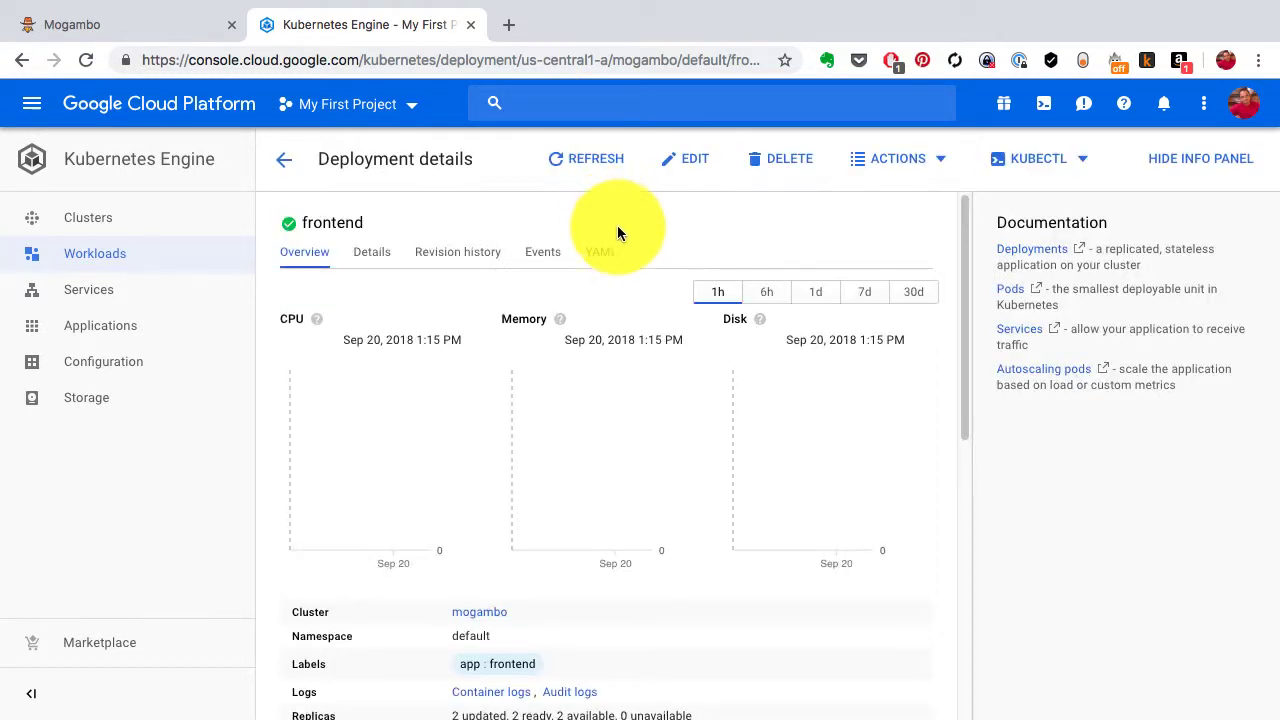
{"action": "scroll", "scroll_direction": "down", "scroll_amount": 3}
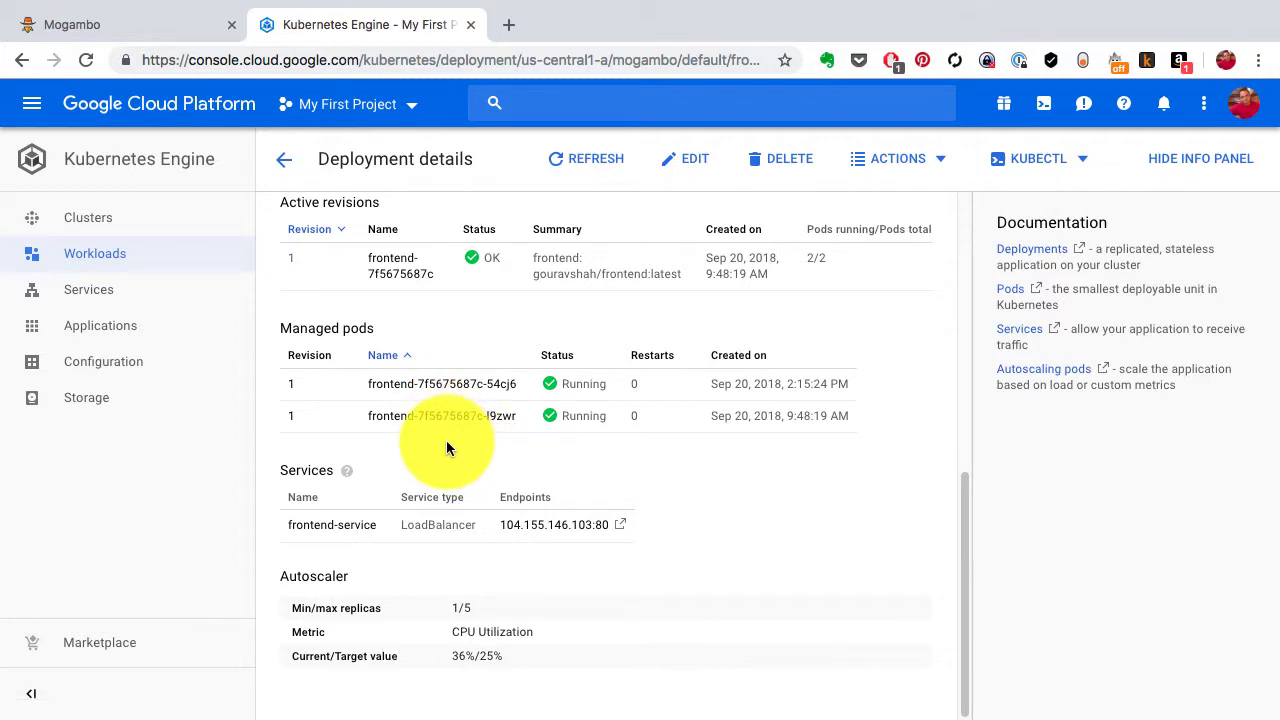
{"action": "left_click", "coordinate": [445, 415]}
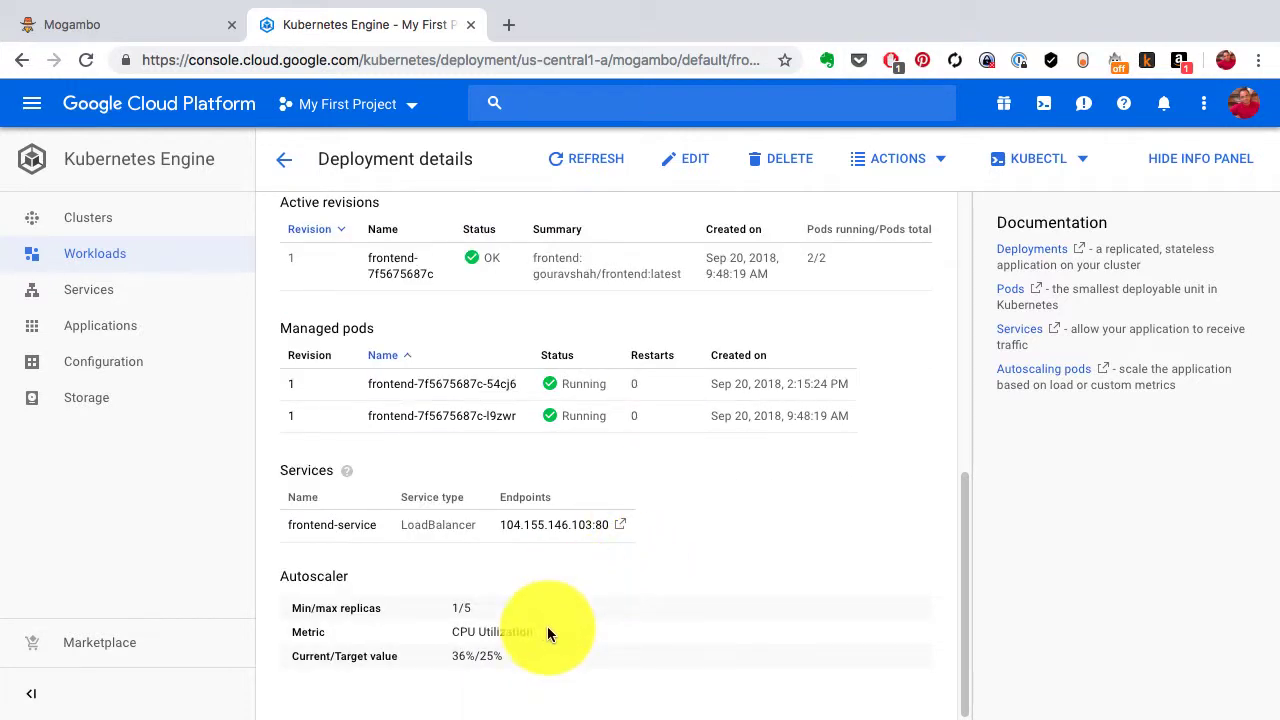
{"action": "mouse_move", "coordinate": [530, 658]}
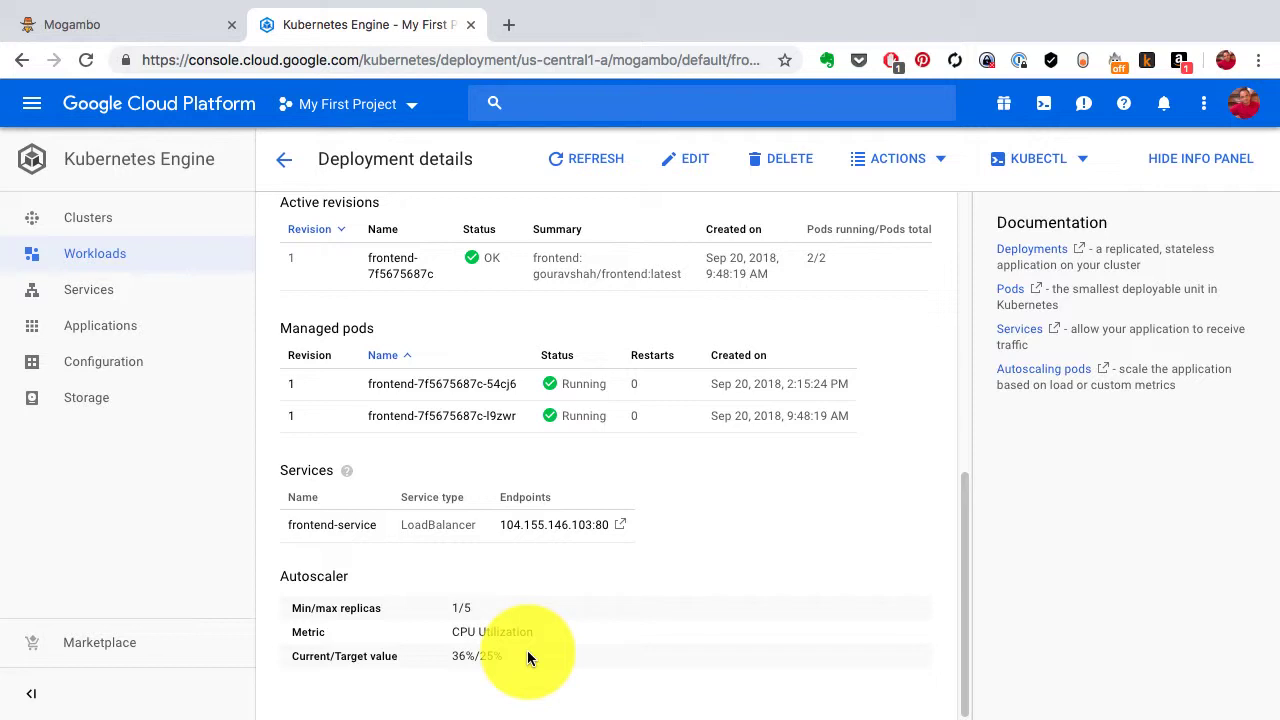
{"action": "mouse_move", "coordinate": [568, 635]}
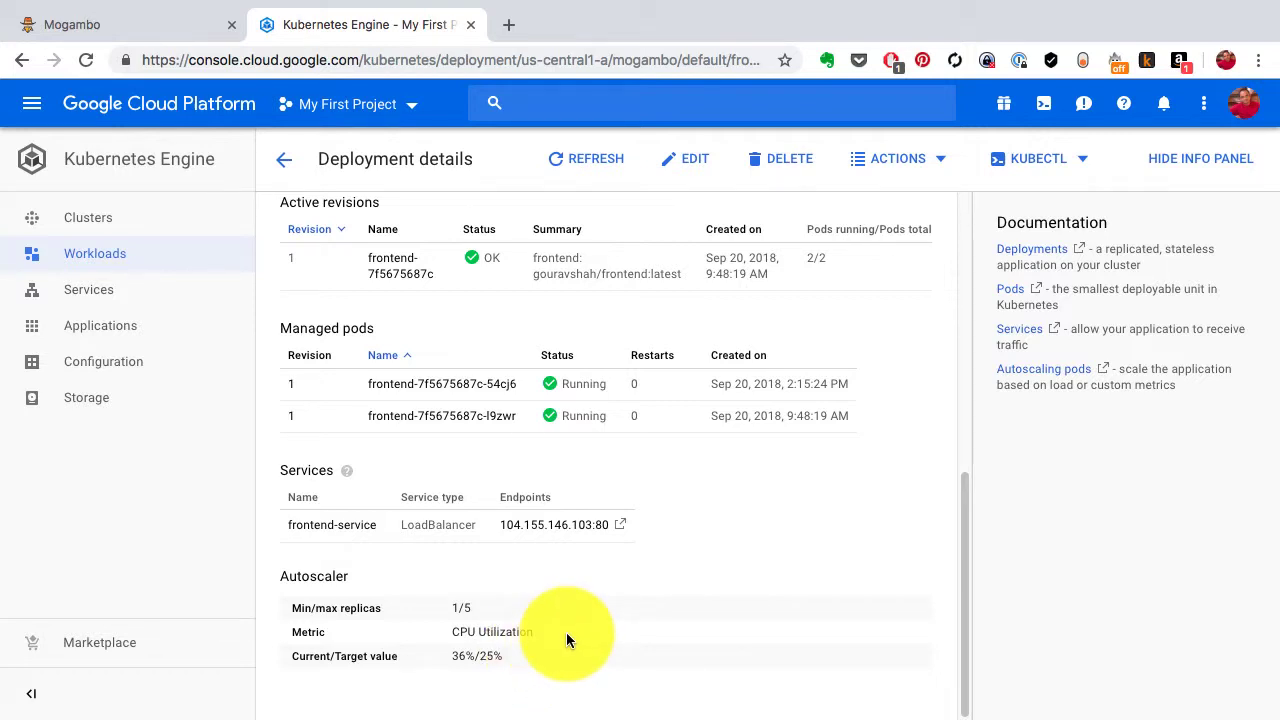
{"action": "mouse_move", "coordinate": [624, 580]}
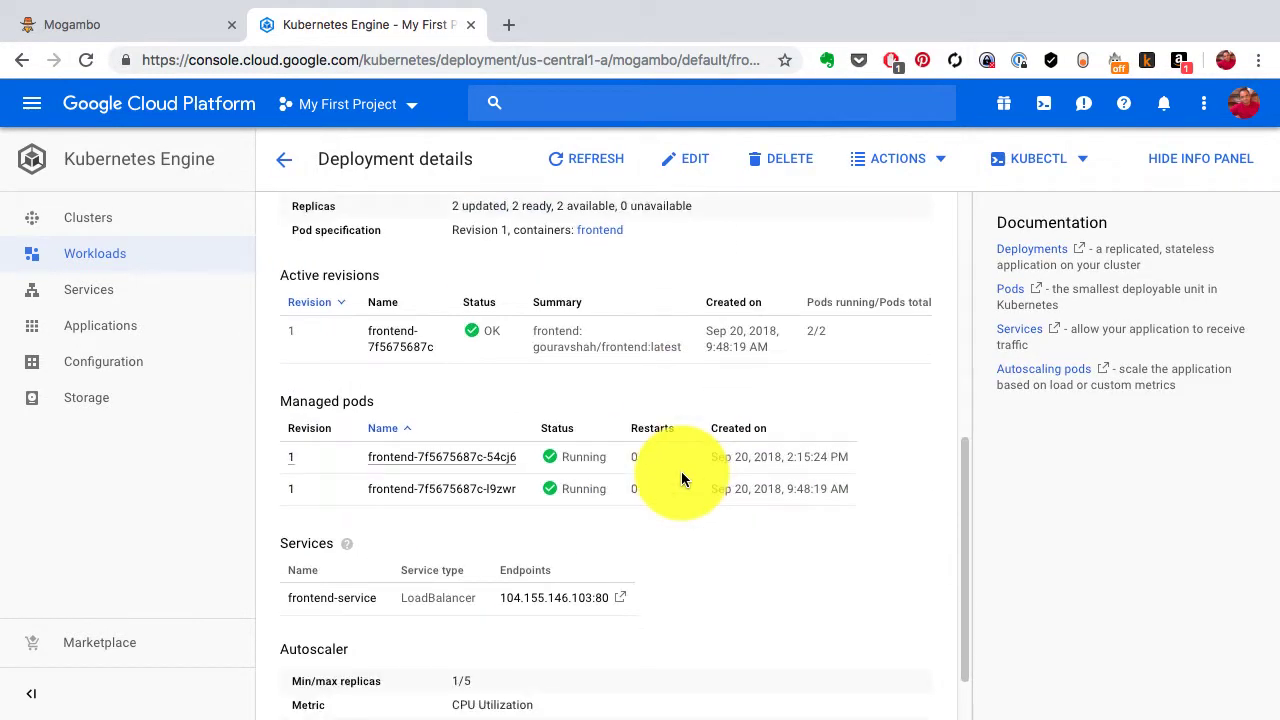
{"action": "scroll", "scroll_direction": "down", "scroll_amount": 3}
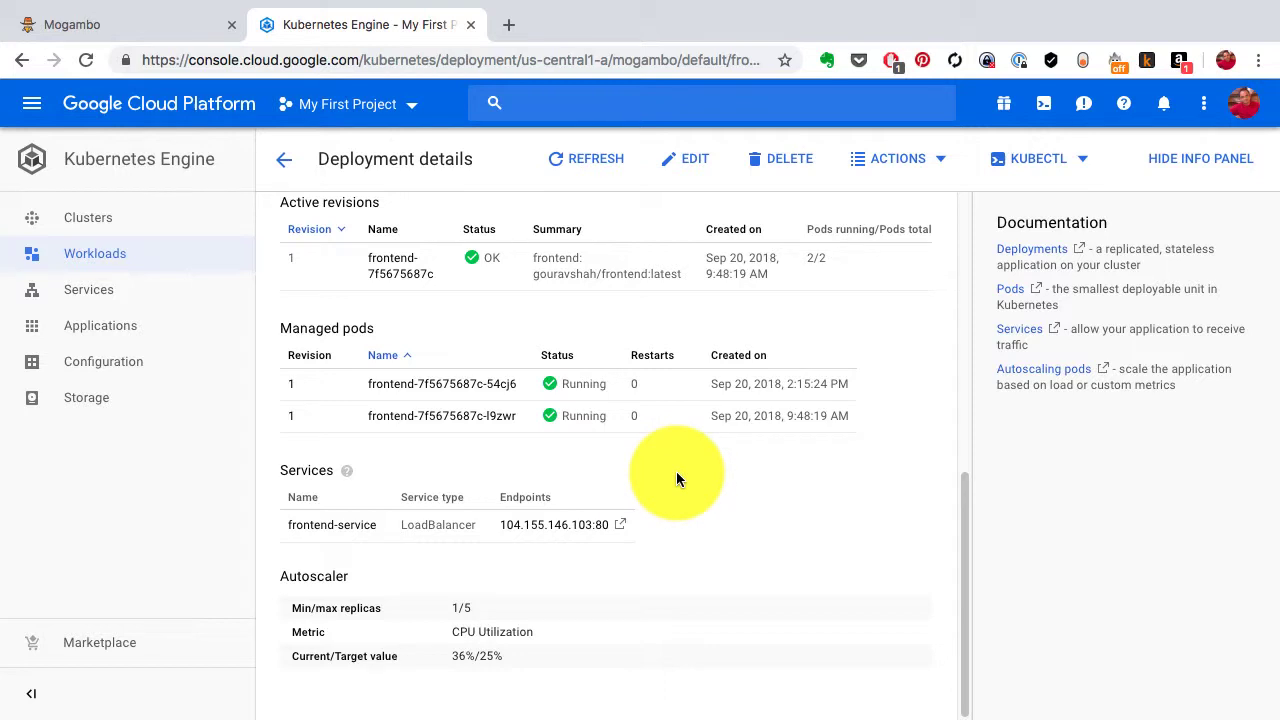
{"action": "left_click", "coordinate": [95, 253]}
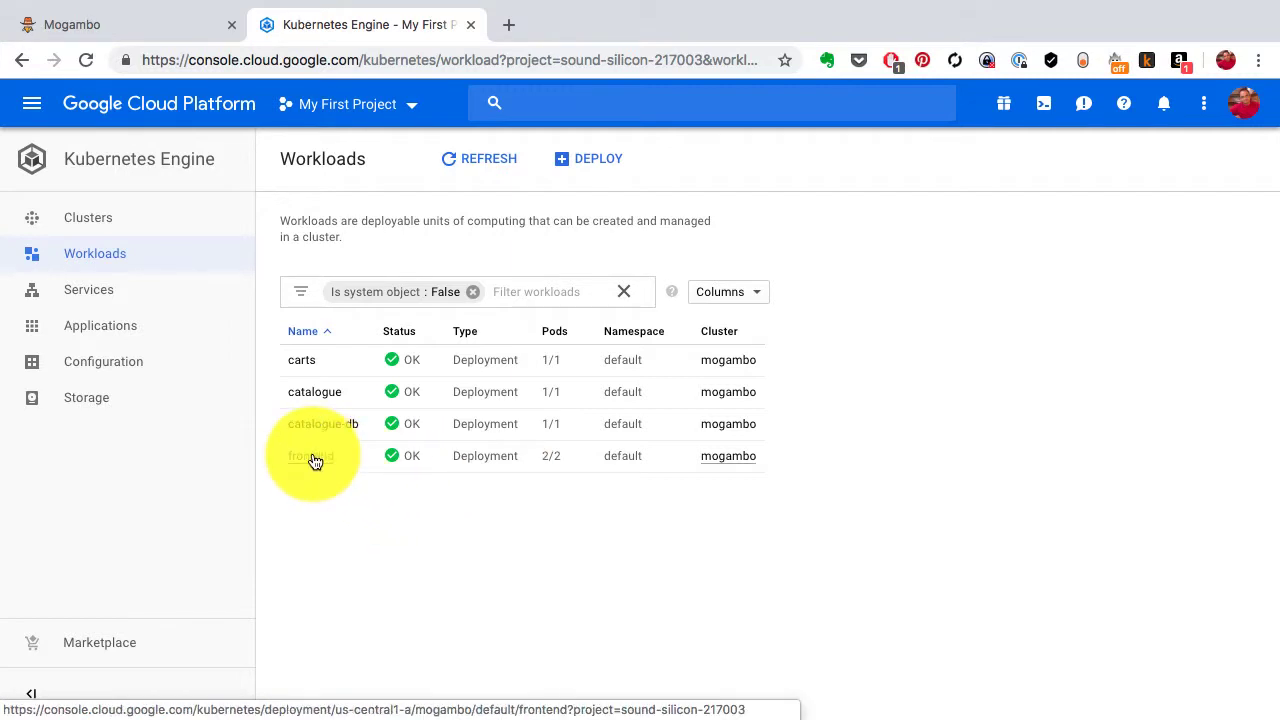
Step: Open frontend's deployment details again and scroll to its two running managed pods
{"action": "left_click", "coordinate": [310, 456]}
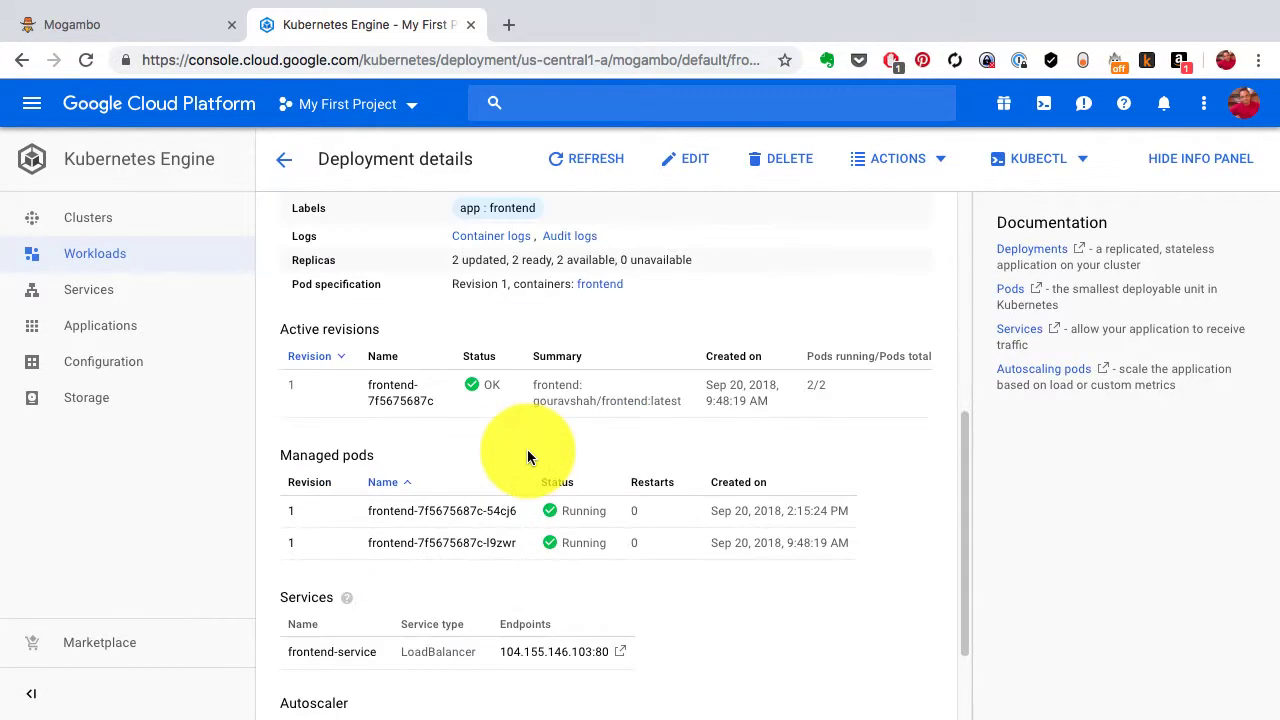
{"action": "scroll", "scroll_direction": "down", "scroll_amount": 3}
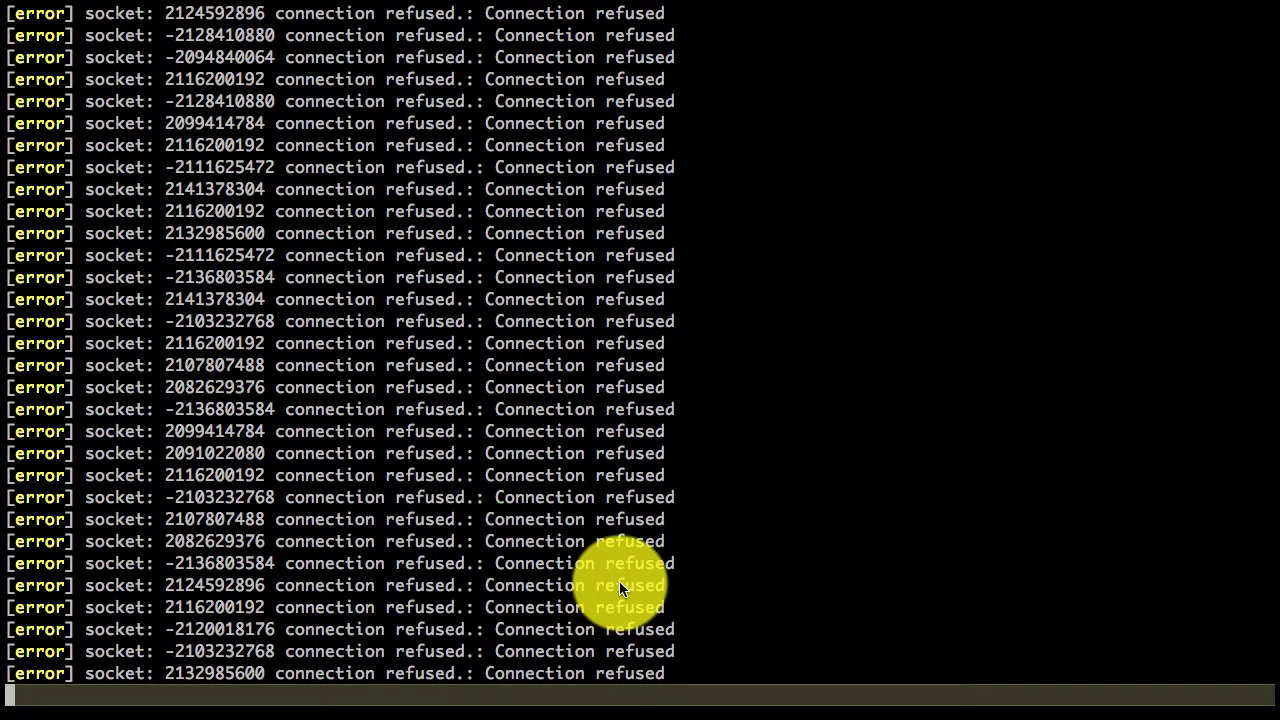
Step: Stop following the load test logs and run docker rm -f loadtest
{"action": "key", "text": "ctrl+c"}
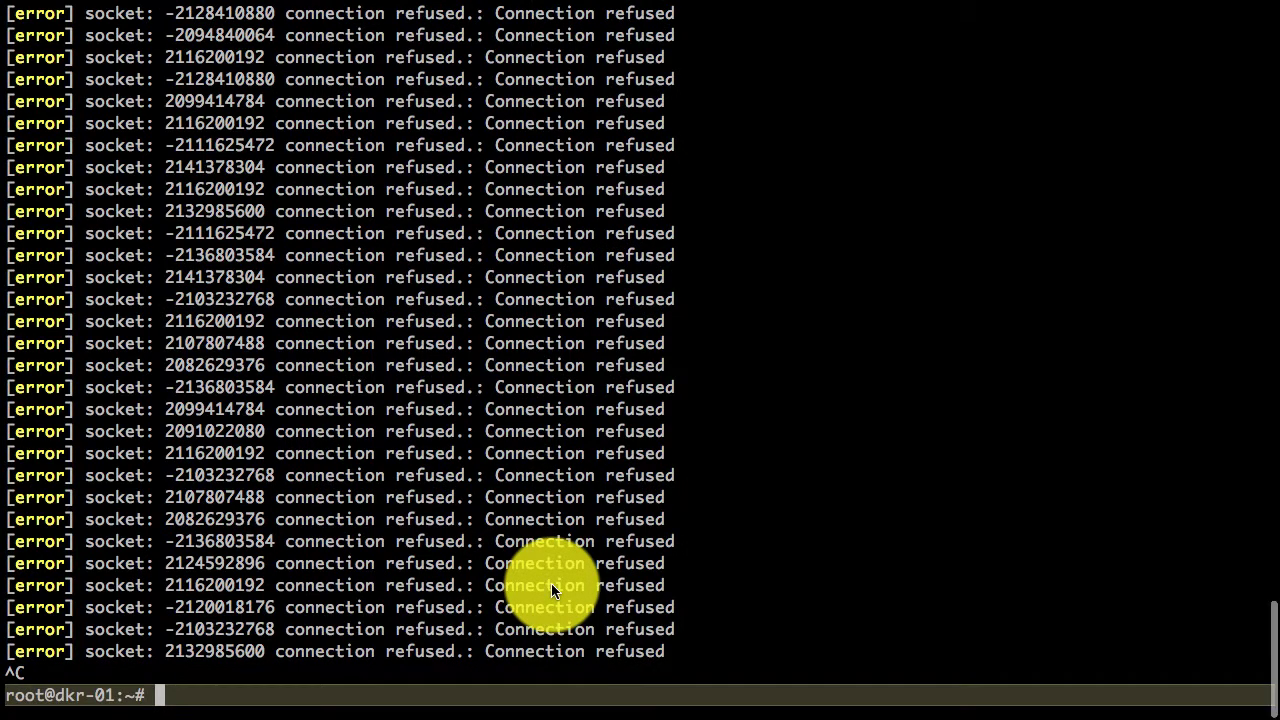
{"action": "type", "text": "docker rm -f loadtest"}
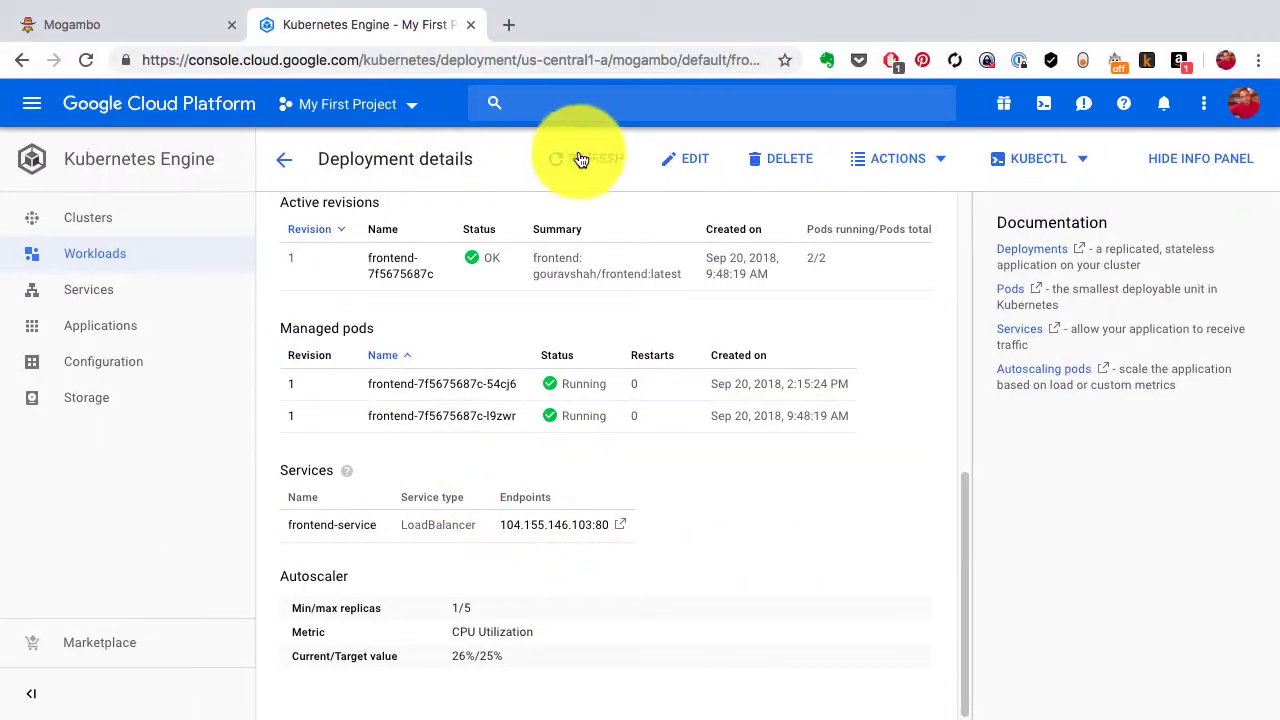
Step: Refresh frontend's details twice until it shows one running pod and CPU at 0%/25%
{"action": "left_click", "coordinate": [585, 158]}
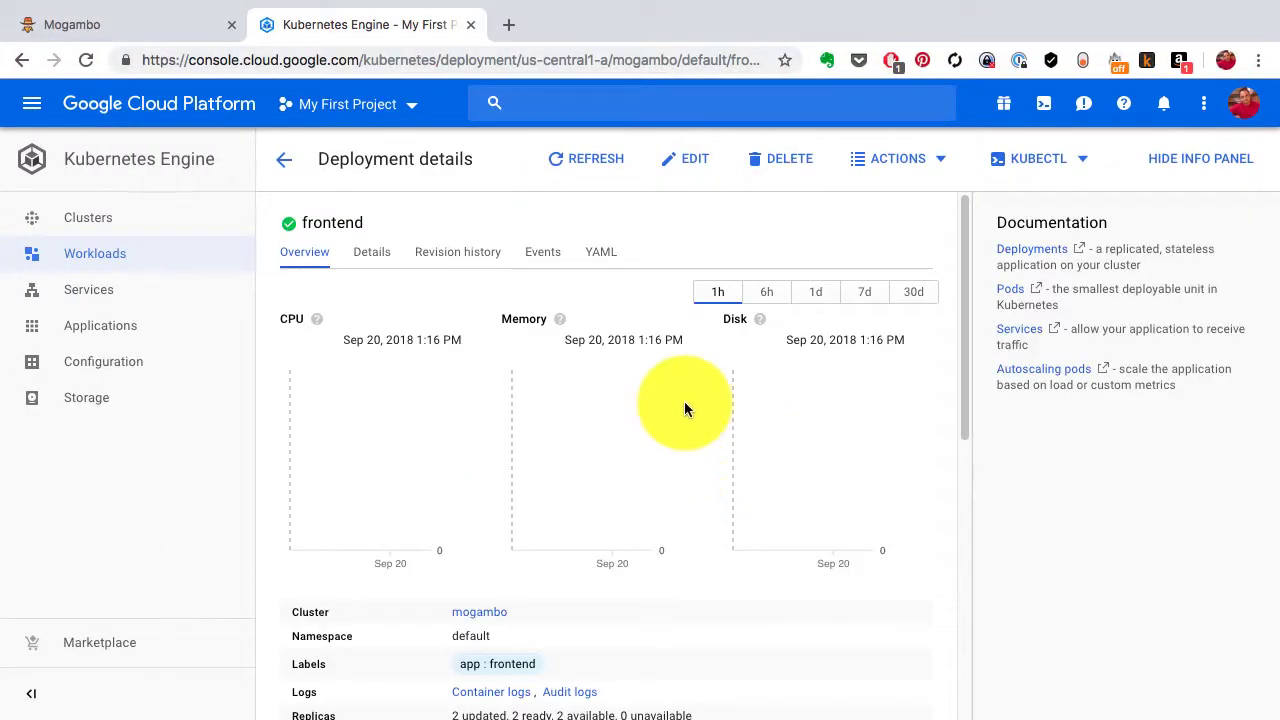
{"action": "scroll", "scroll_direction": "down", "scroll_amount": 3}
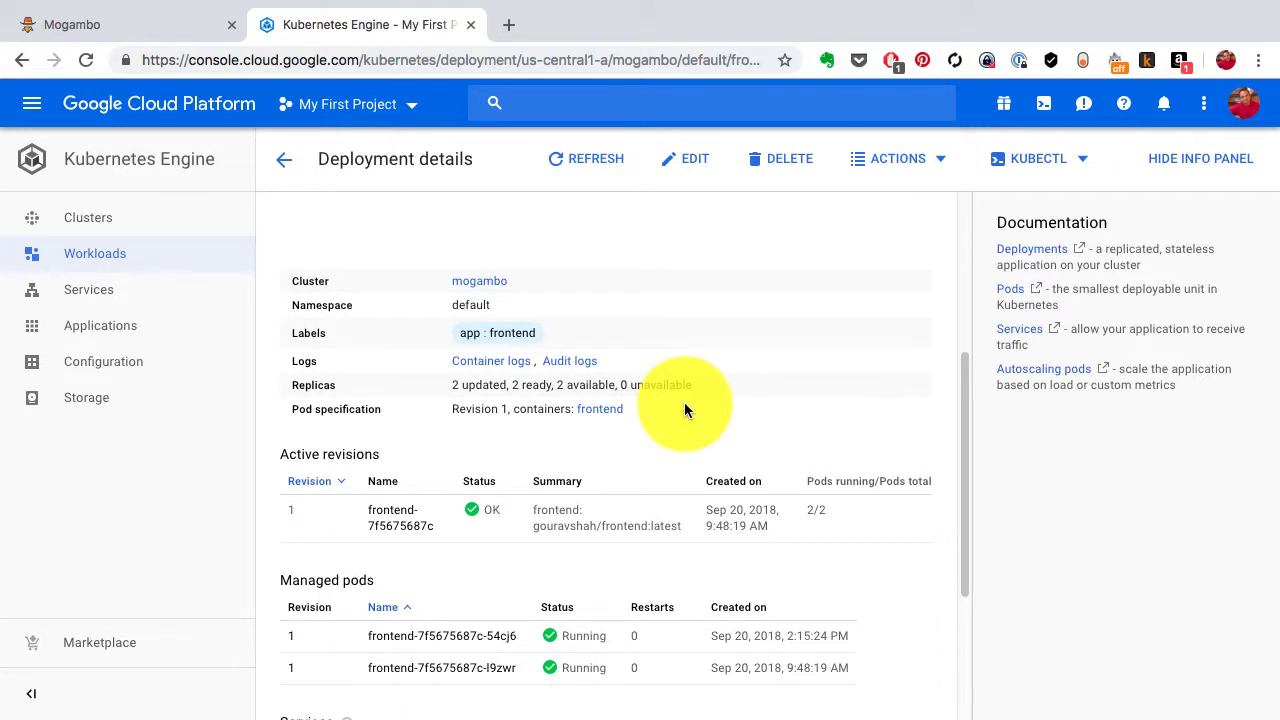
{"action": "scroll", "scroll_direction": "down", "scroll_amount": 3}
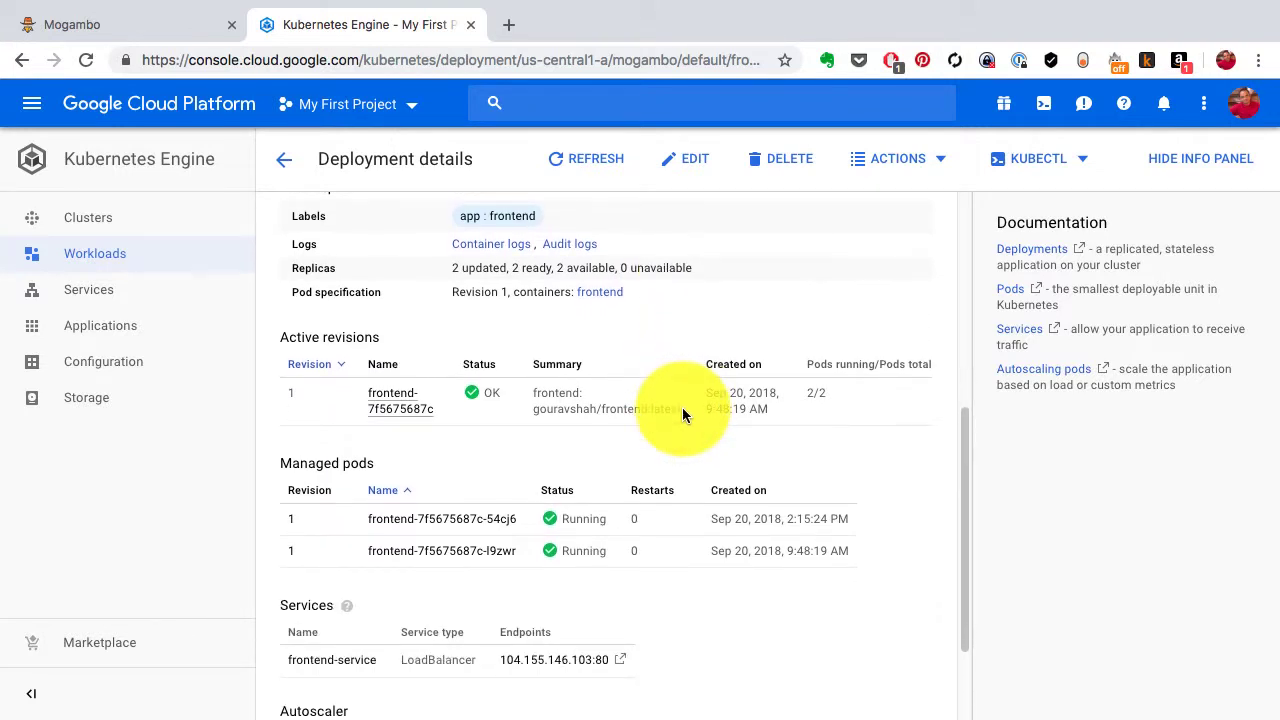
{"action": "scroll", "scroll_direction": "down", "scroll_amount": 3}
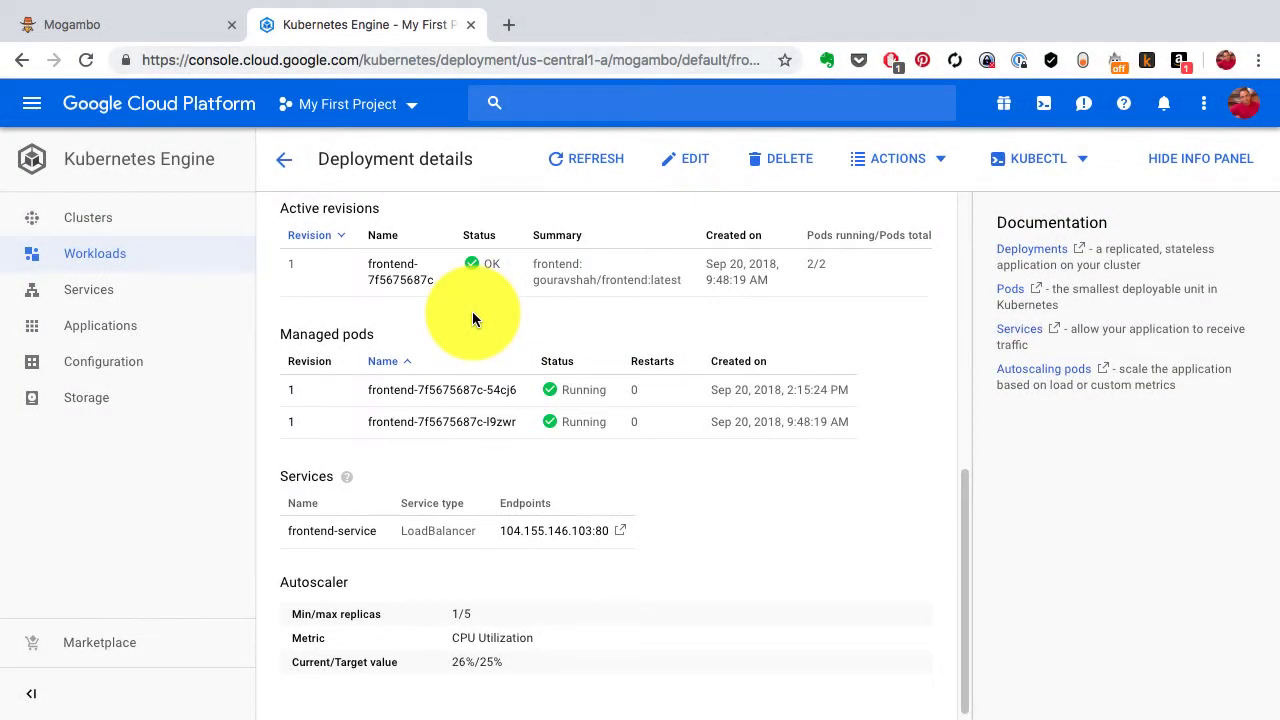
{"action": "left_click", "coordinate": [586, 158]}
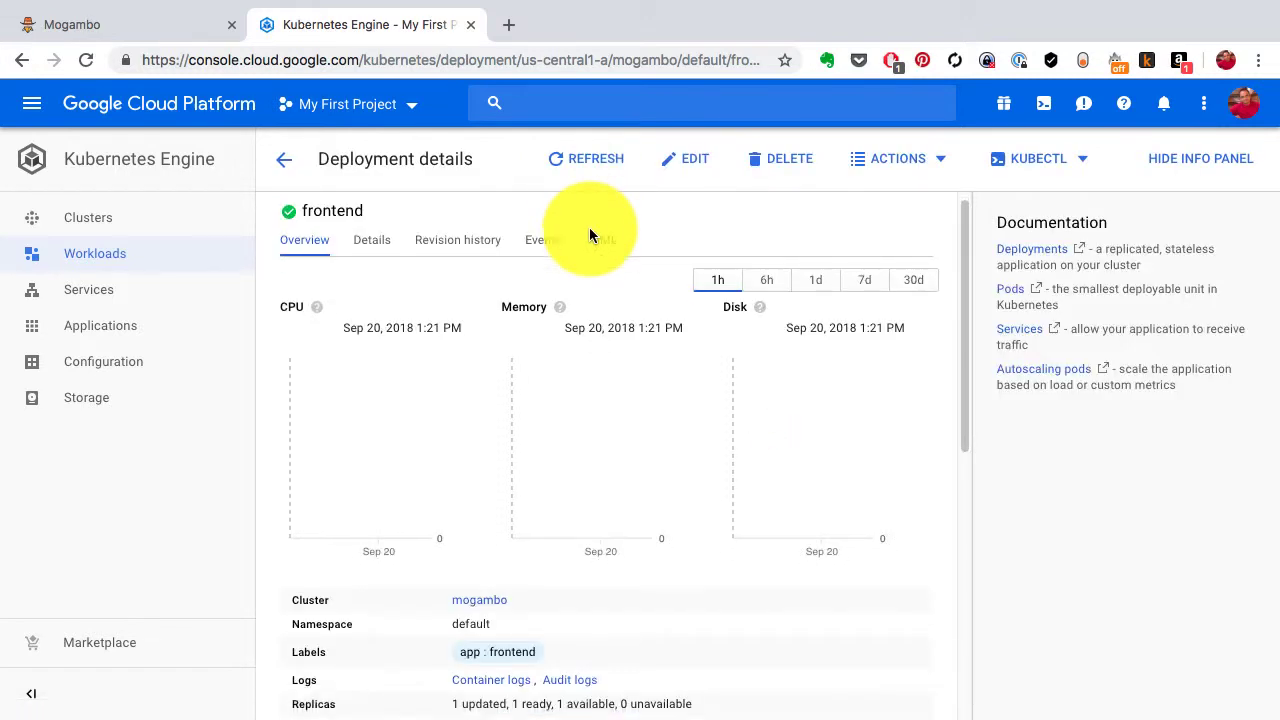
{"action": "scroll", "scroll_direction": "down", "scroll_amount": 3}
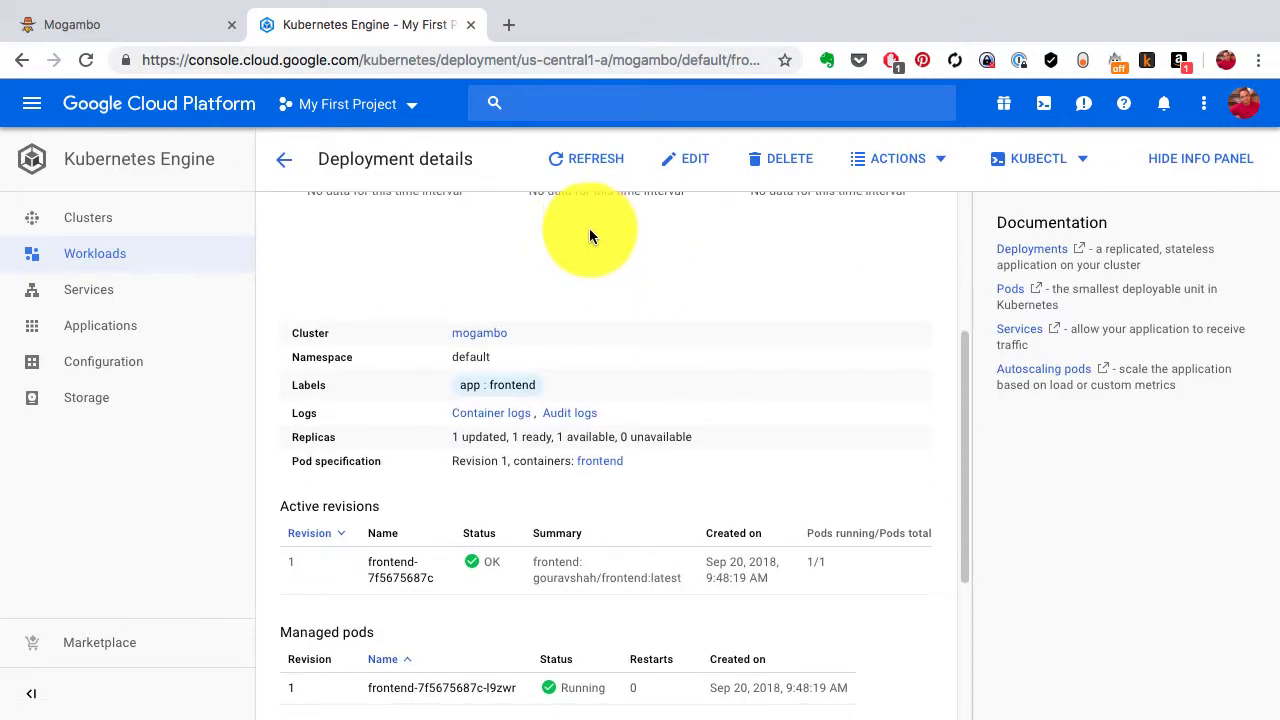
{"action": "scroll", "scroll_direction": "down", "scroll_amount": 3}
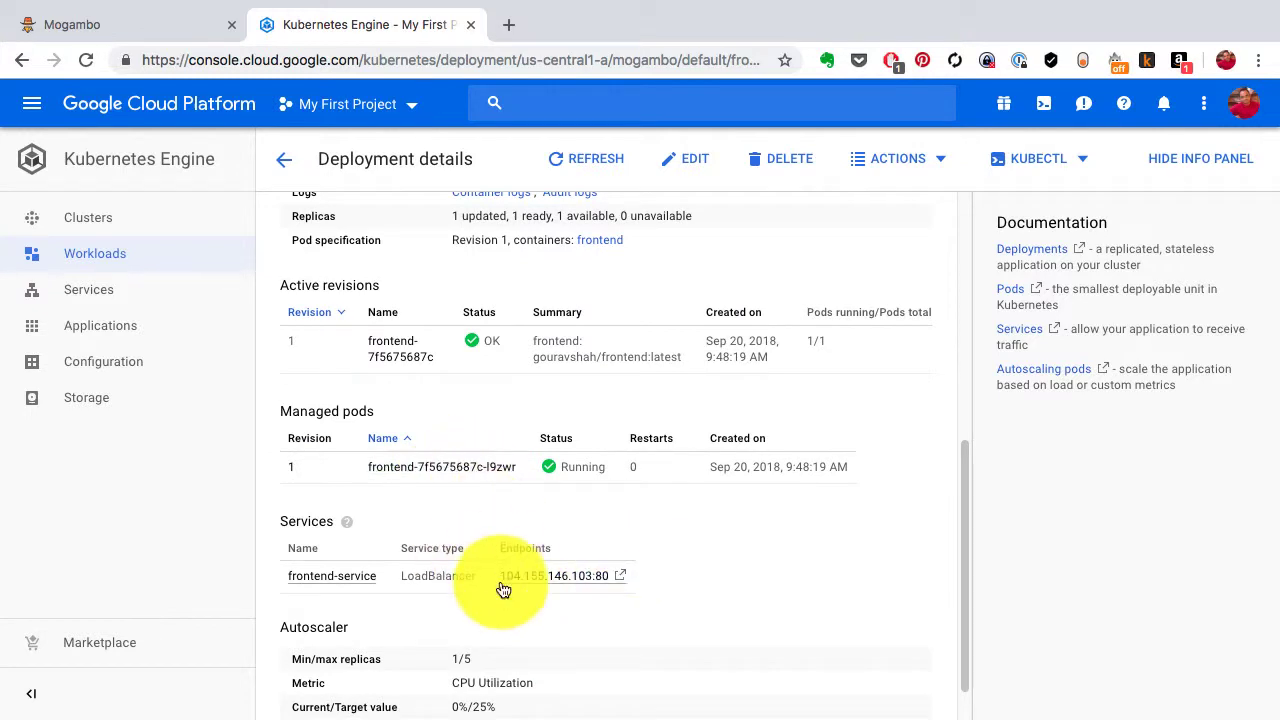
{"action": "mouse_move", "coordinate": [490, 645]}
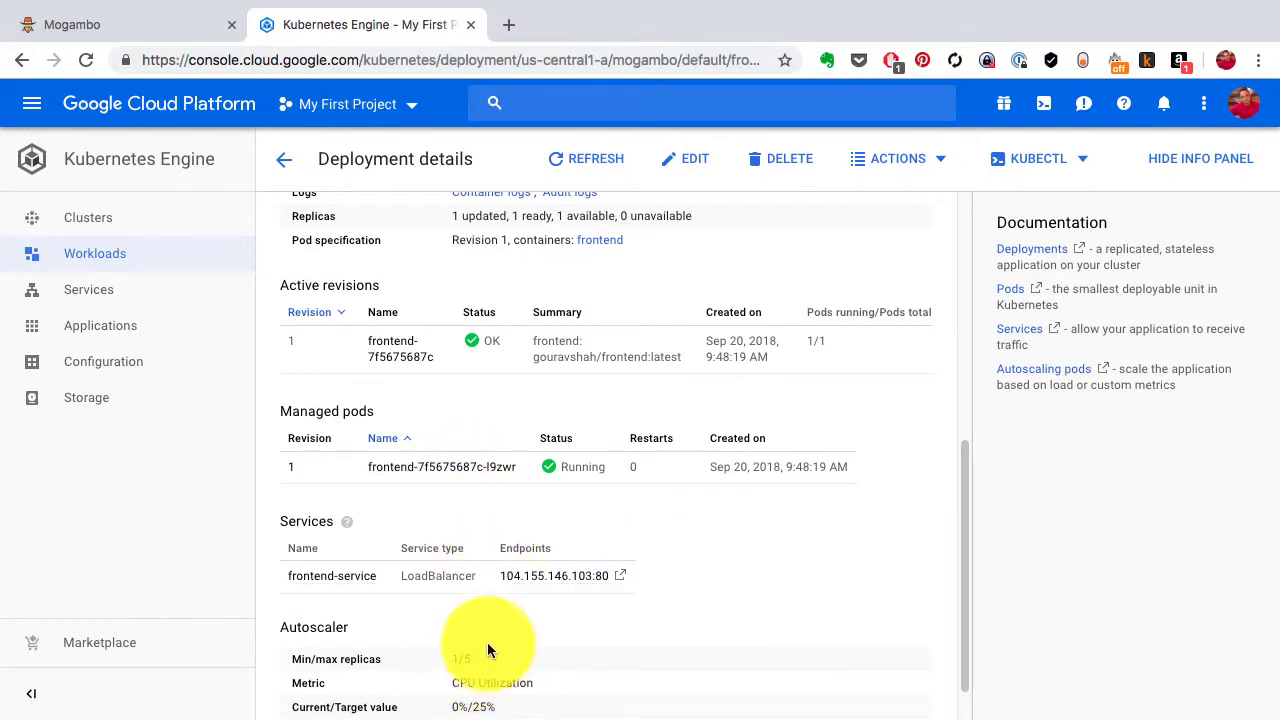
{"action": "mouse_move", "coordinate": [480, 627]}
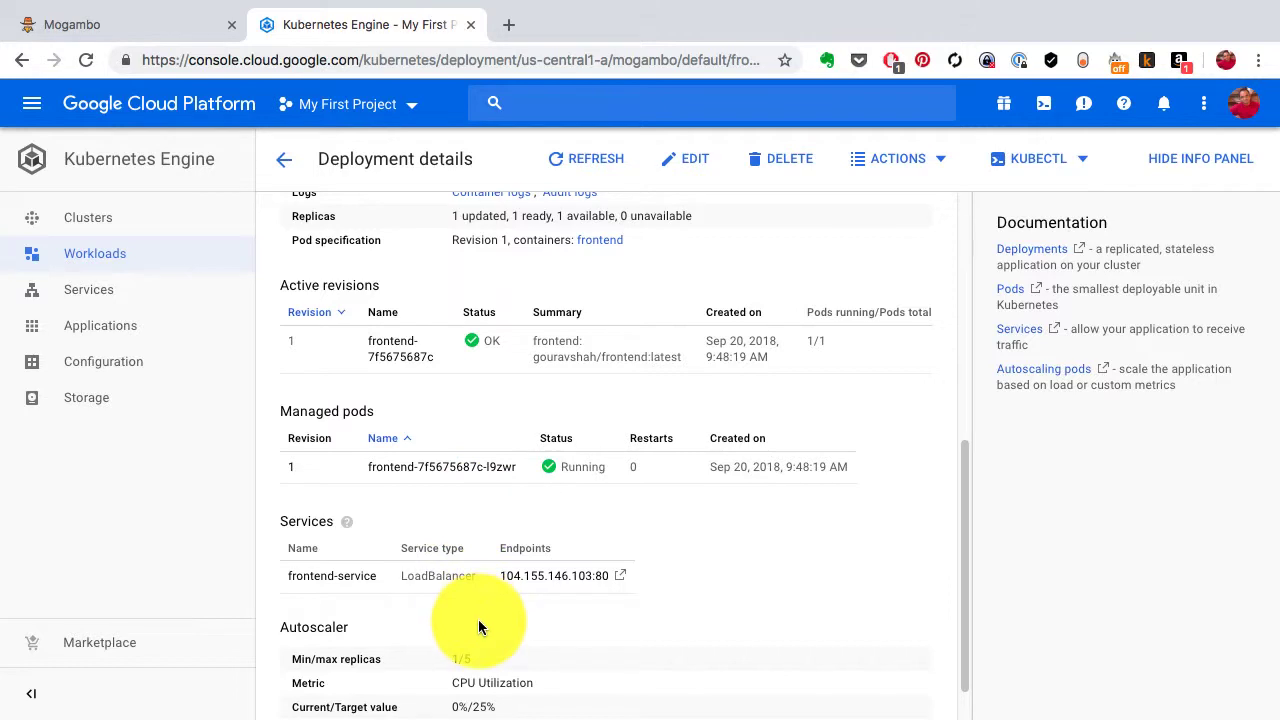
{"action": "mouse_move", "coordinate": [930, 138]}
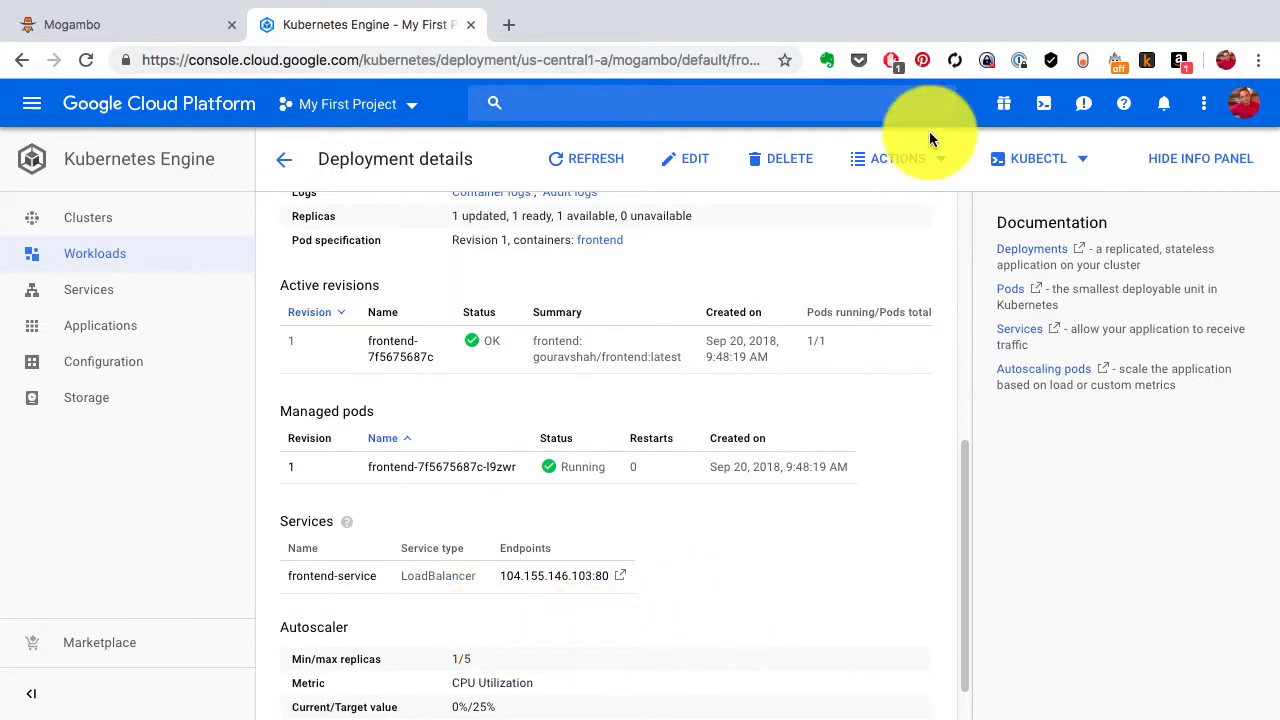